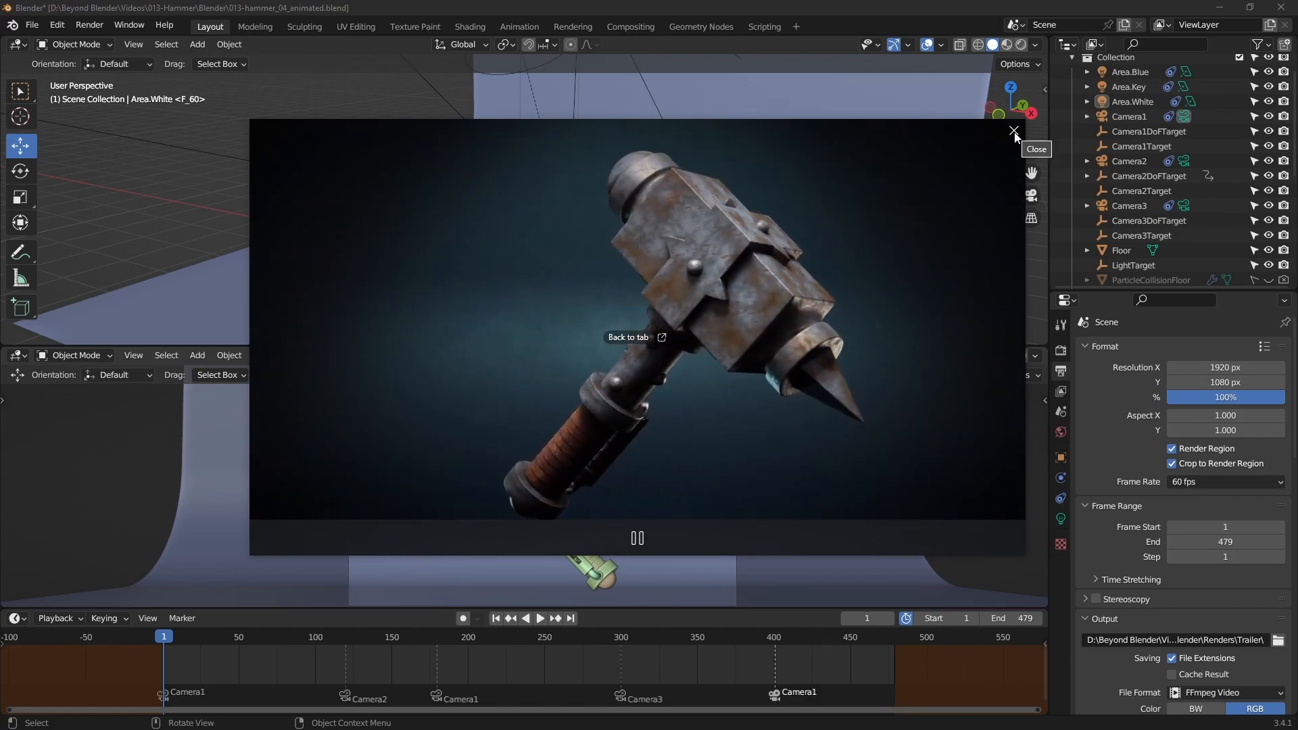
Close the hammer video preview, then play the hammer animation and stop around frame 39
left_click(1013, 132)
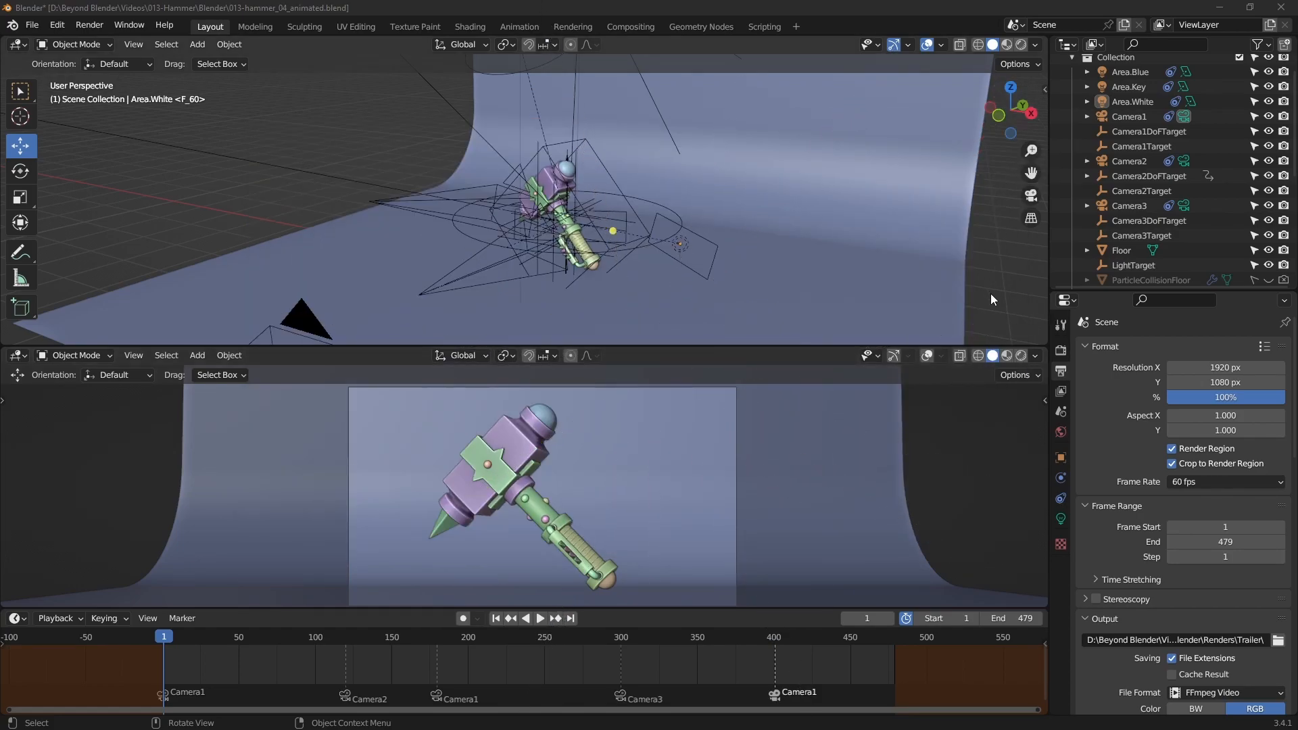
mouse_move(591, 228)
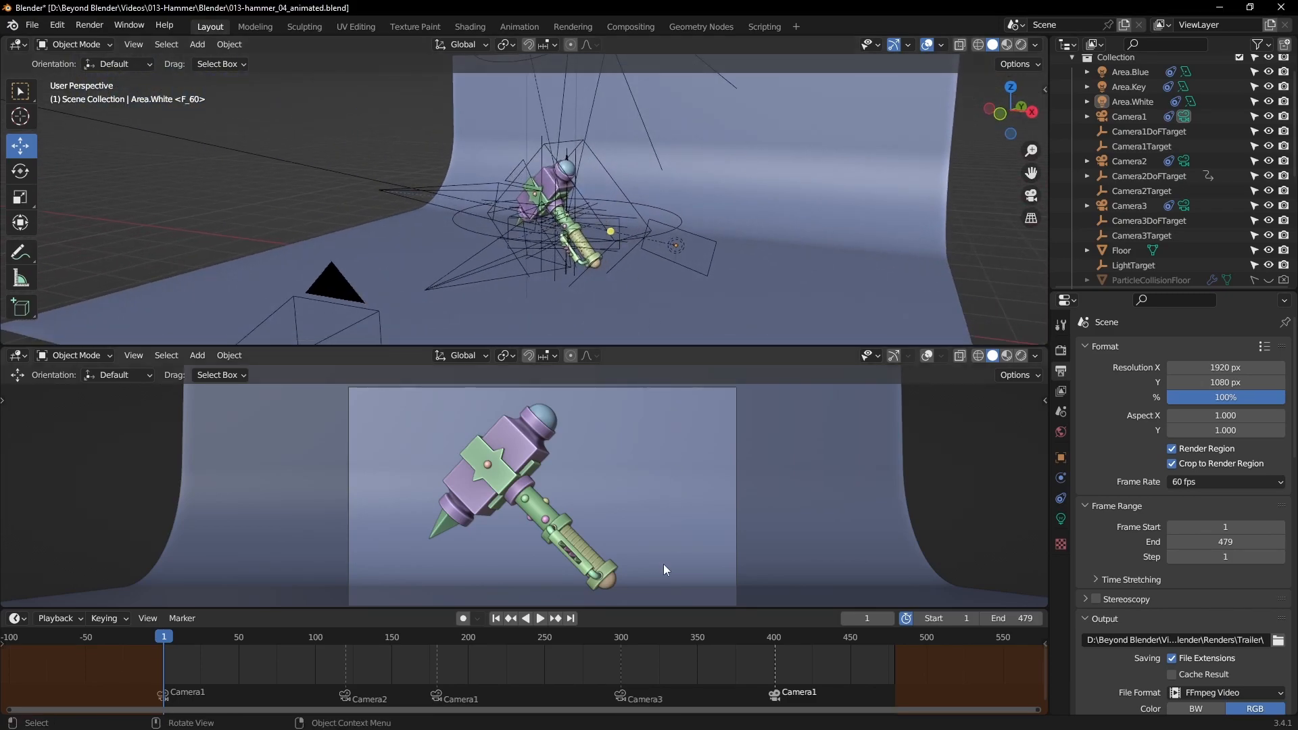
left_click(539, 617)
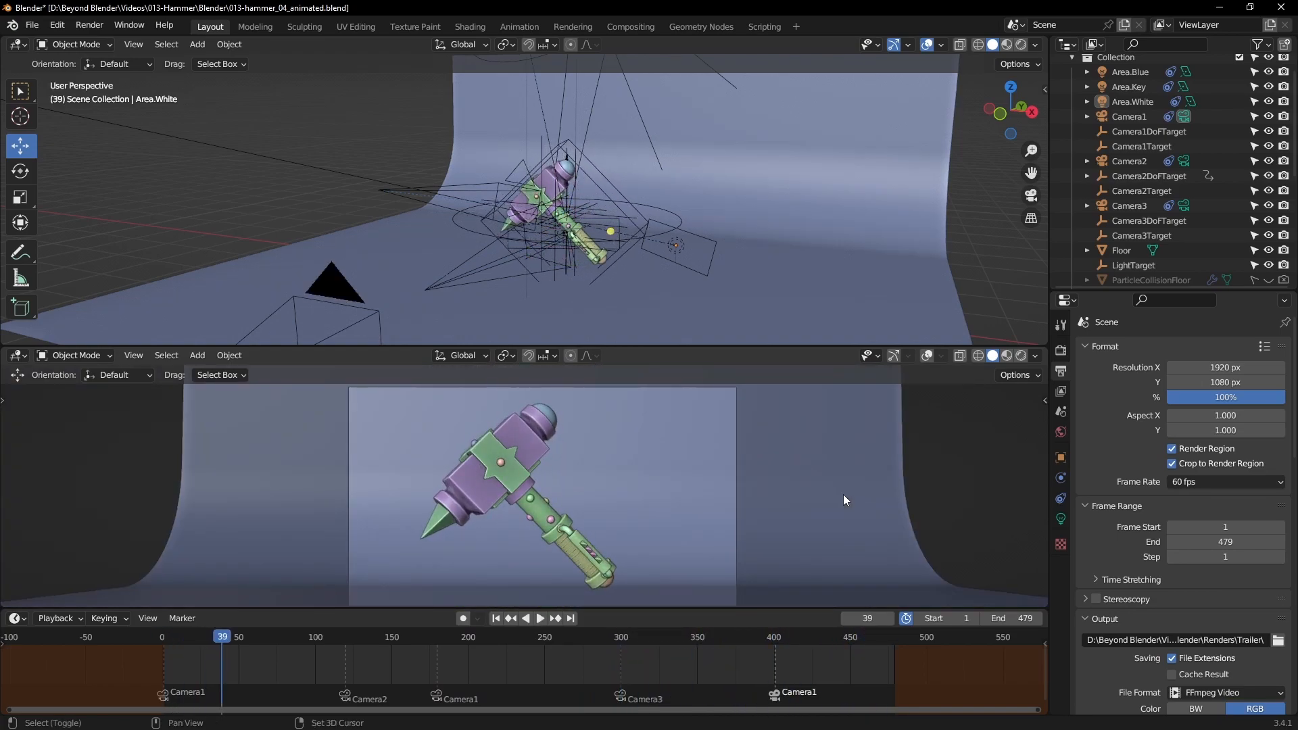
left_click(495, 618)
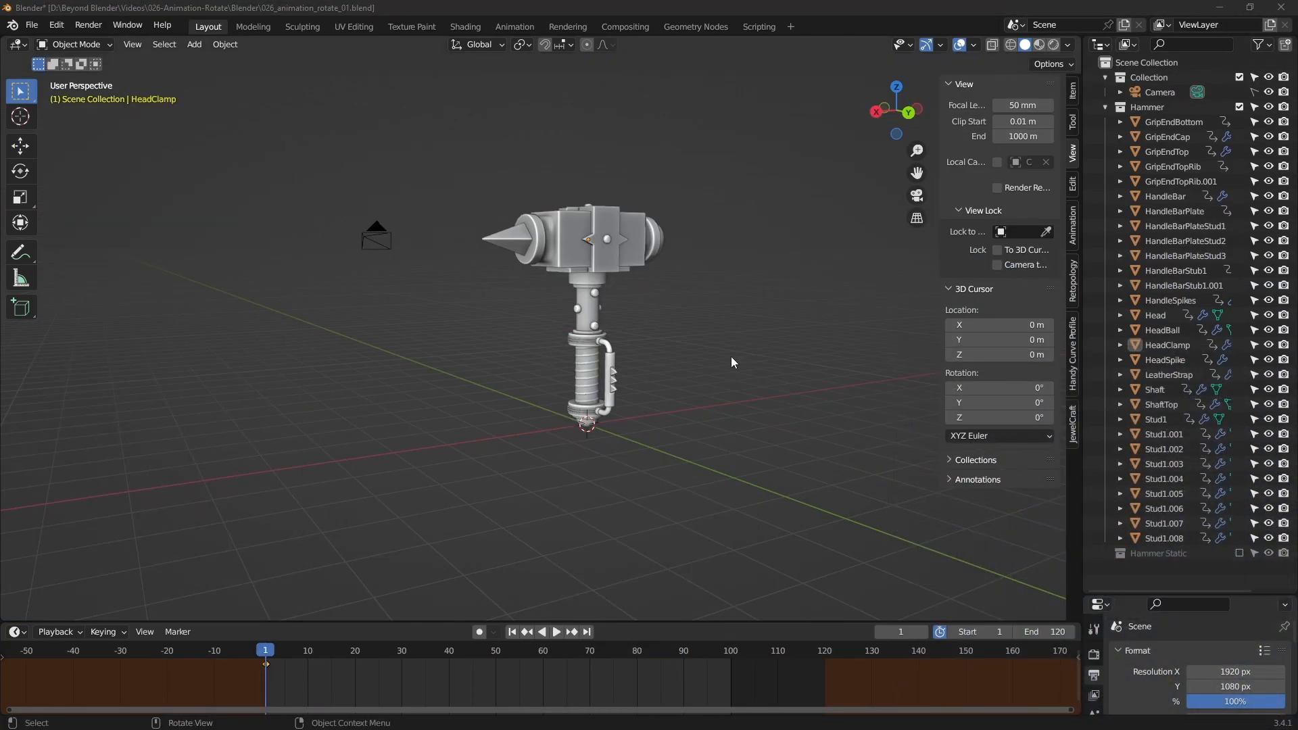
mouse_move(545, 250)
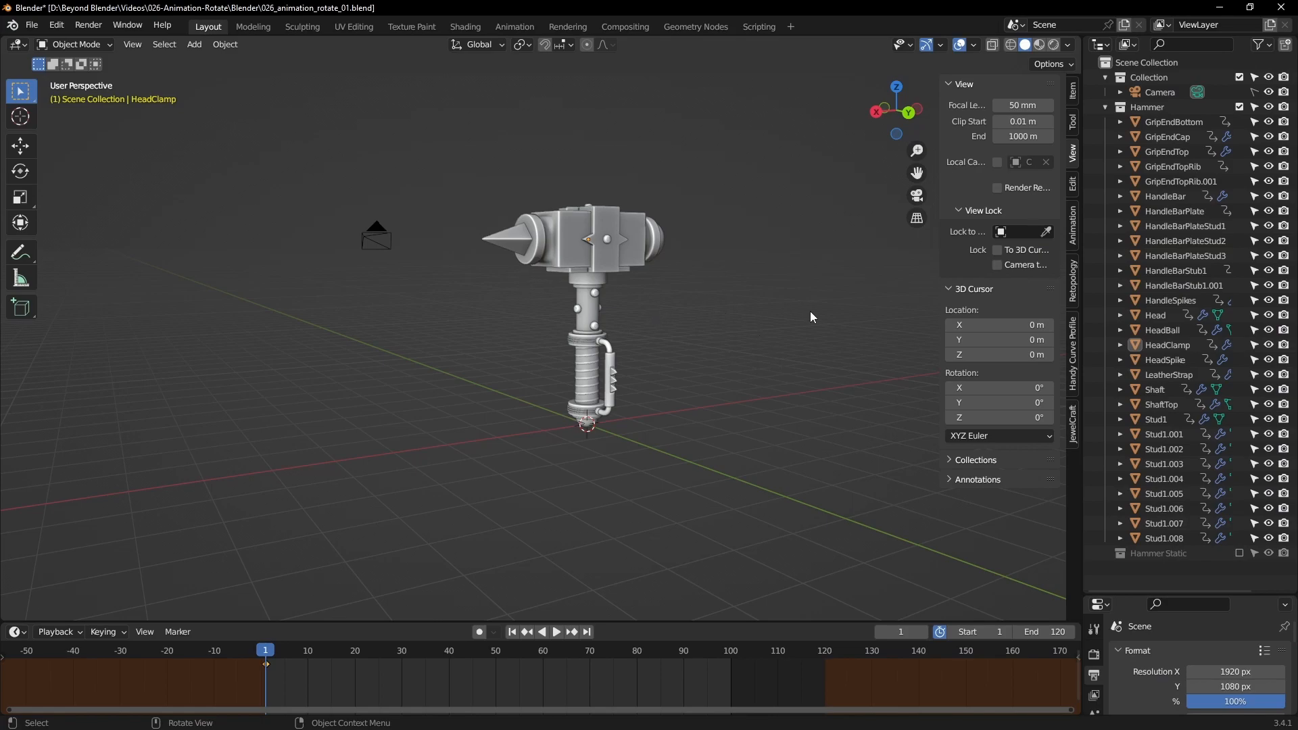
Start playback of the grey hammer animation in 026_animation_rotate_01.blend
left_click(557, 631)
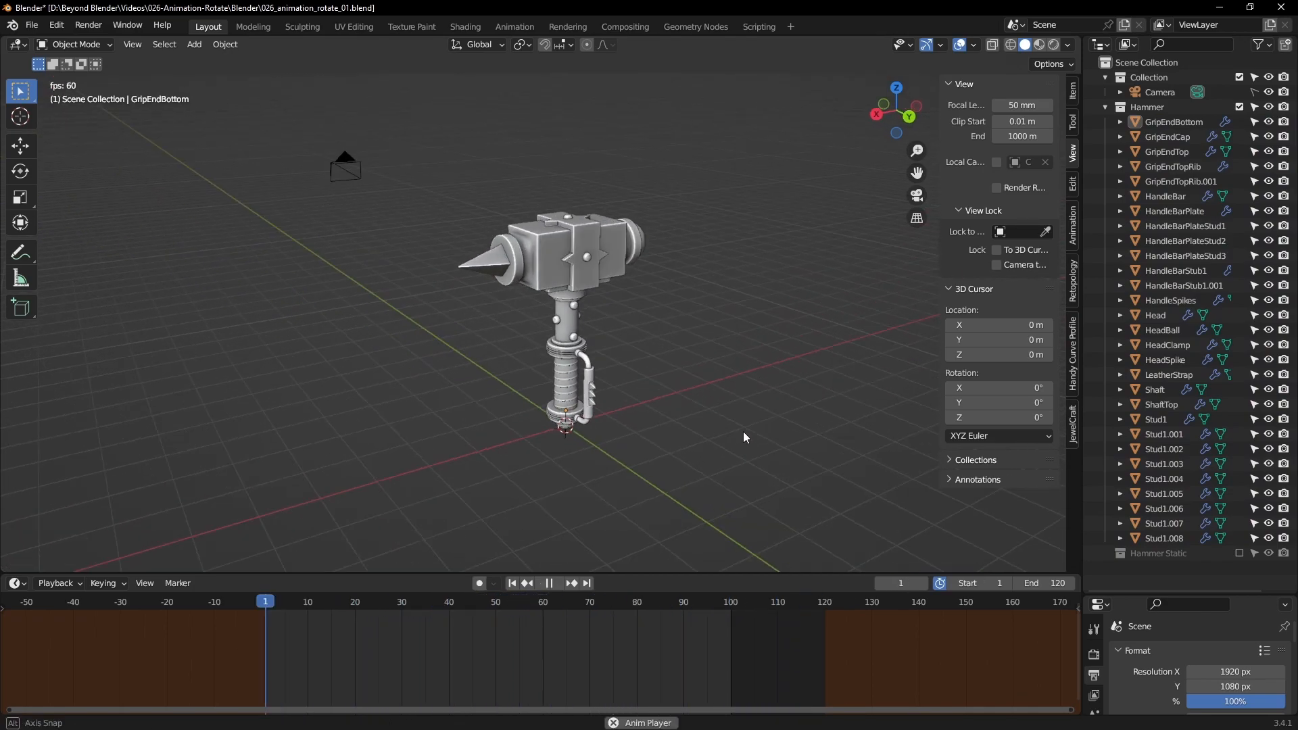
Stop playback, add a Cube empty at the hammer and scale it to box the hammer
left_click(556, 583)
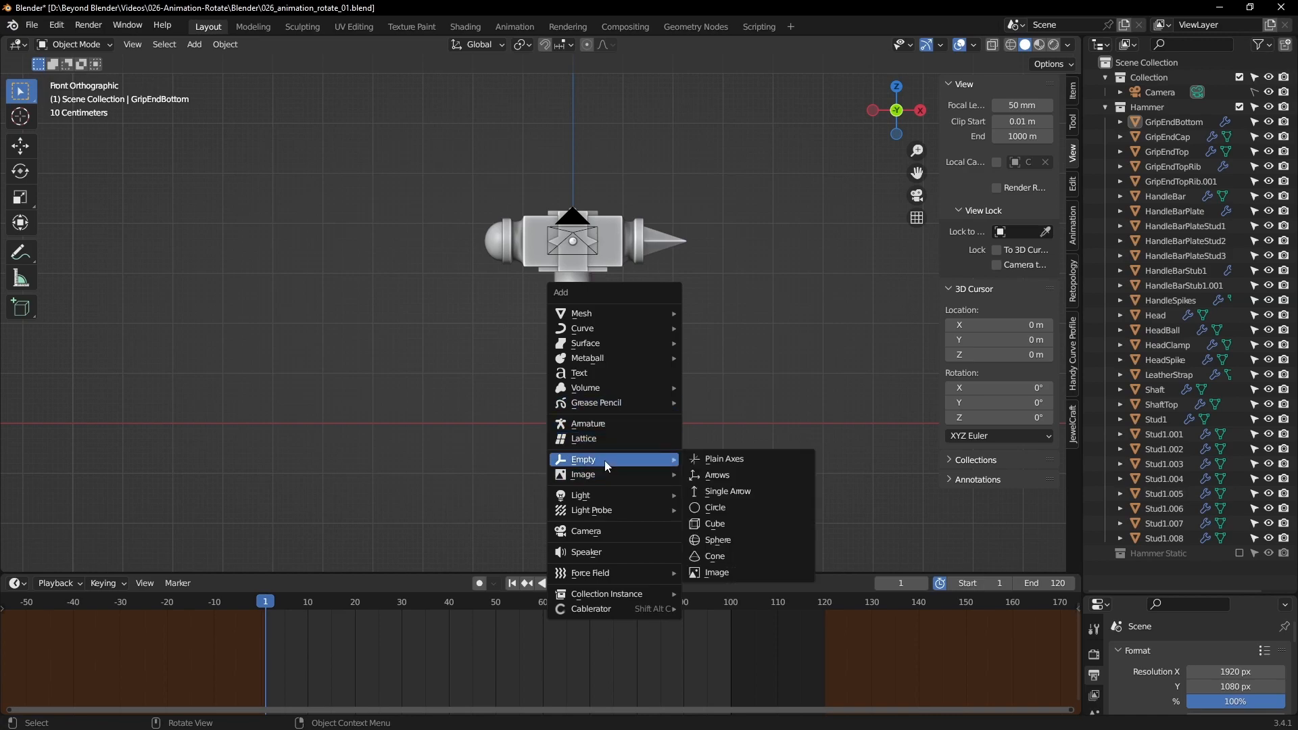
left_click(723, 459)
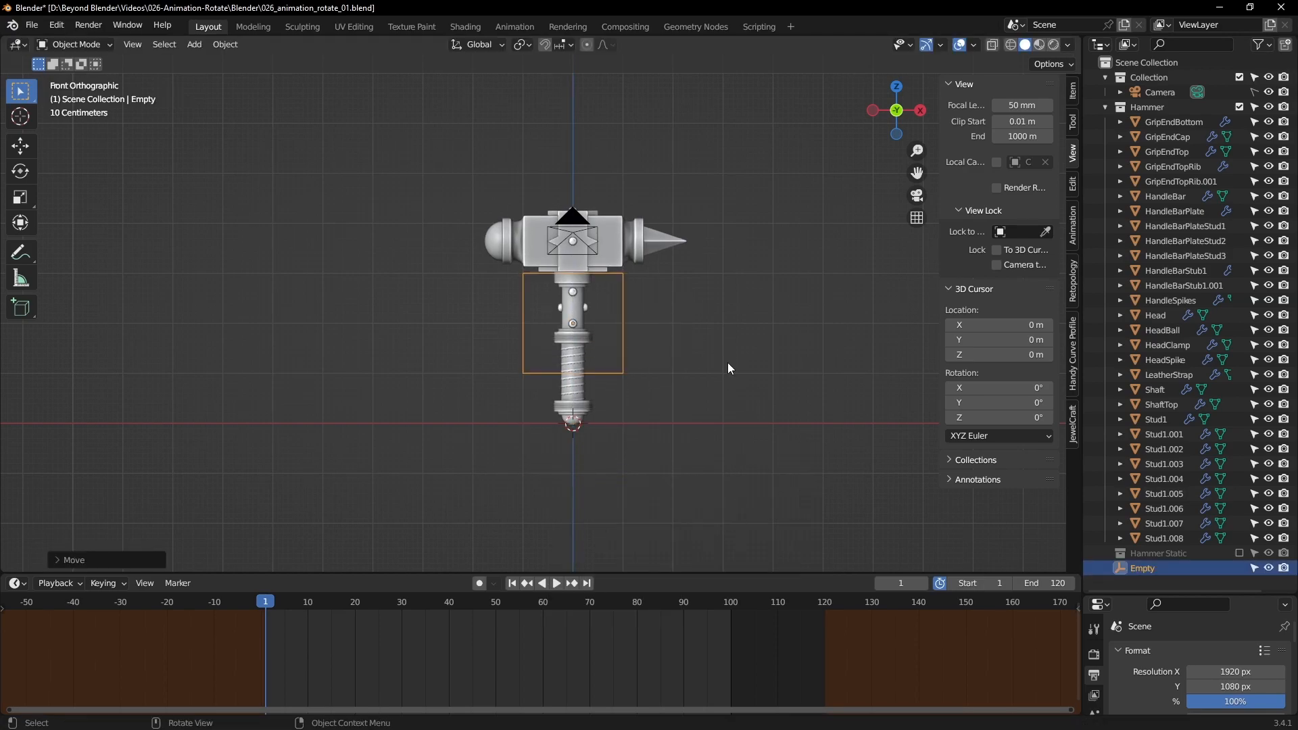
key("s")
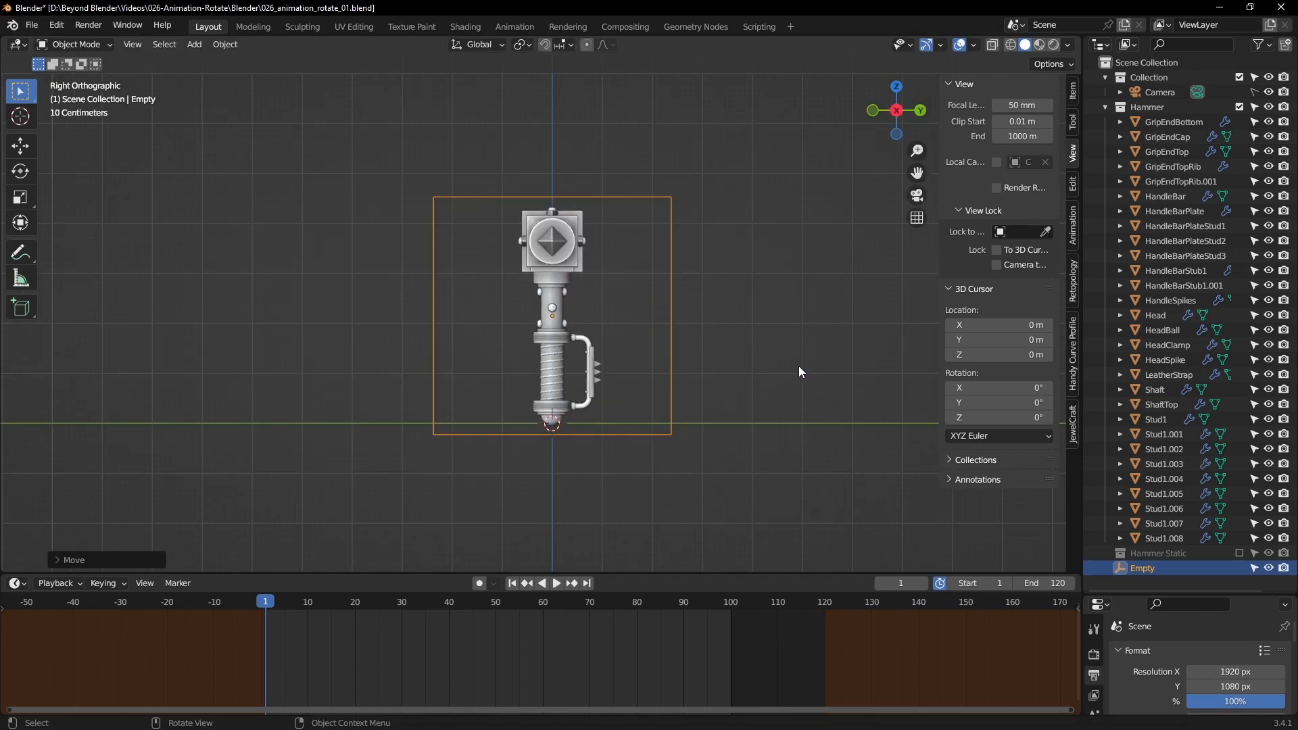
key("s")
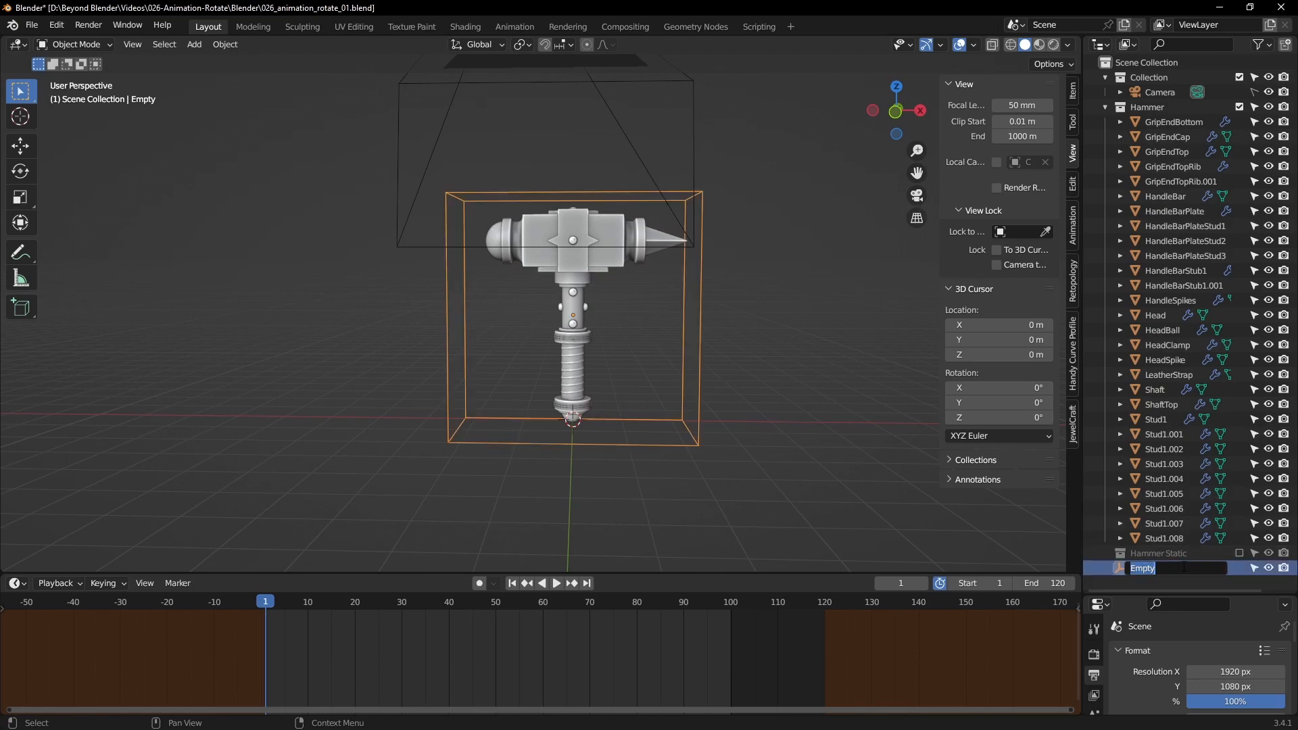
Rename the empty HammerGroup and parent every hammer part to it with Ctrl+P
type("HammerGroup")
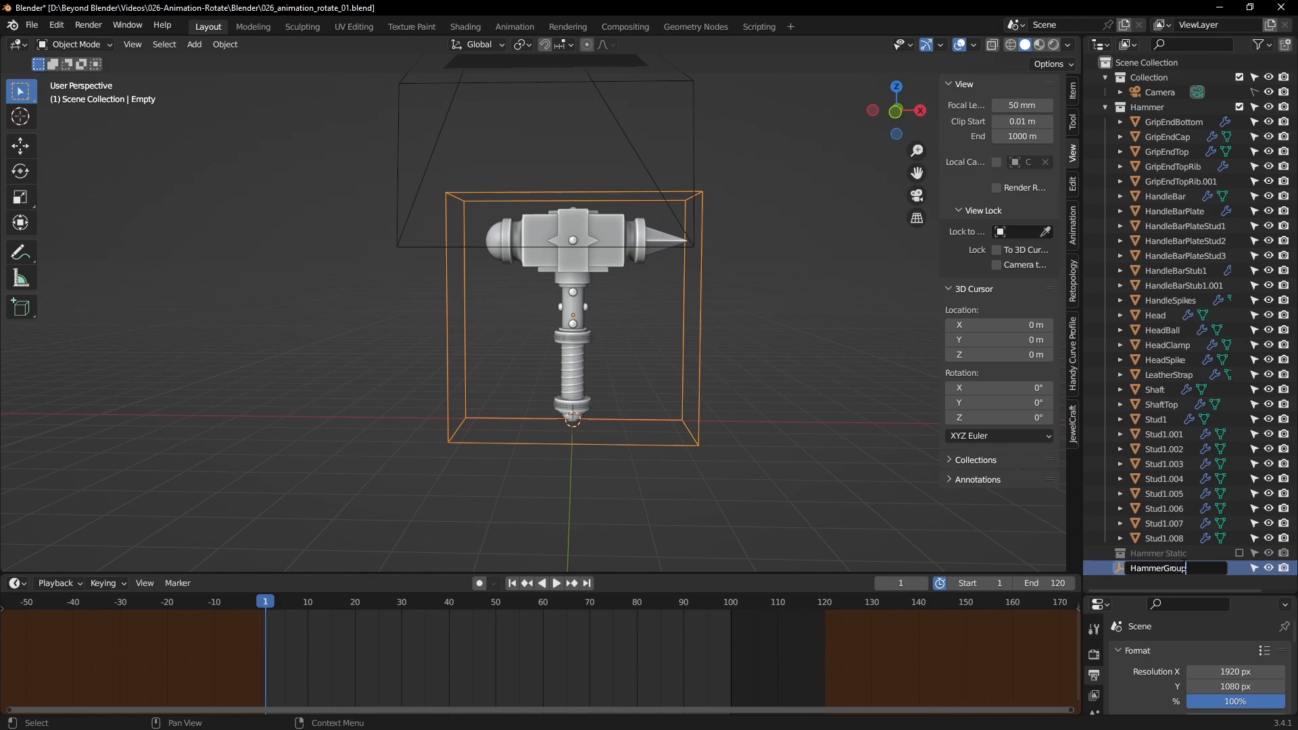
key("Return")
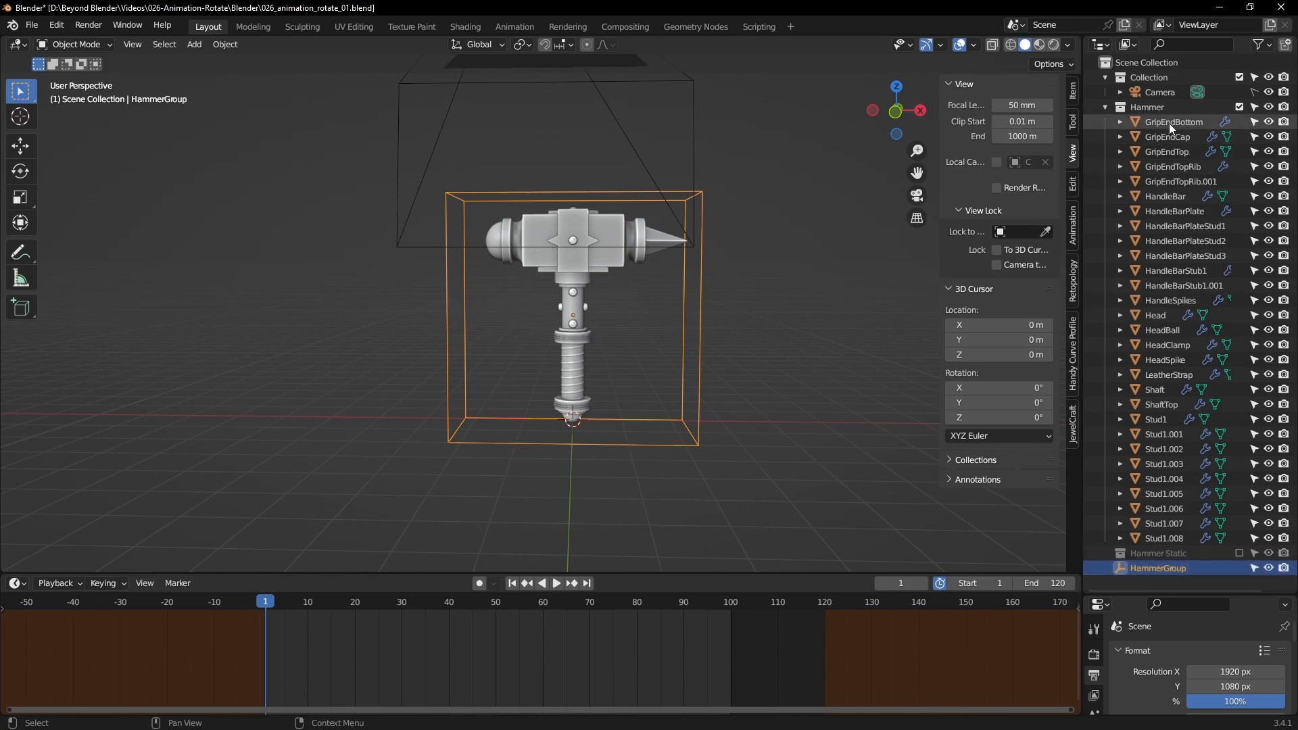
left_click(1173, 122)
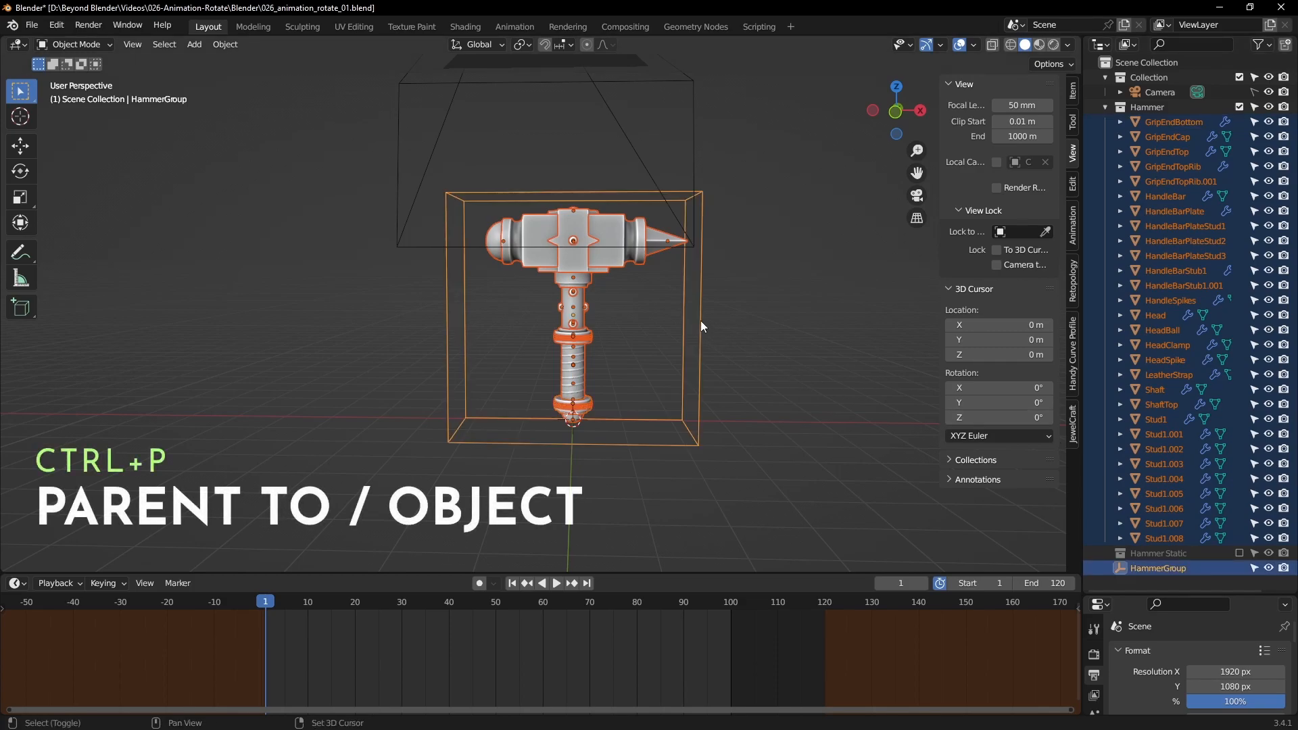
mouse_move(807, 357)
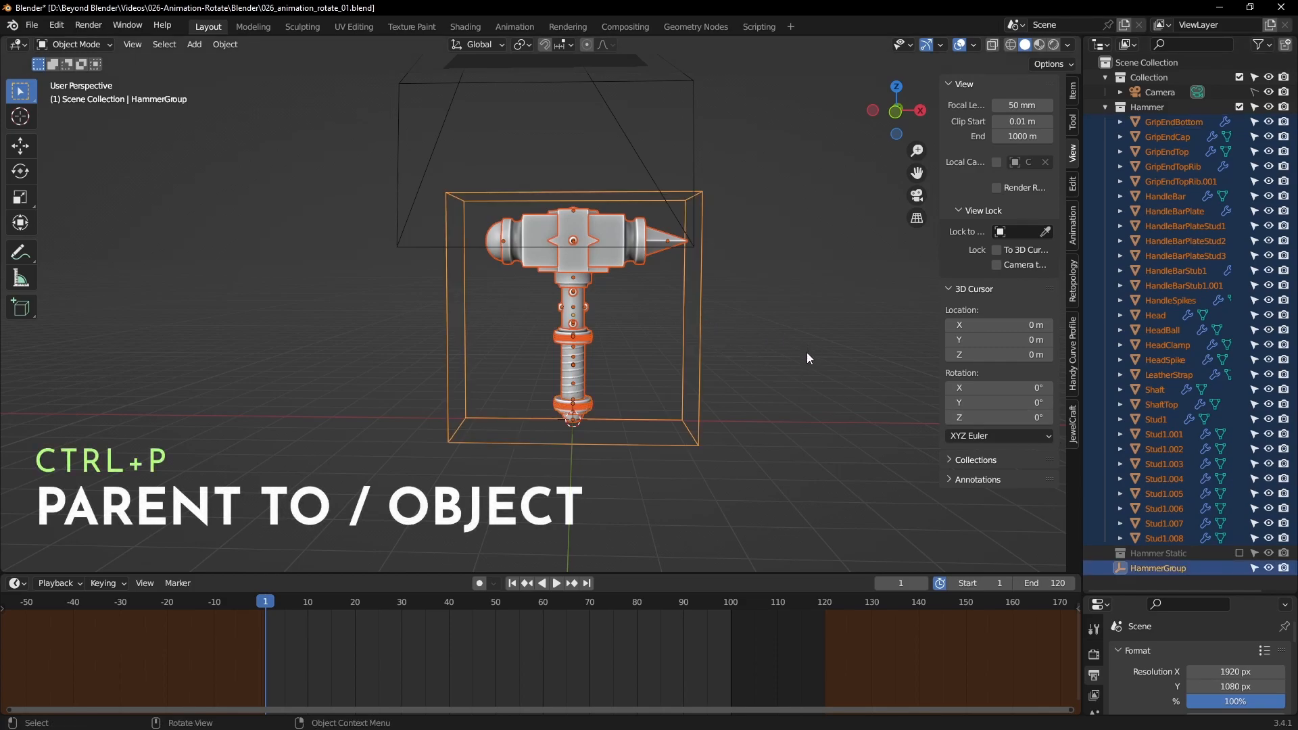
key("ctrl+p")
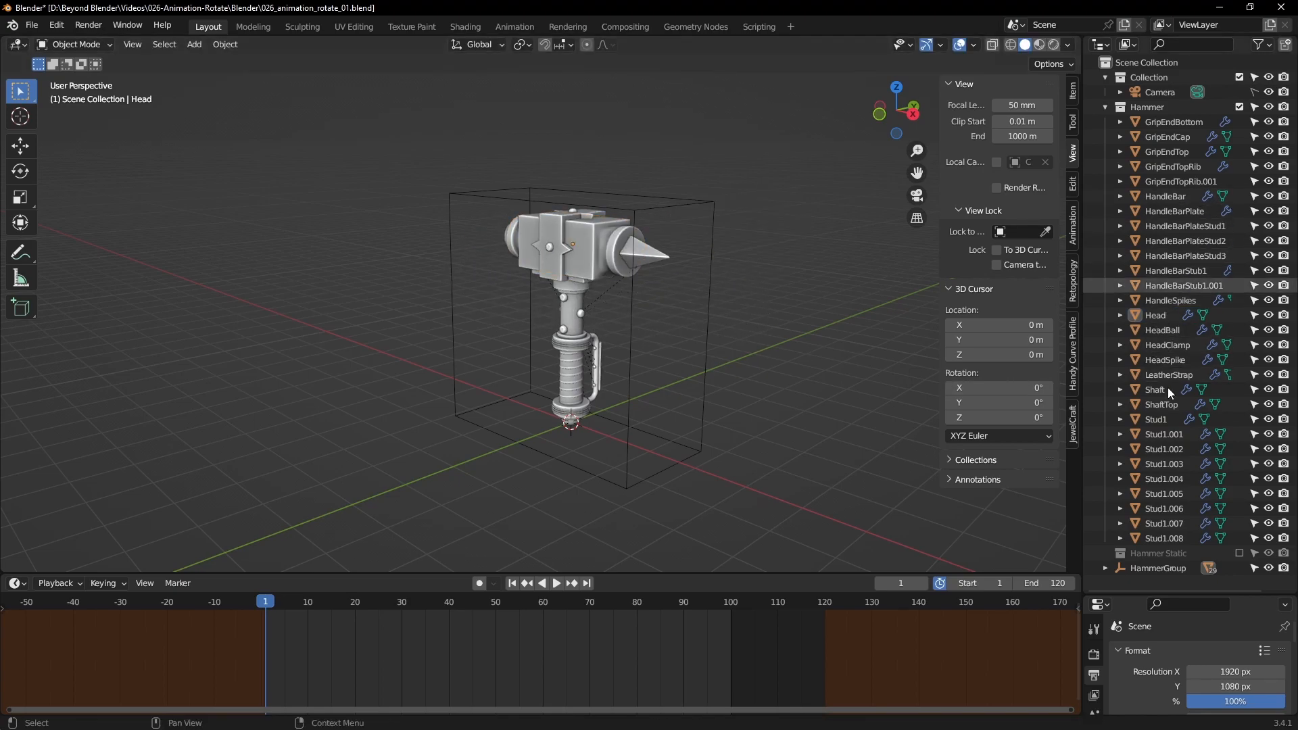
left_click(1158, 568)
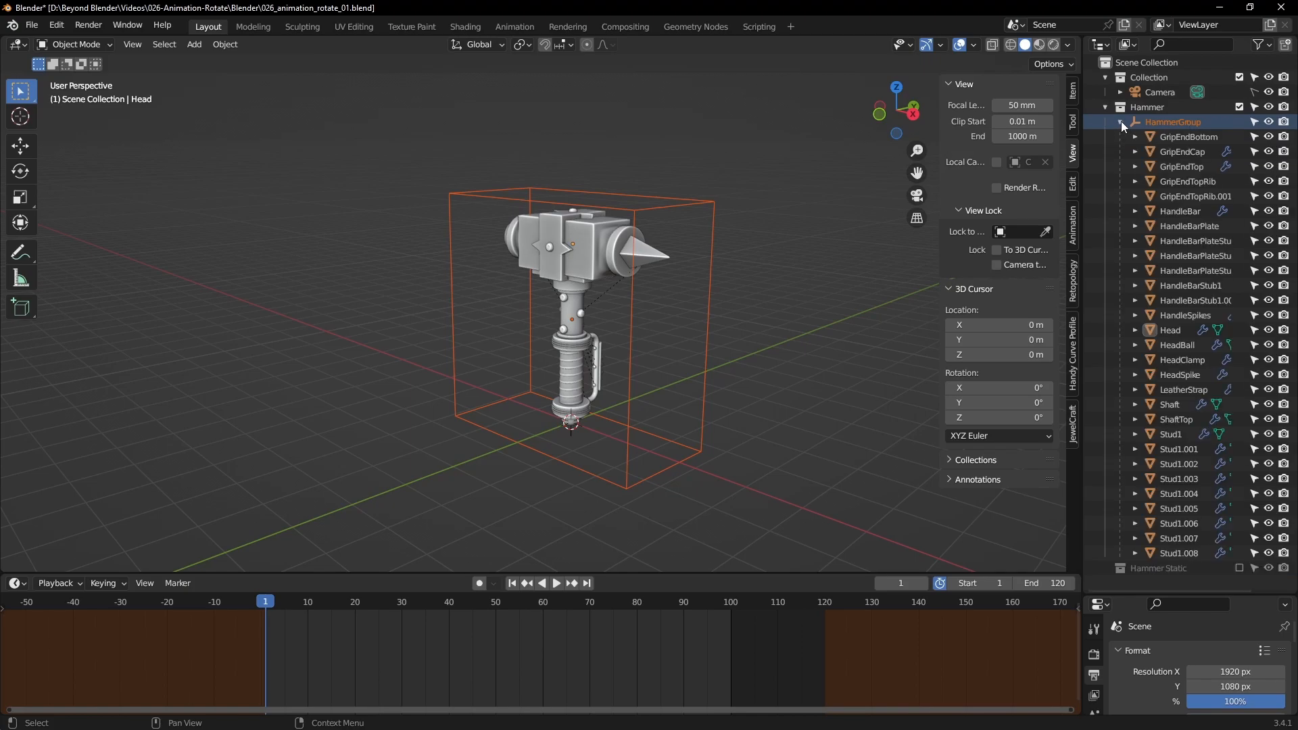
left_click(797, 272)
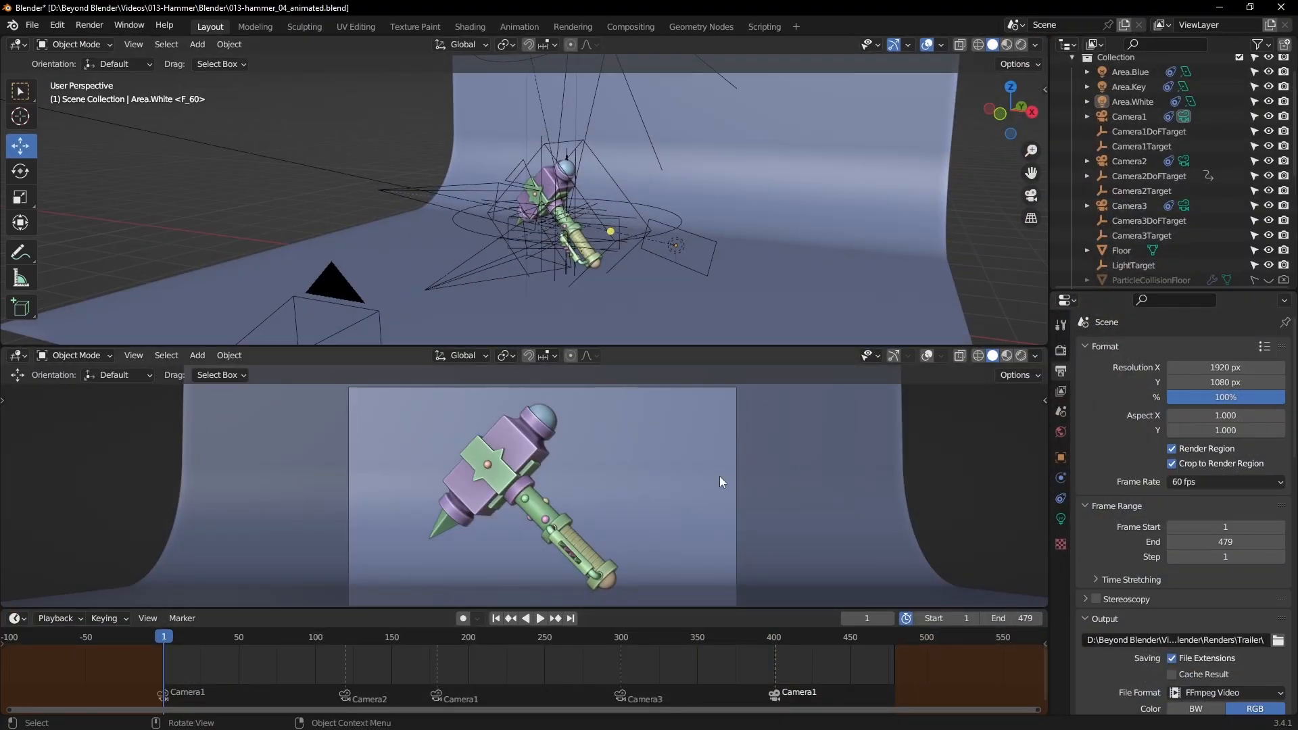
Play the finished hammer spin animation, then stop it
left_click(541, 617)
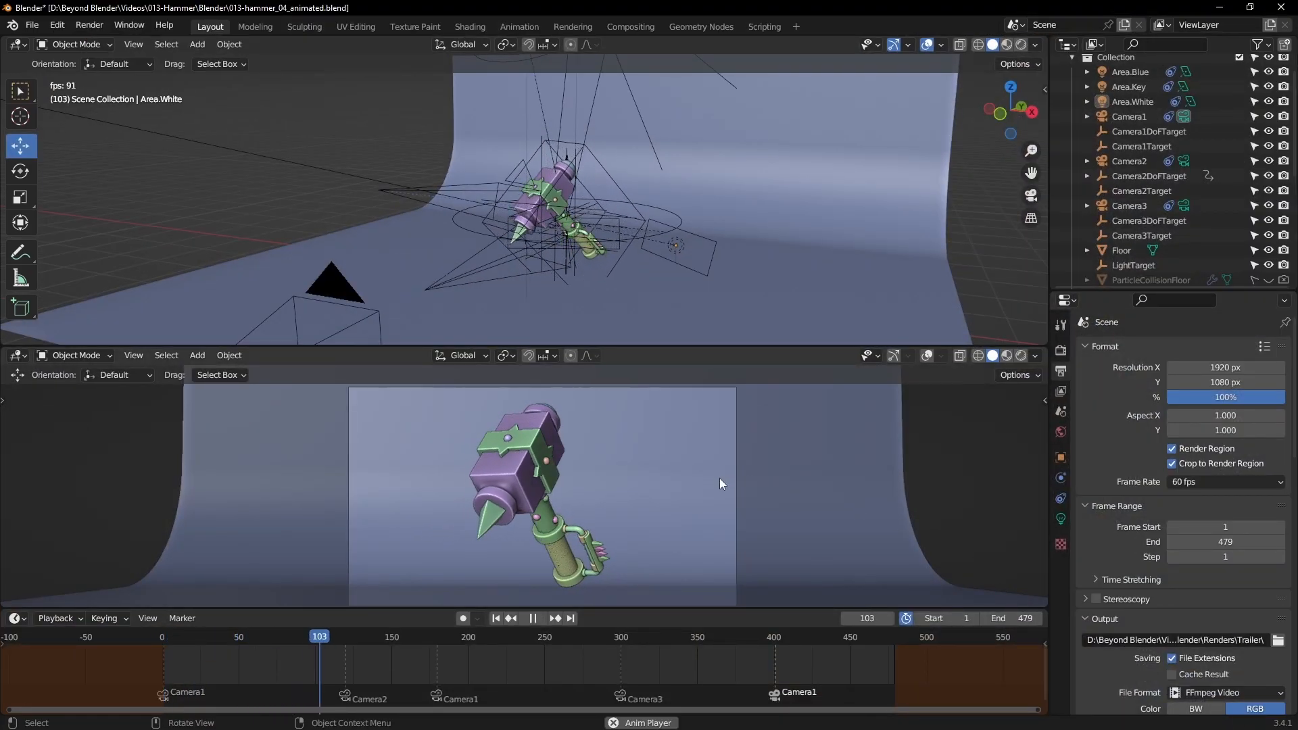
left_click(532, 617)
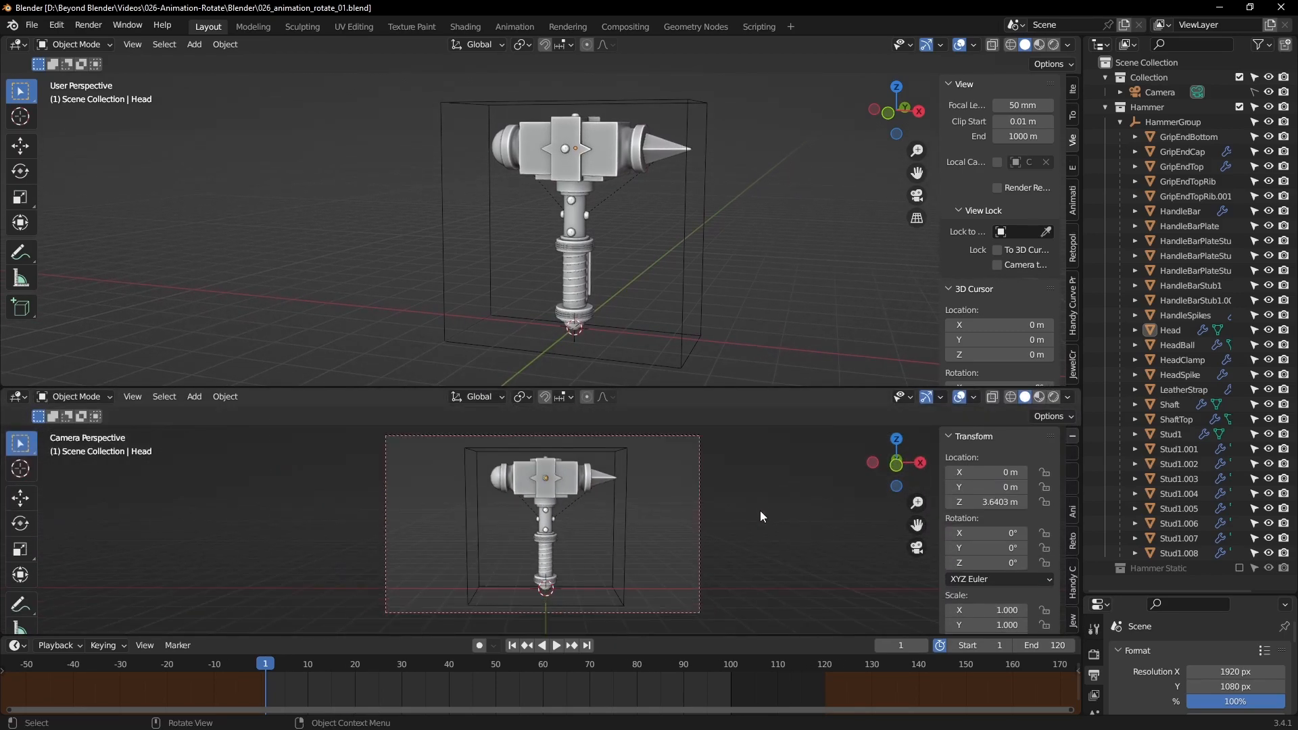
mouse_move(708, 240)
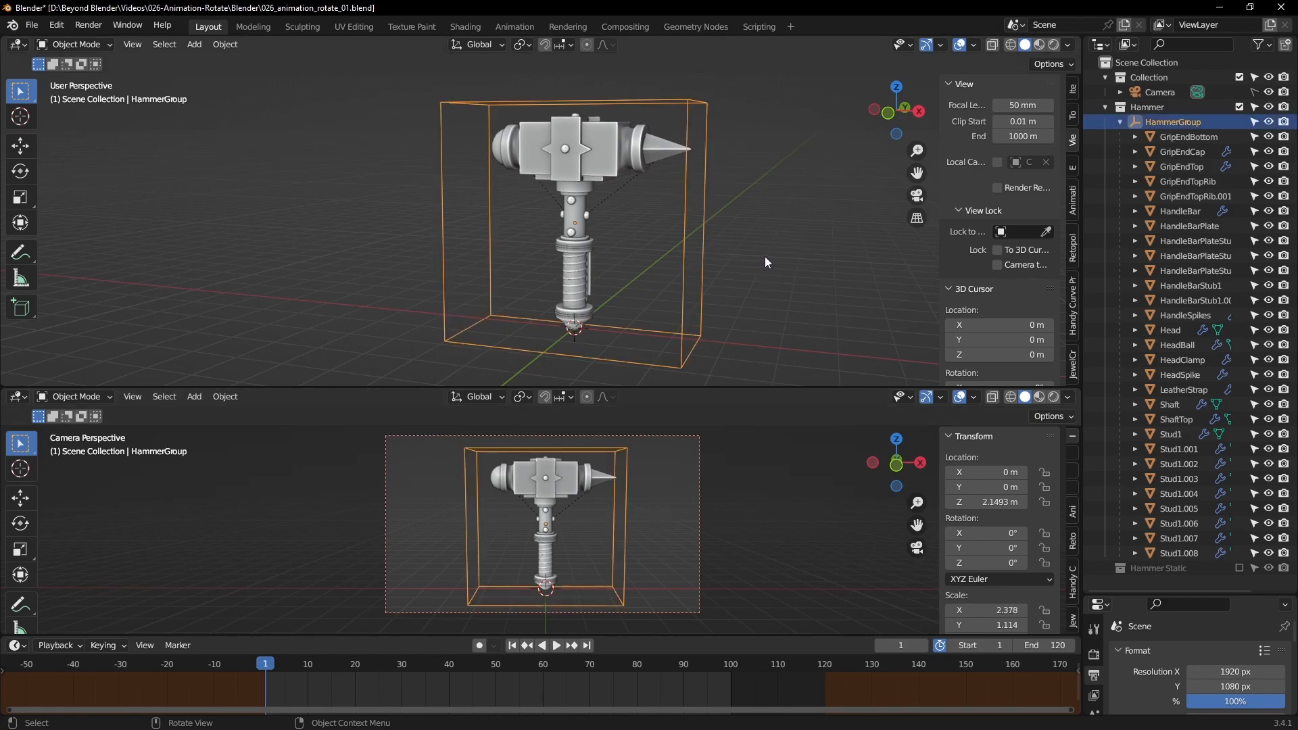
Rotate HammerGroup -30° on Y and insert a rotation keyframe at frame 1
left_click(19, 171)
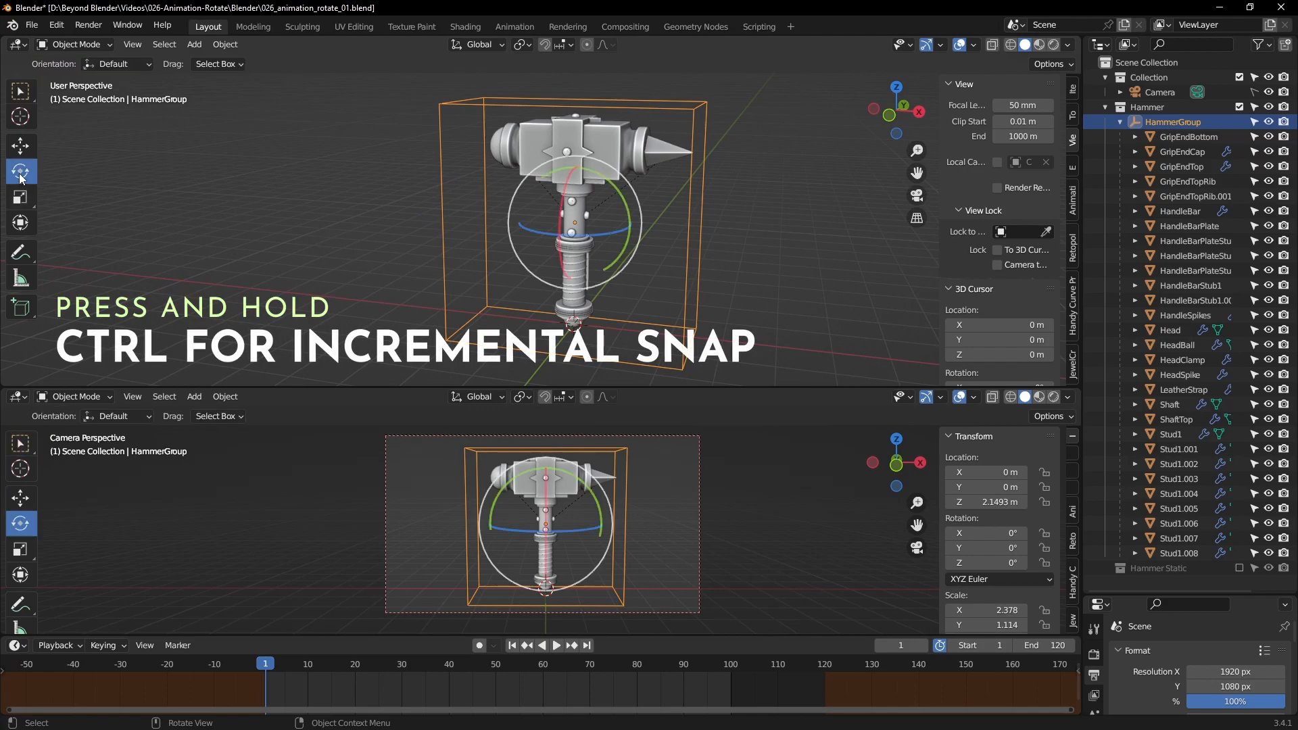
left_click(480, 44)
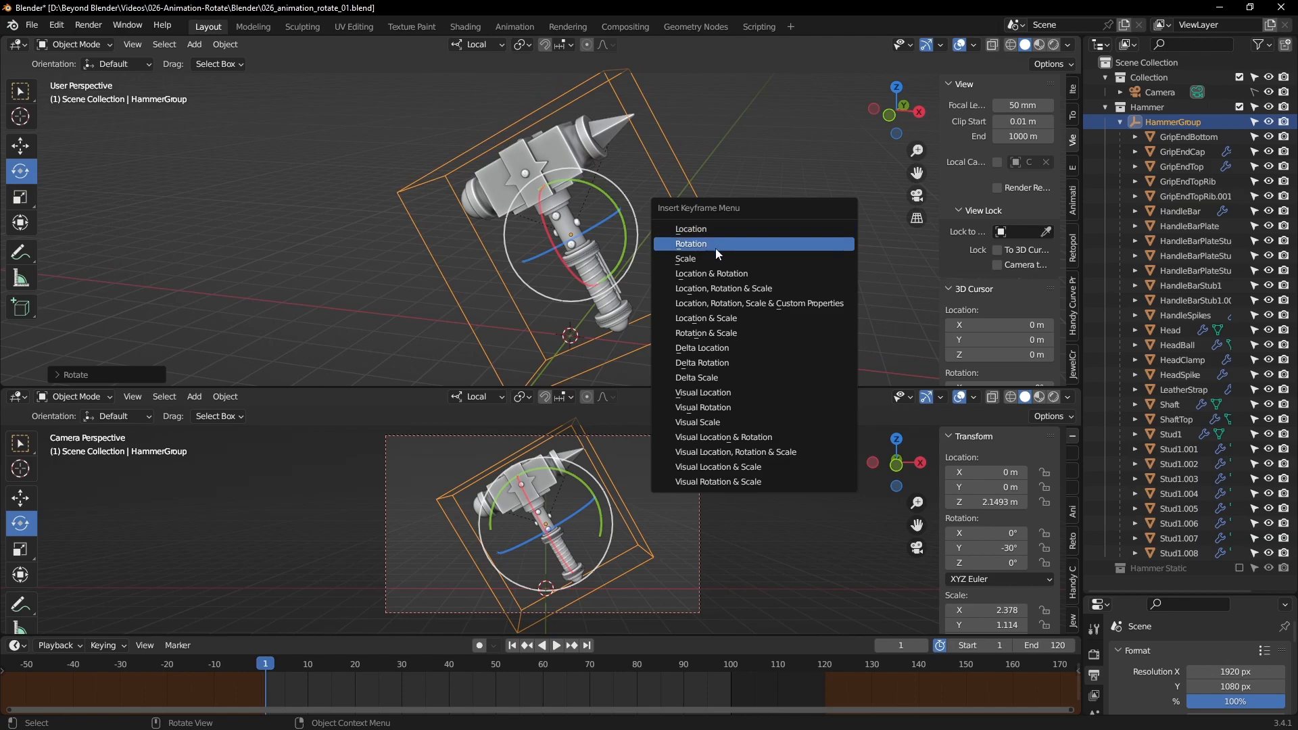
mouse_move(715, 244)
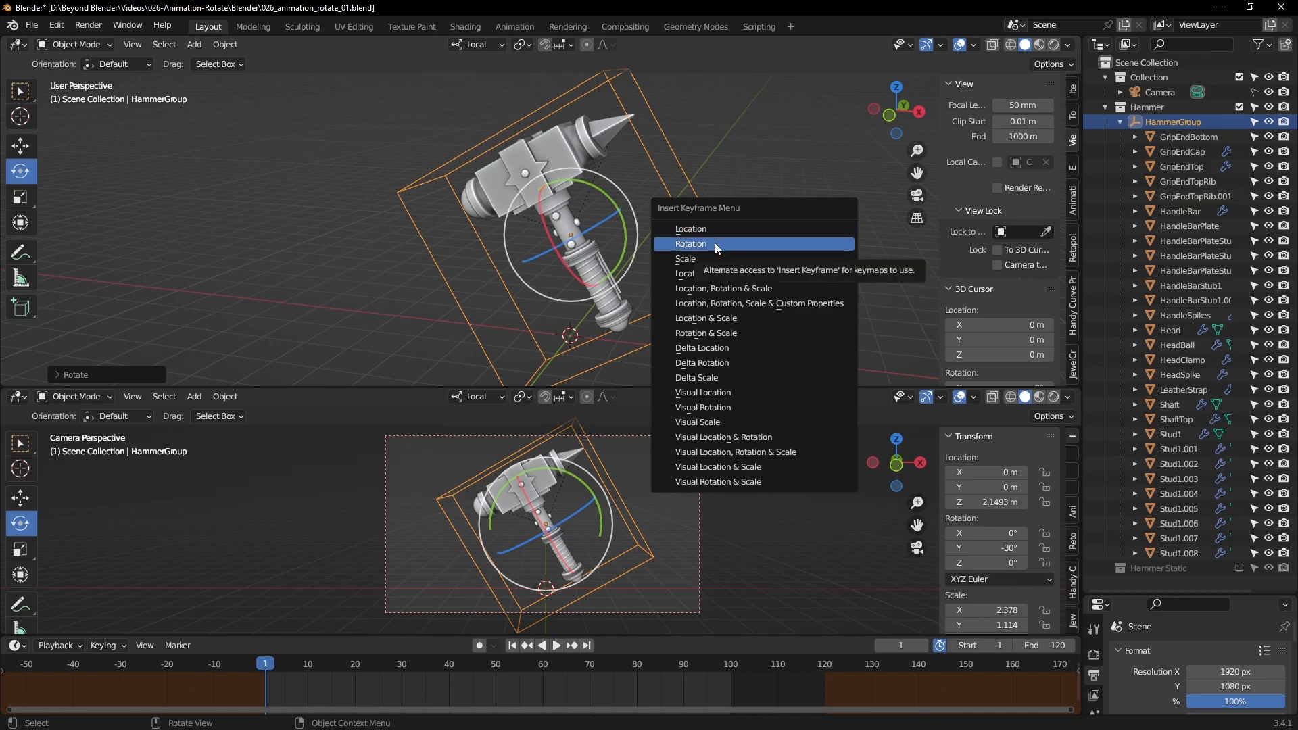
left_click(691, 243)
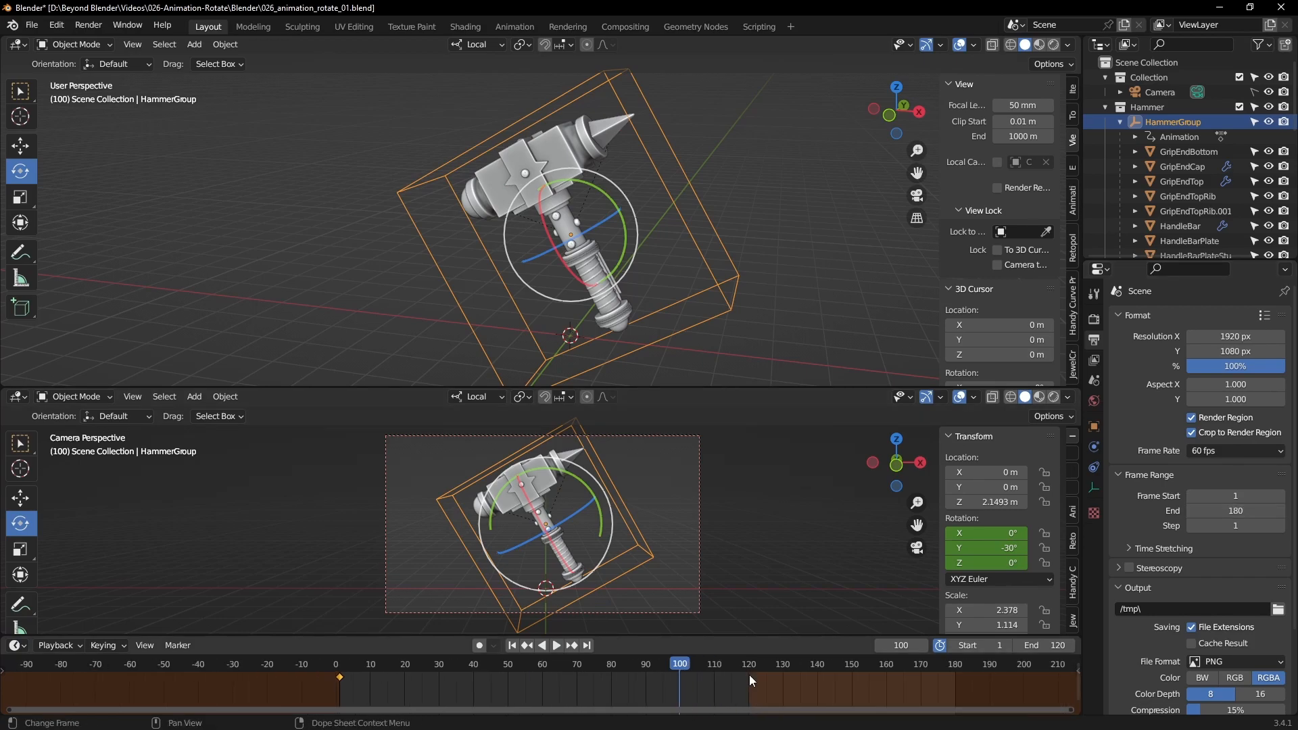
mouse_move(944, 649)
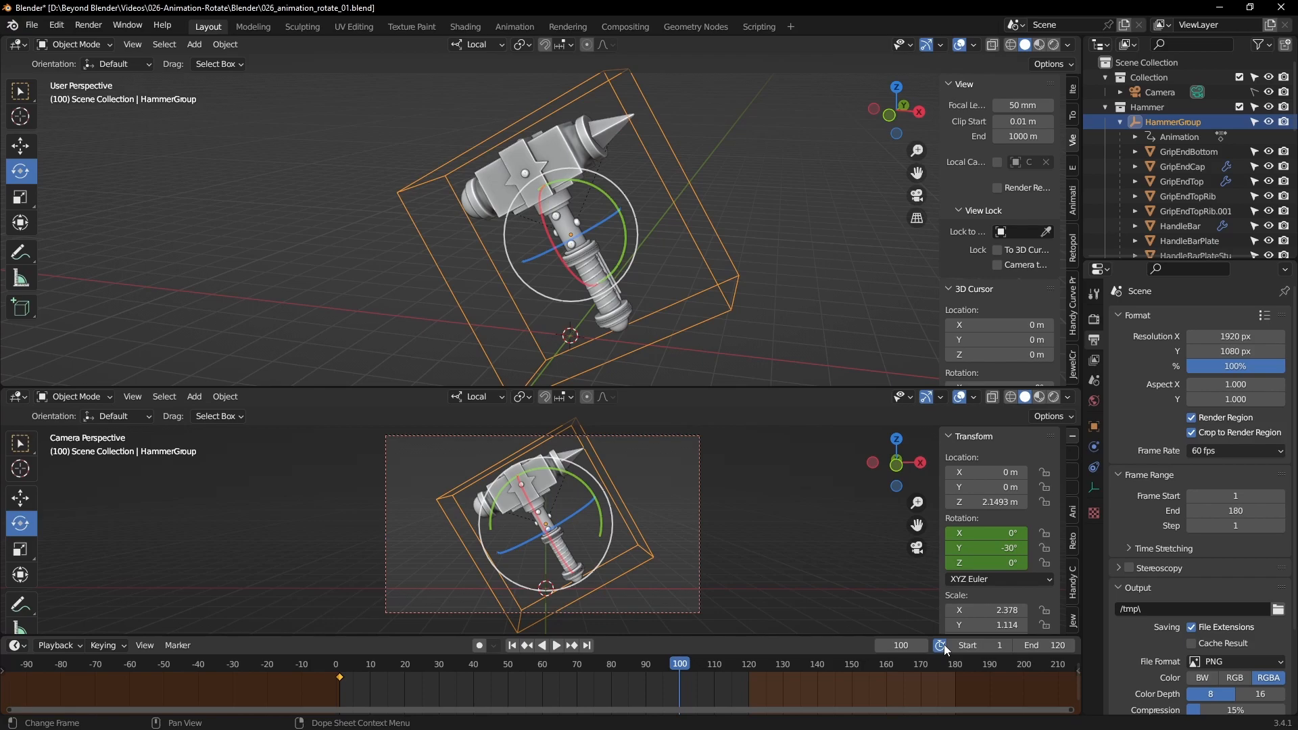
Set the timeline end to 180, key HammerGroup's 360° Z spin there, and preview it
left_click(1057, 645)
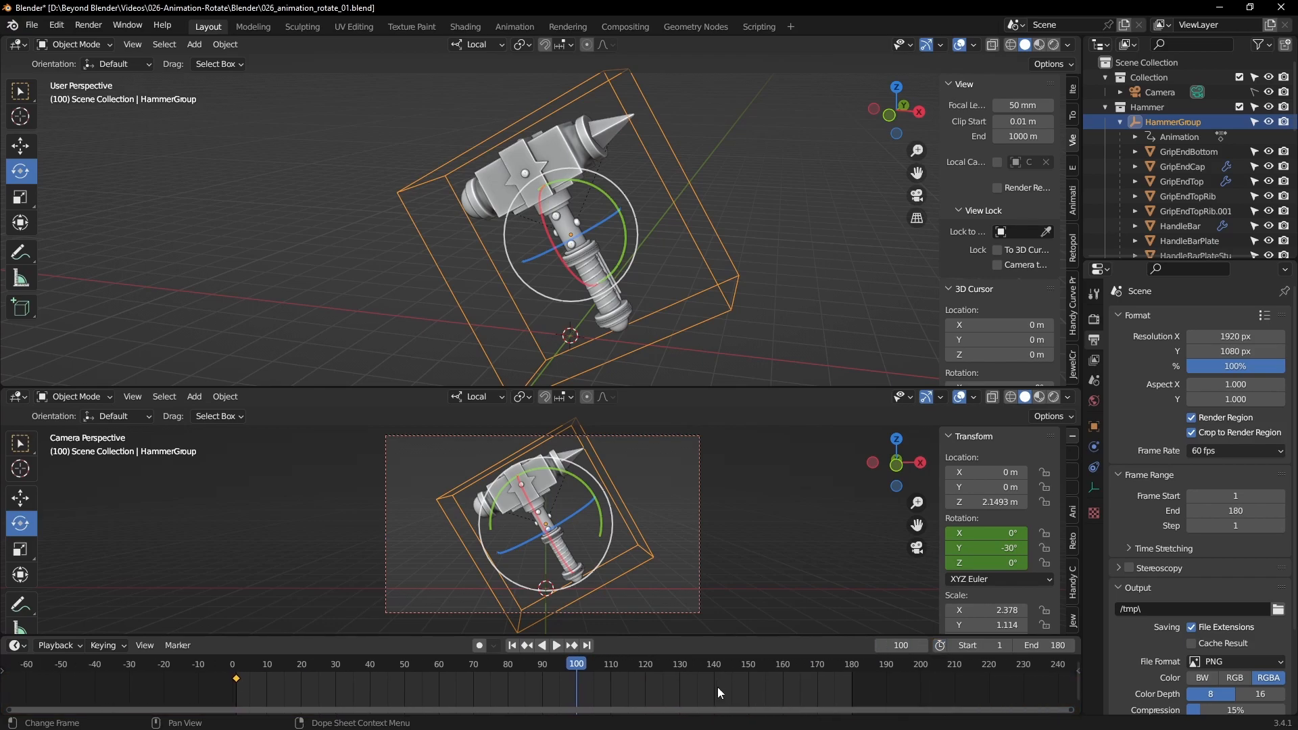
left_click(557, 645)
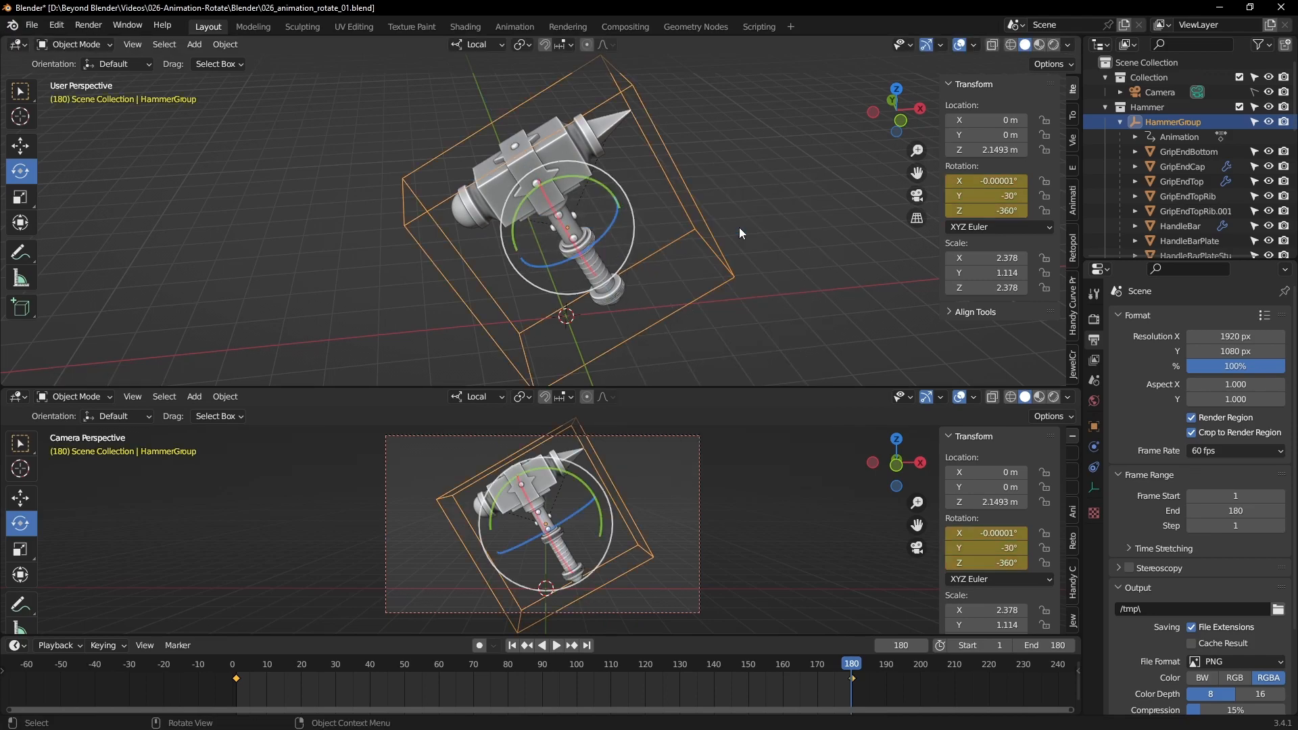
left_click(511, 645)
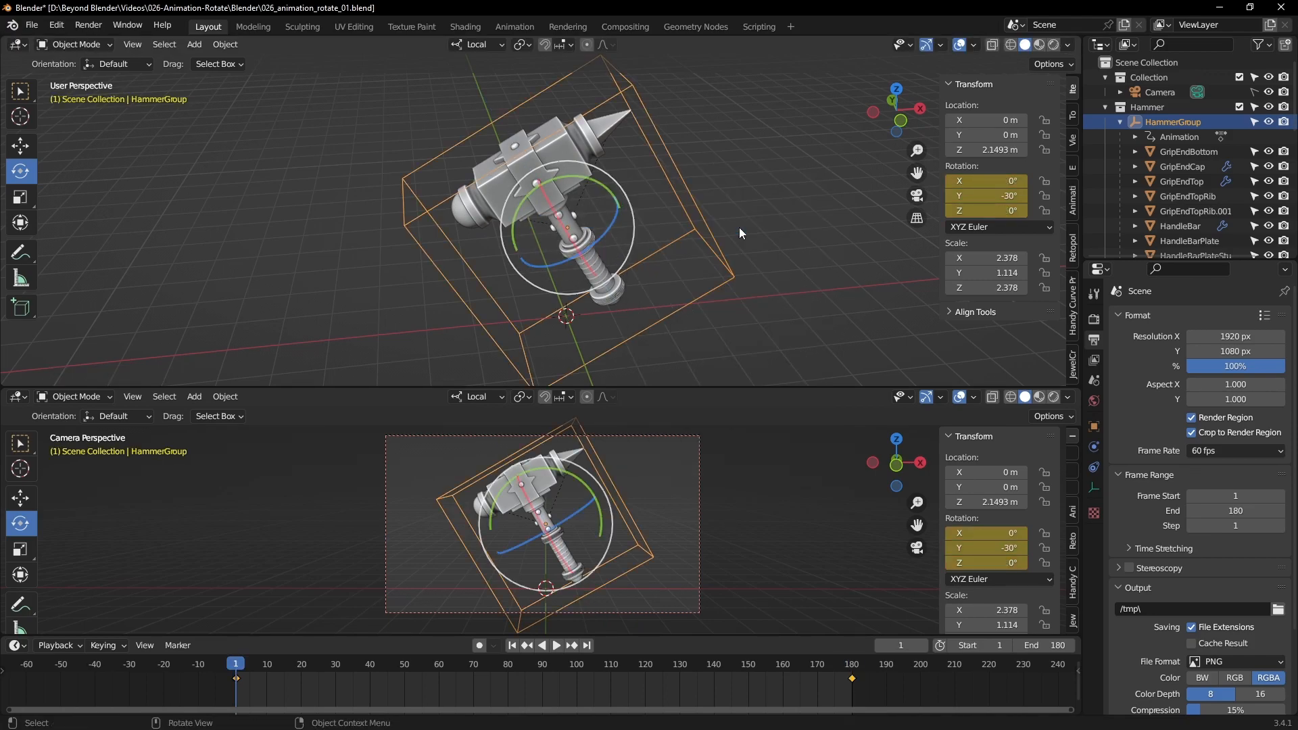
left_click(557, 645)
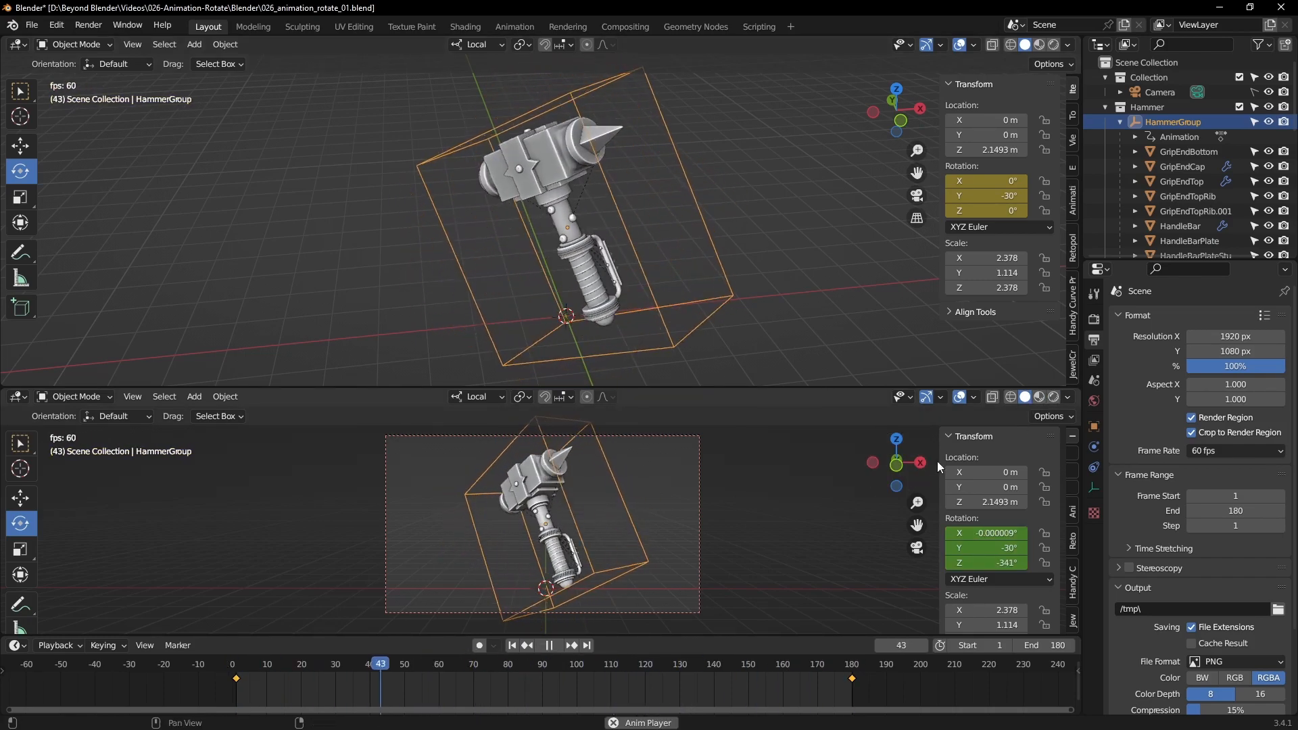
left_click(669, 663)
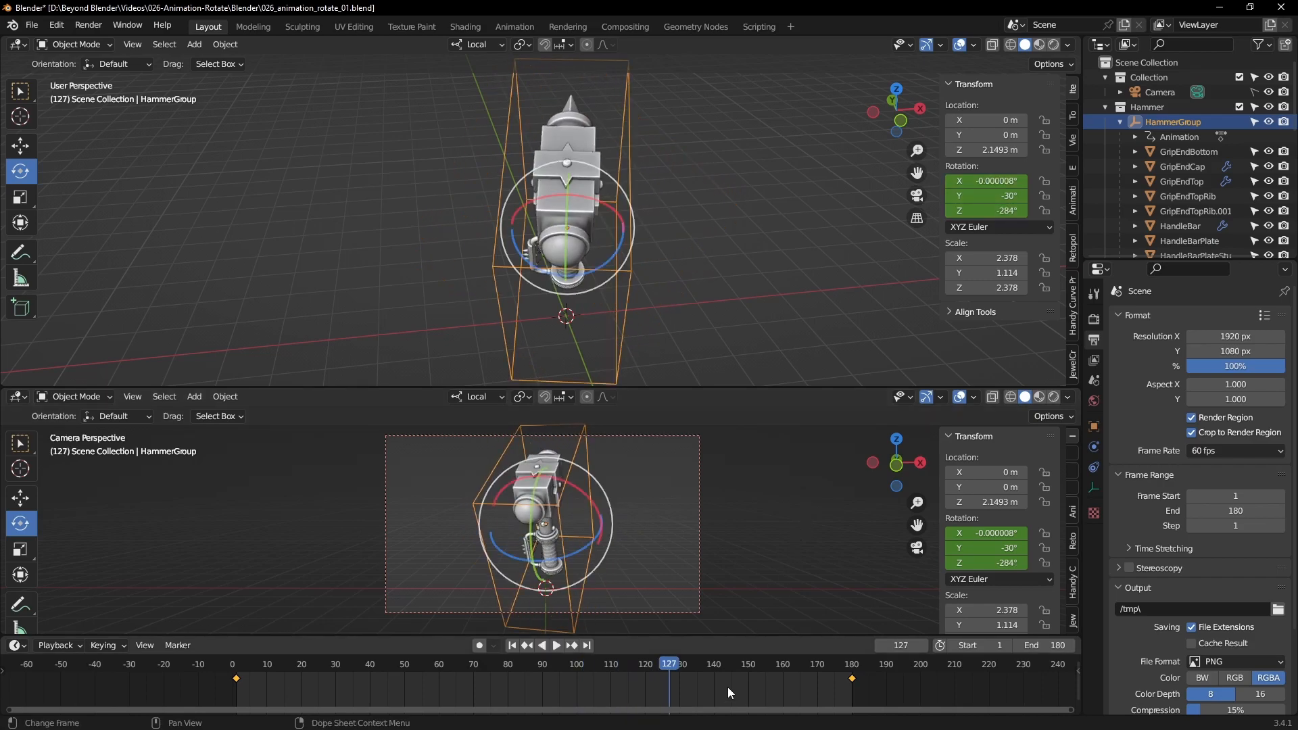
mouse_move(701, 694)
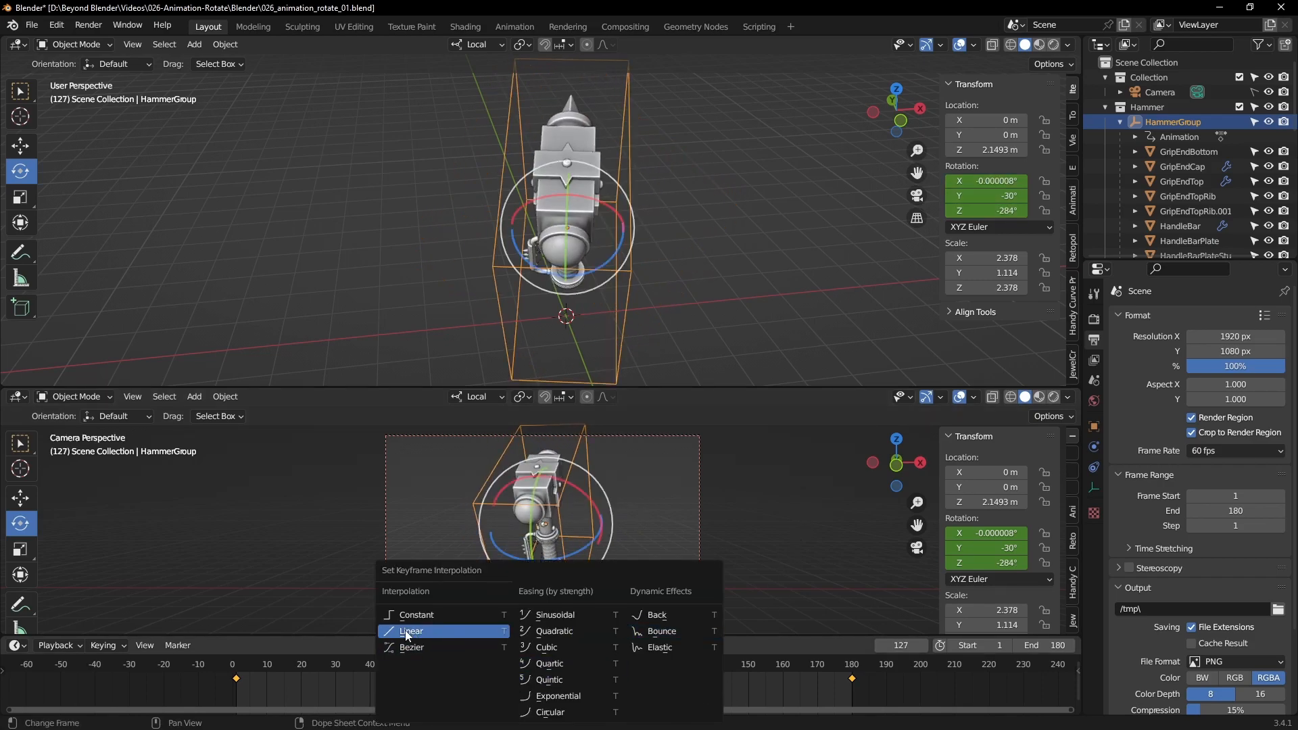
Set the spin keyframes to Linear interpolation and replay the animation to verify
left_click(411, 631)
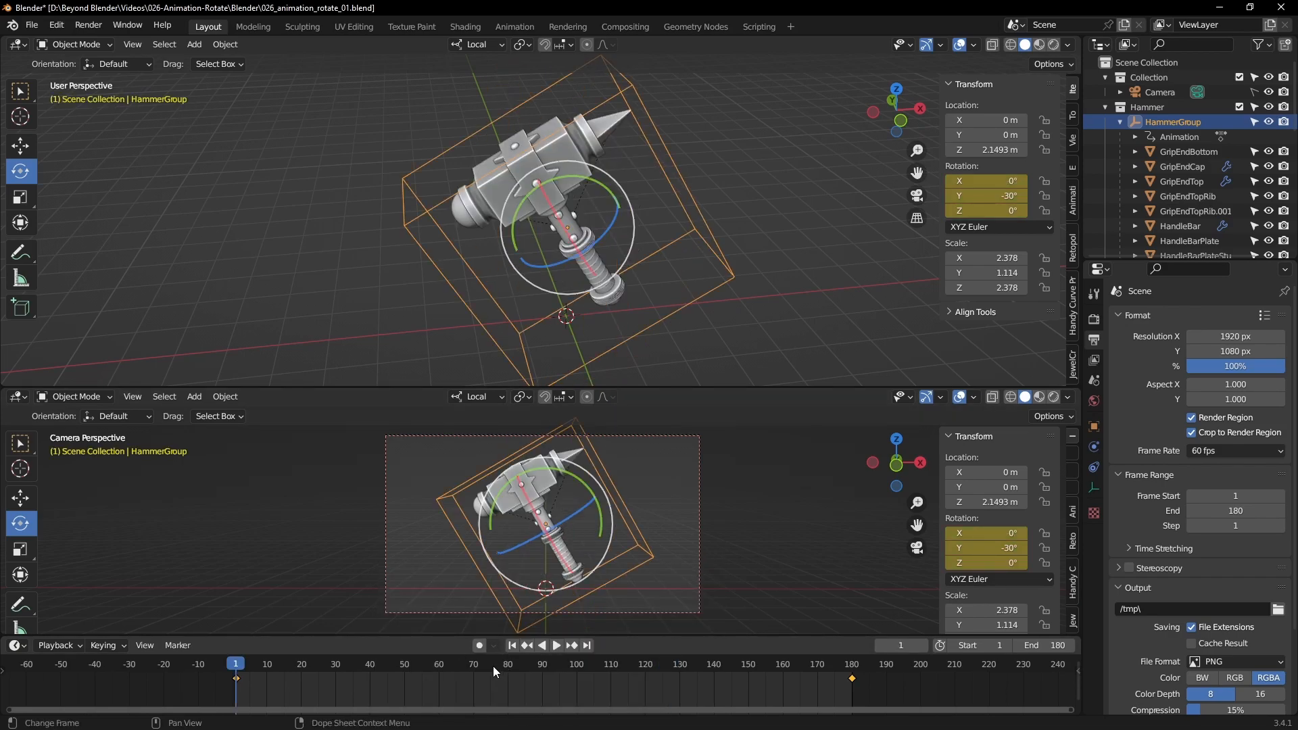
left_click(556, 645)
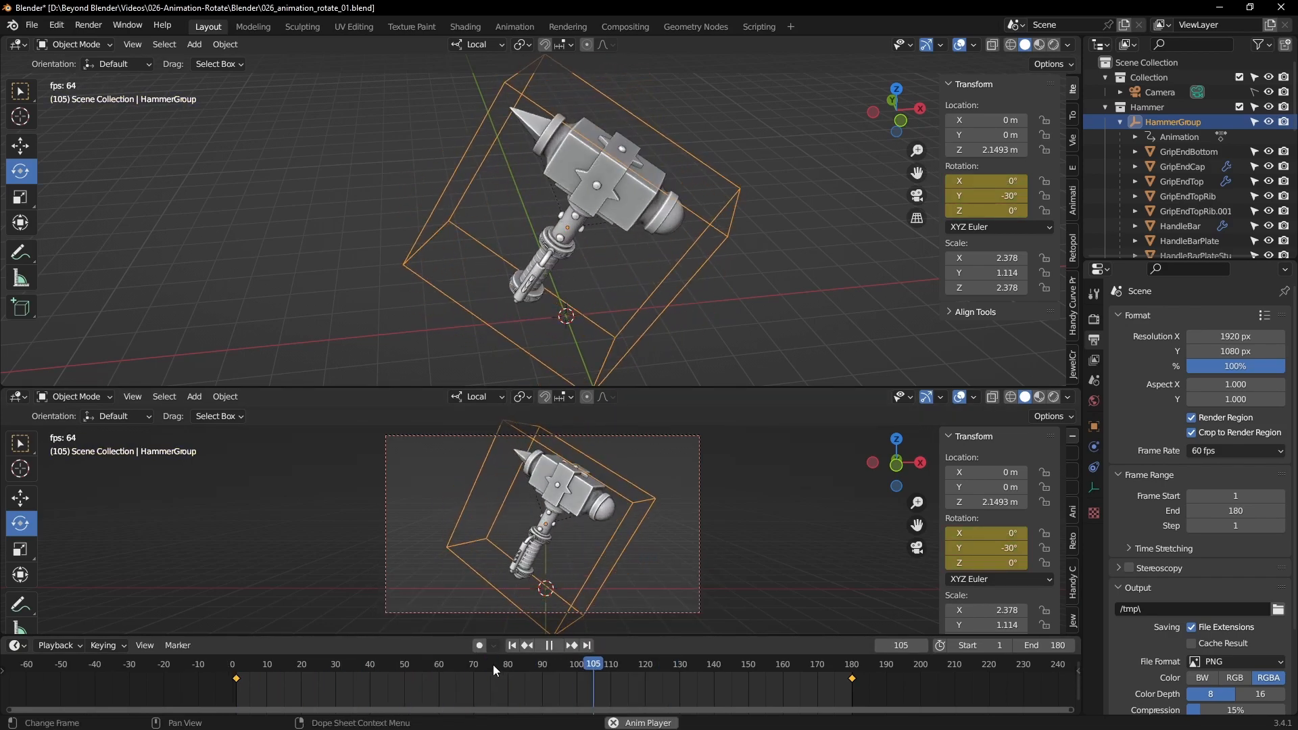
left_click(379, 663)
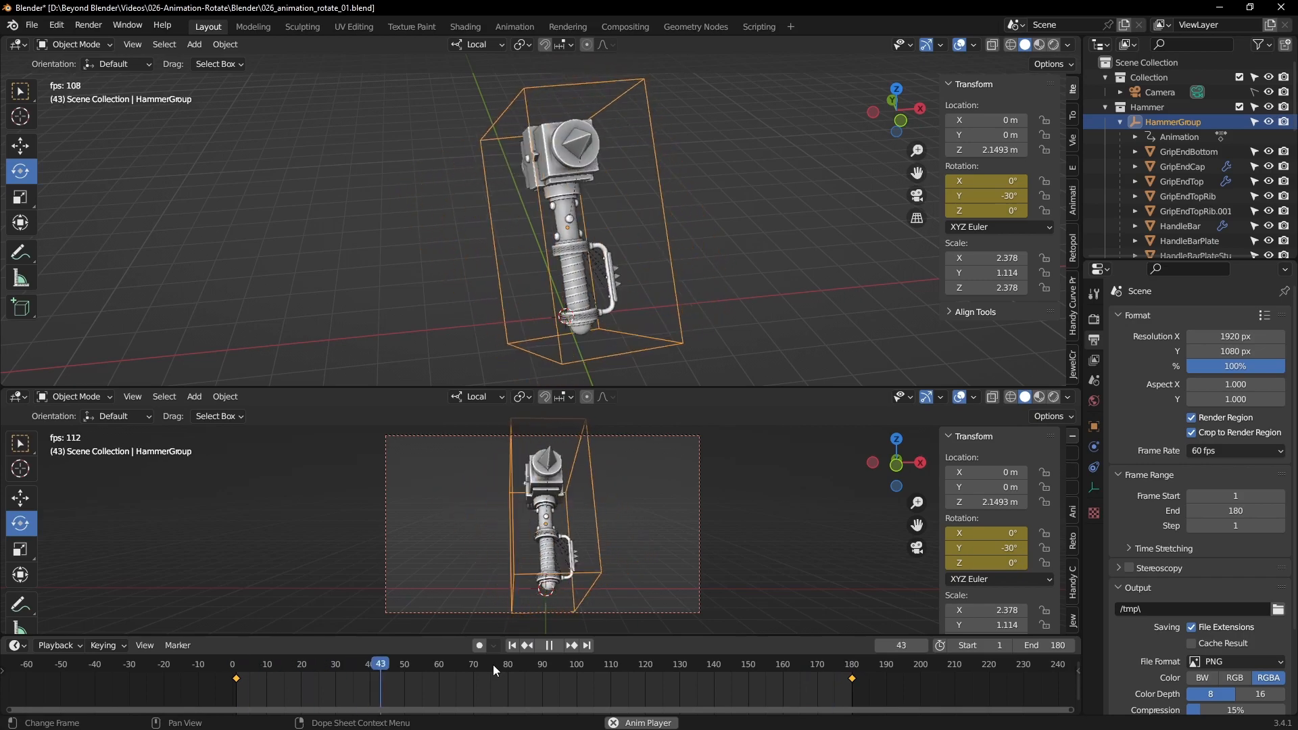
left_click(512, 644)
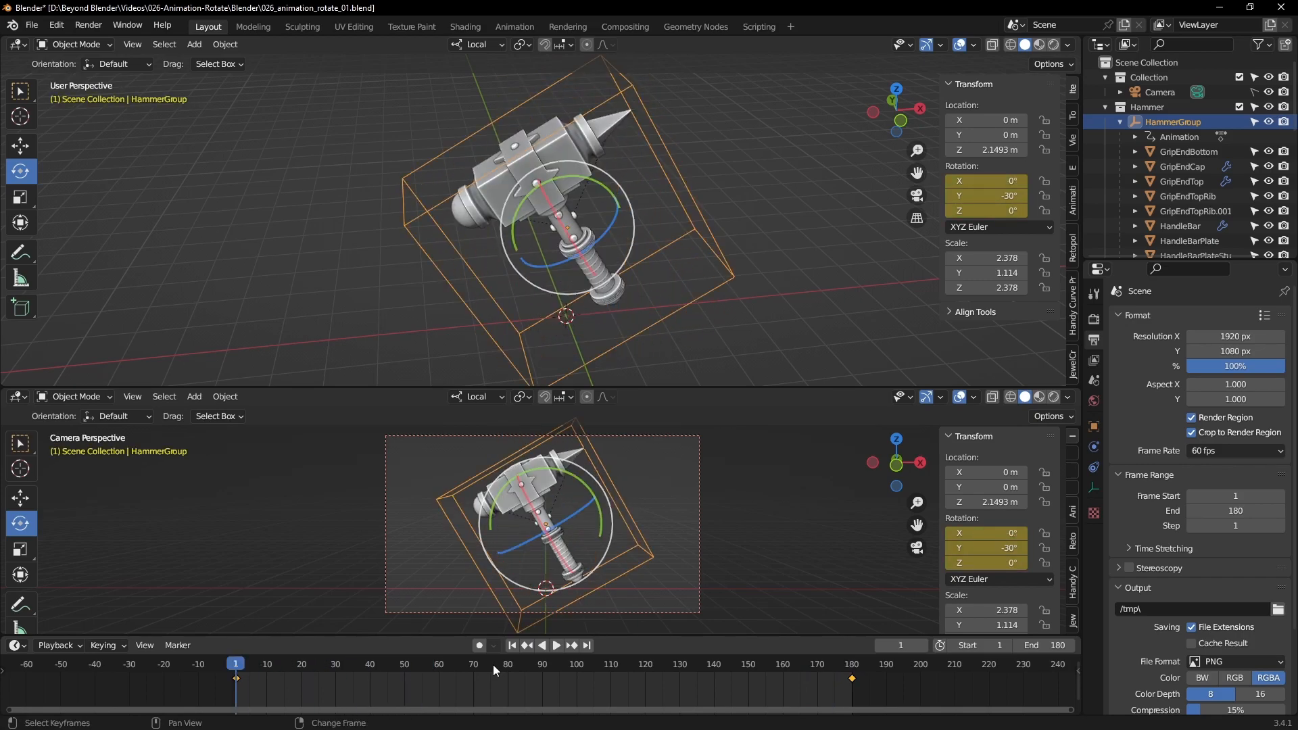
left_click(586, 645)
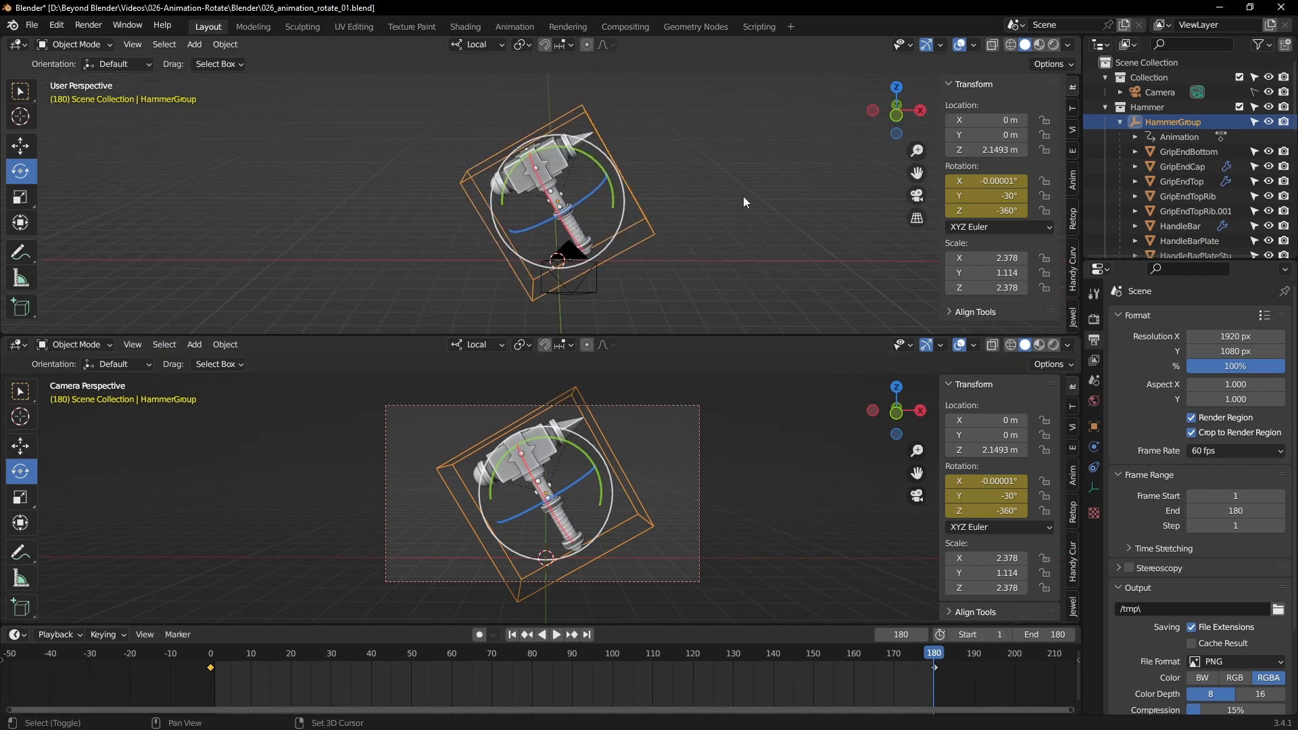
Save the file, then add a timeline marker named Camera1 at frame 1
key("ctrl+s")
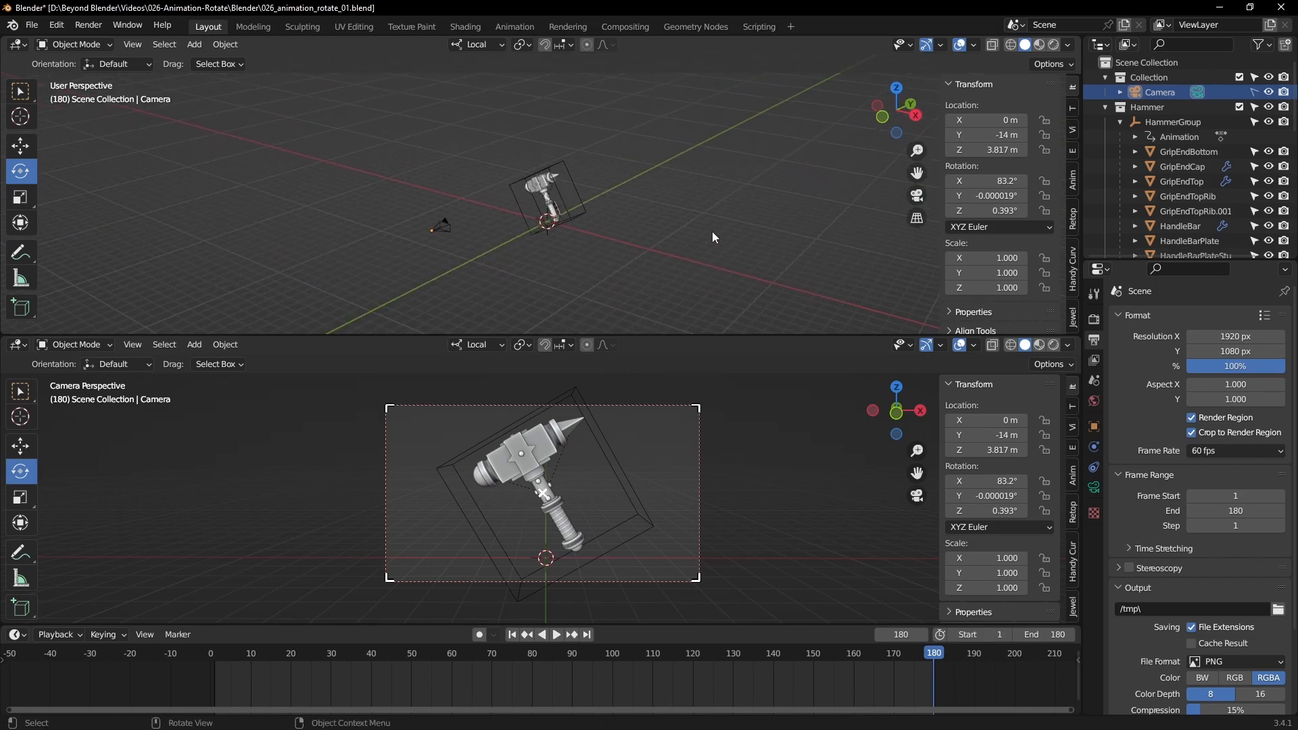
left_click(934, 652)
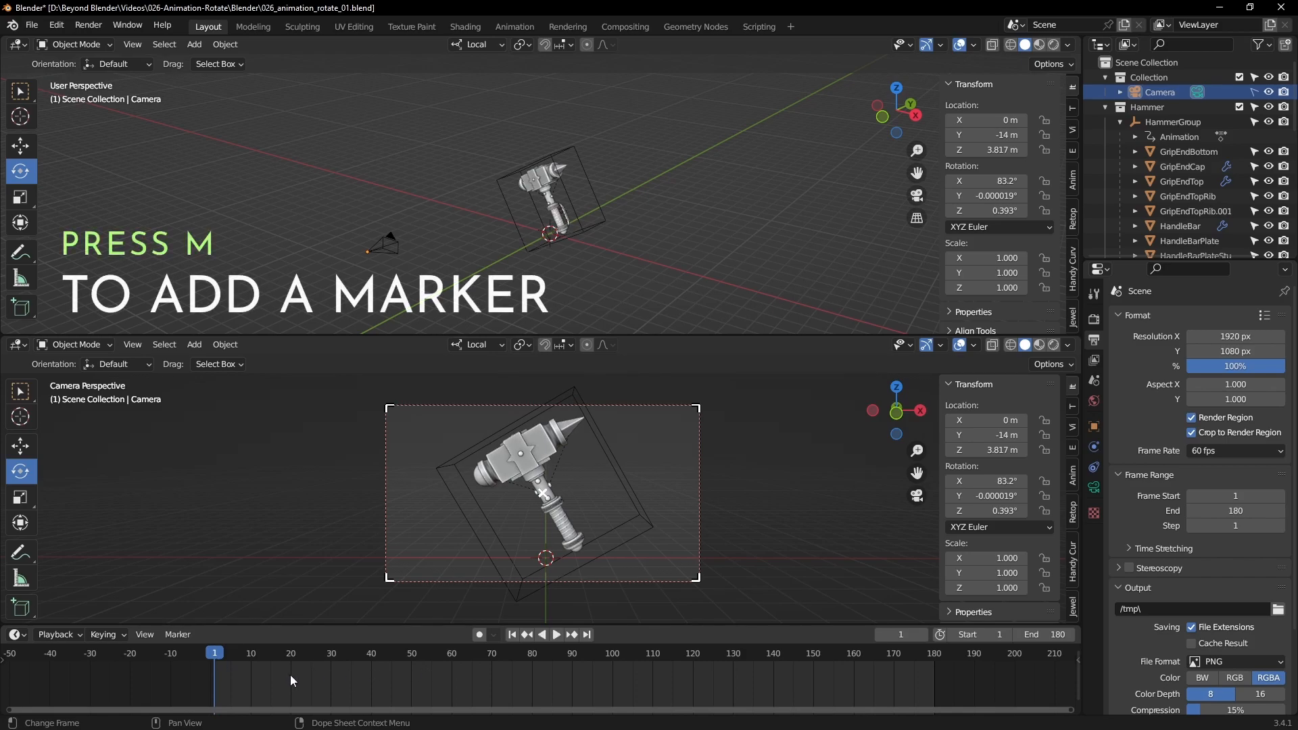
key("m")
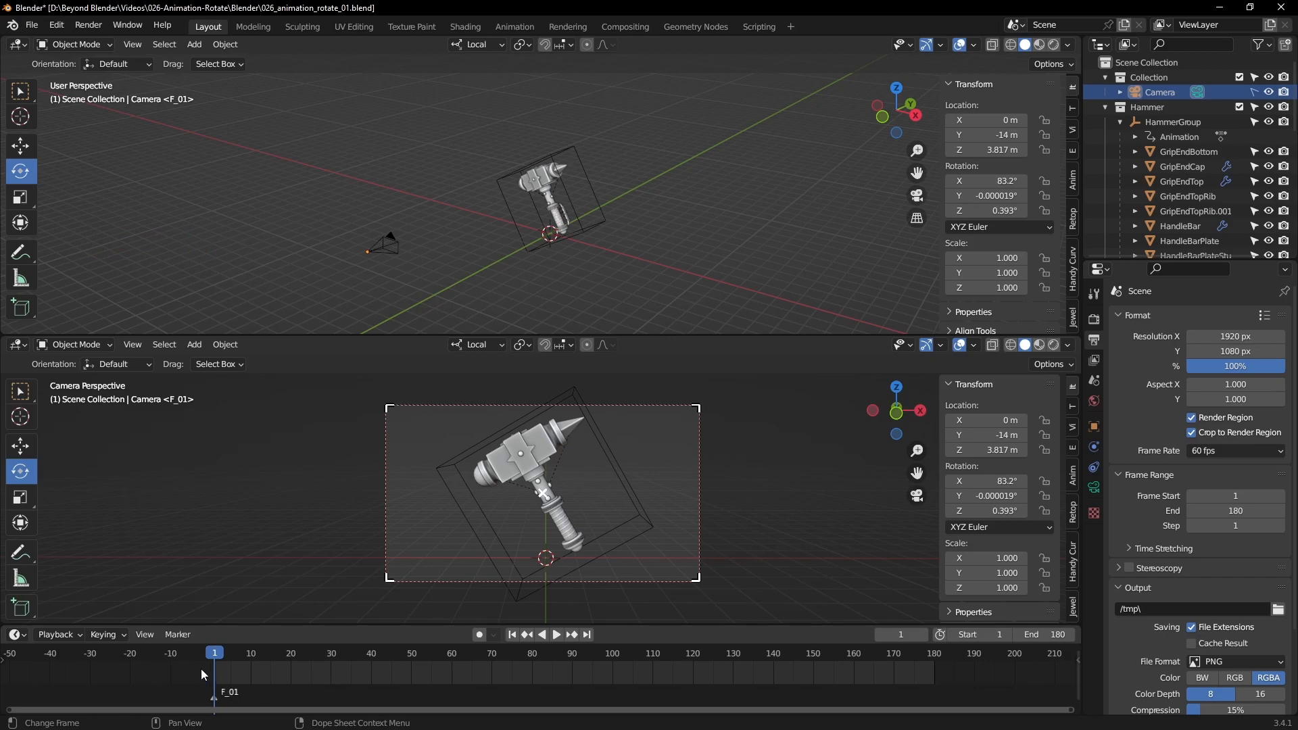
double_click(229, 690)
type("Camer")
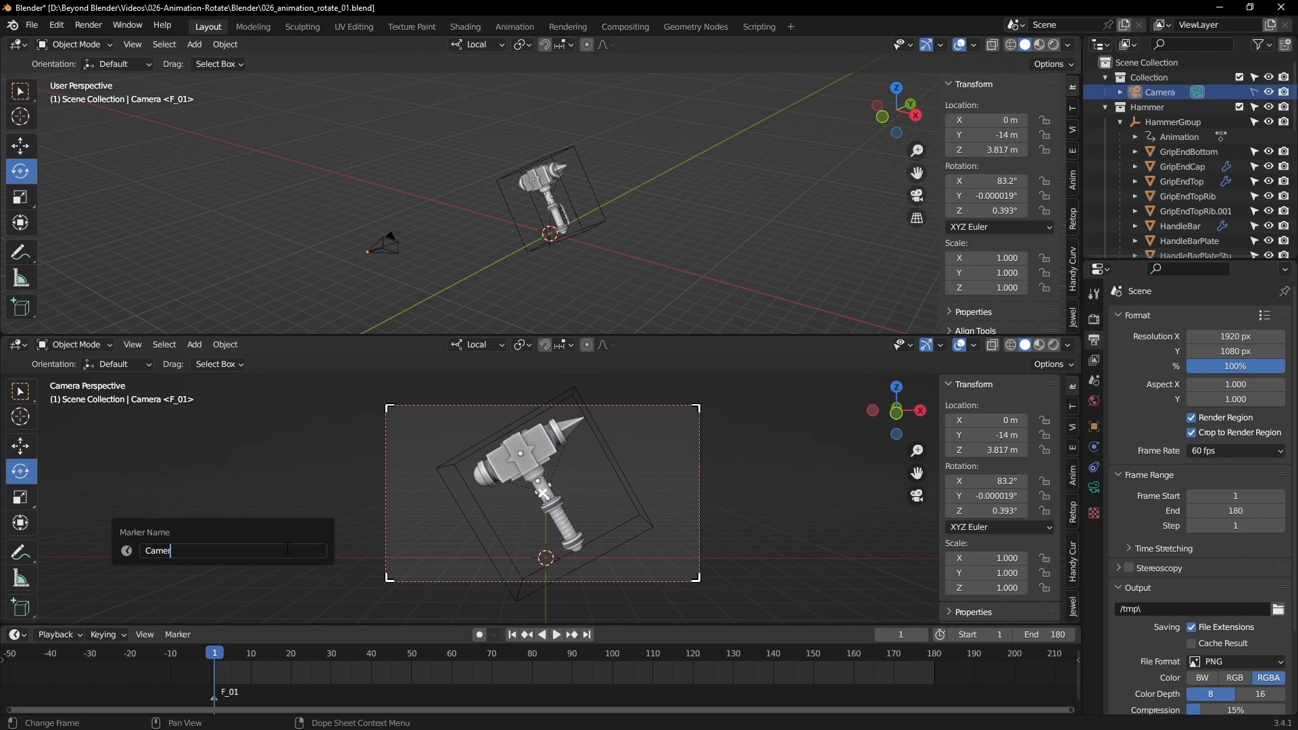
key("Return")
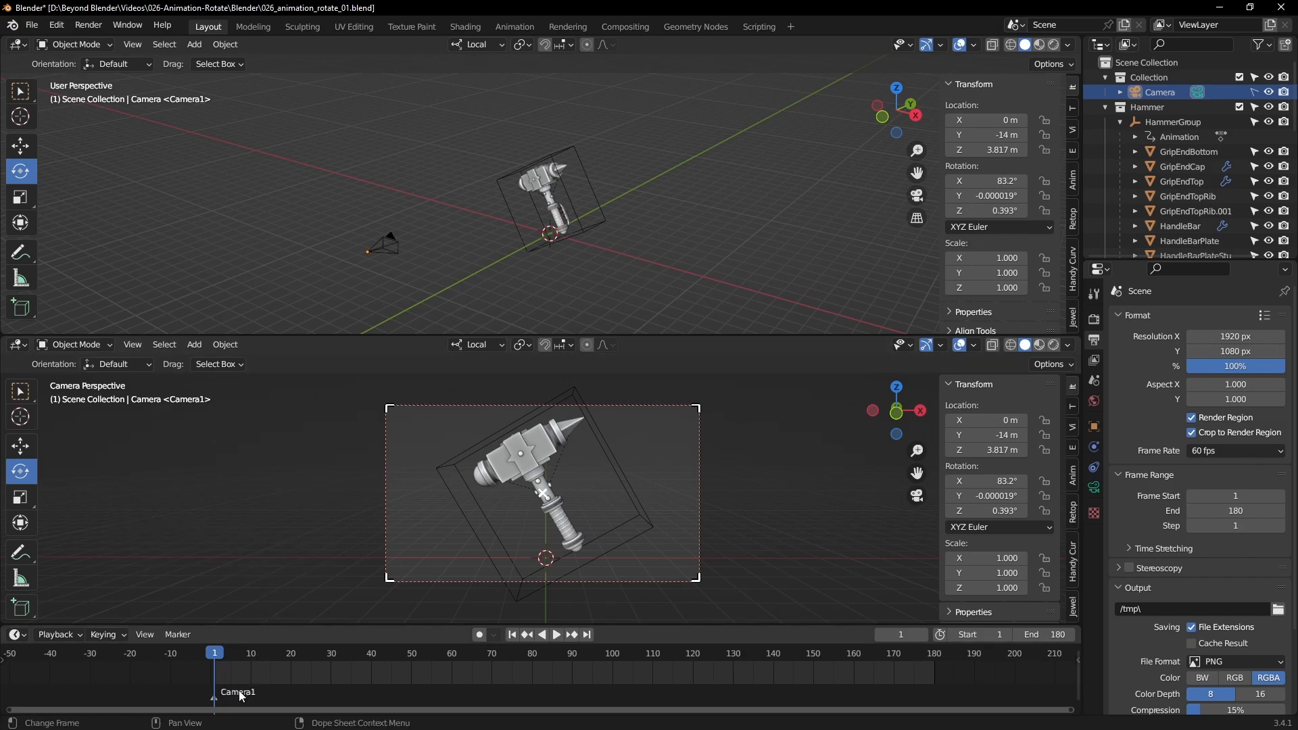
Bind the existing Camera to the Camera1 marker
left_click(176, 634)
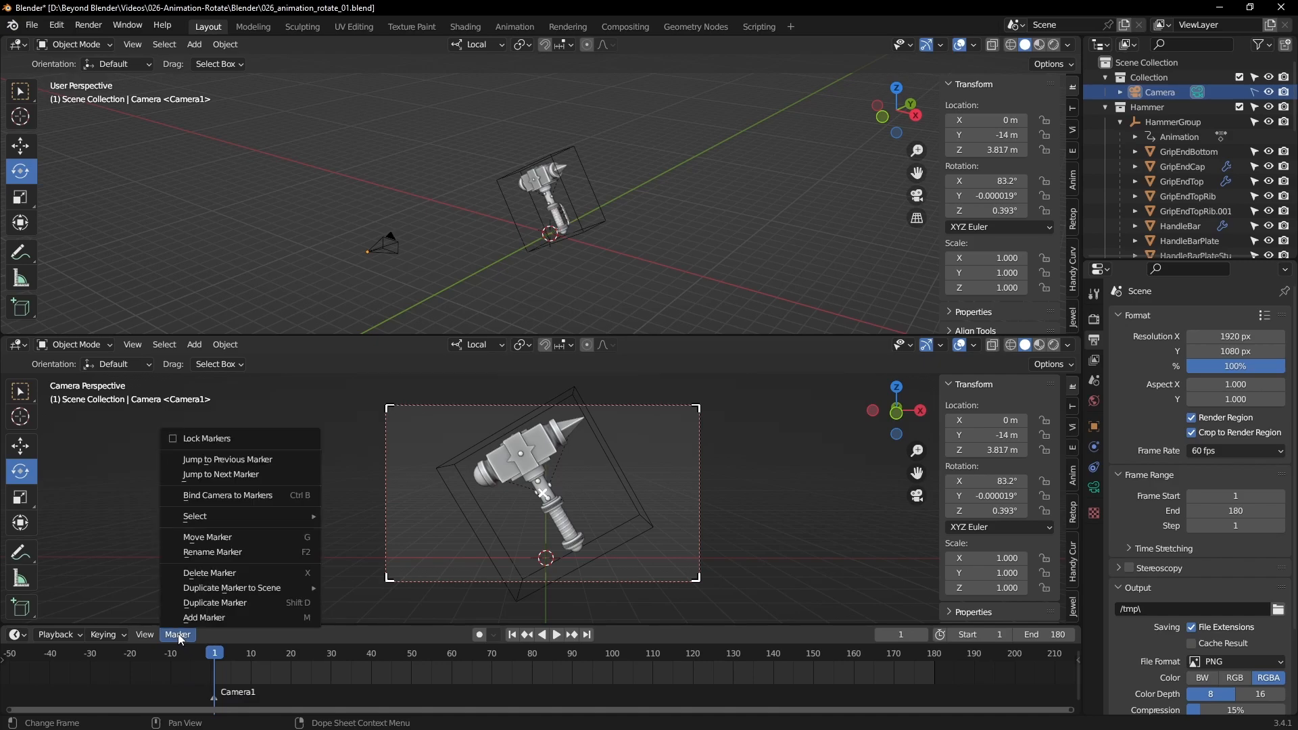
mouse_move(227, 495)
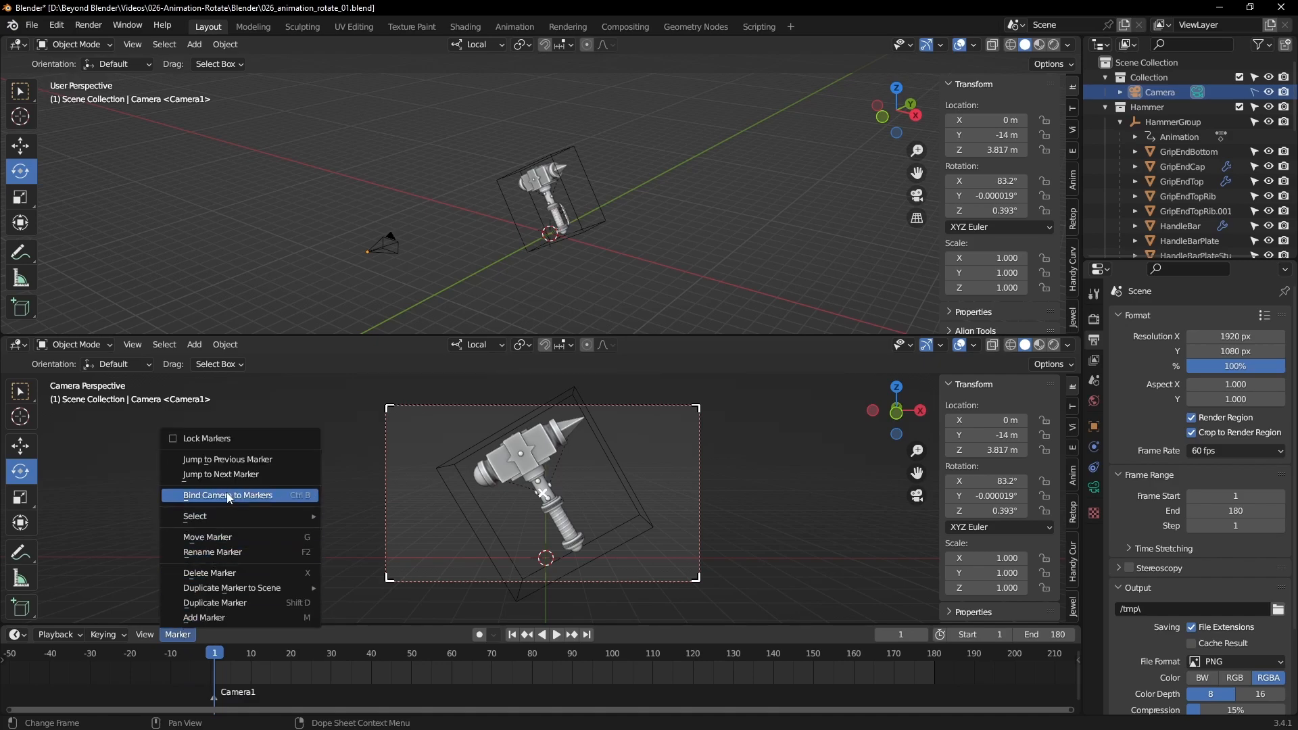
mouse_move(229, 500)
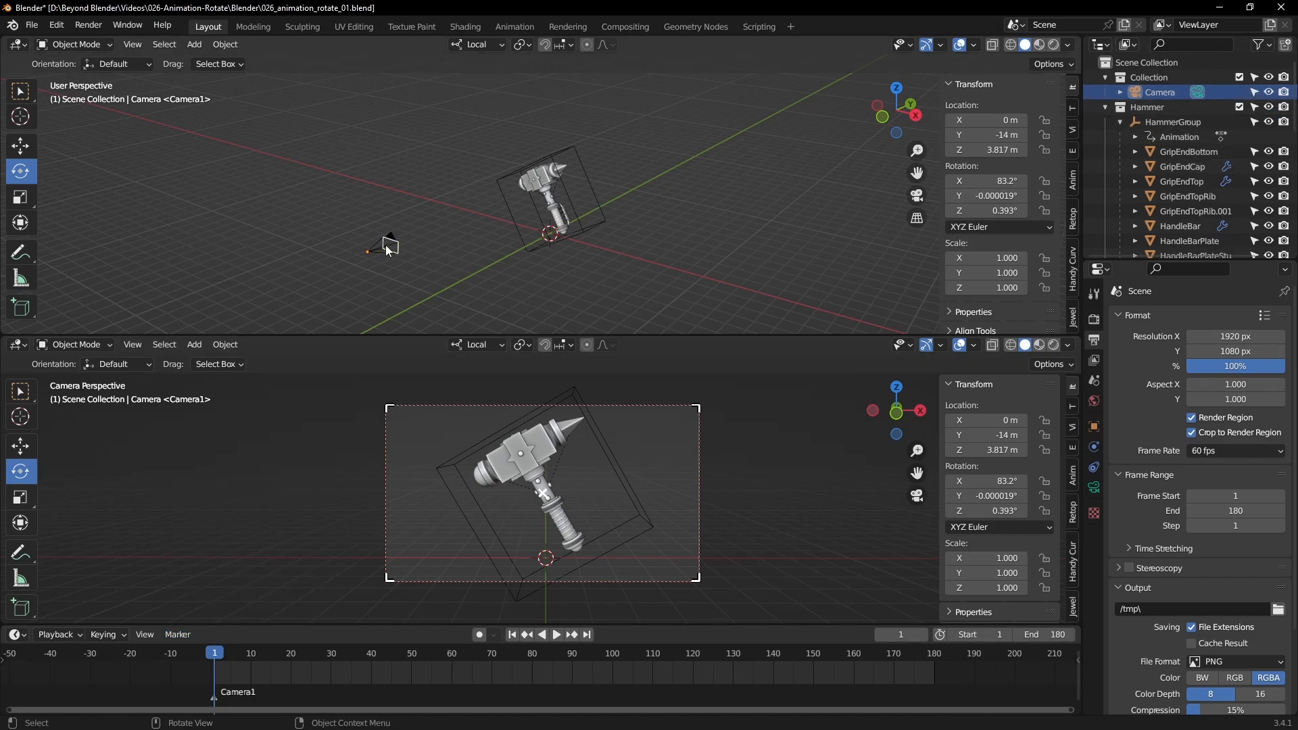
left_click(177, 634)
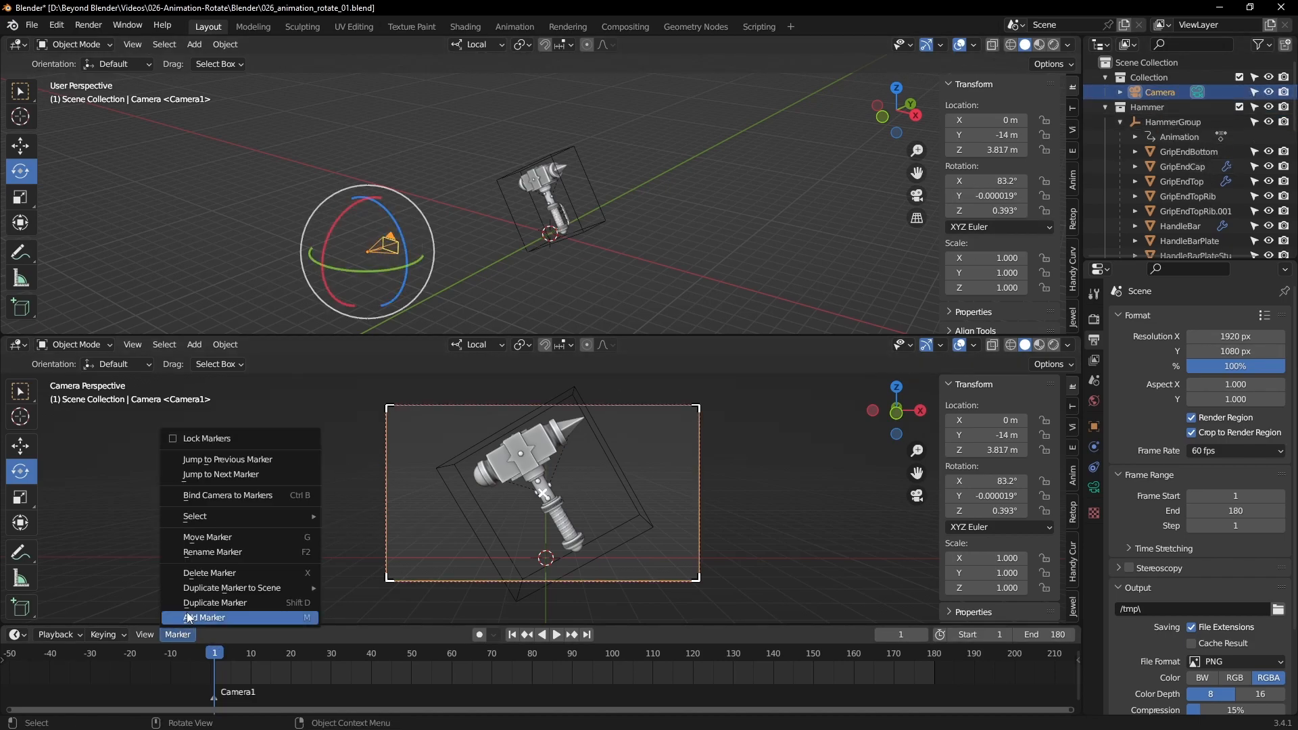
left_click(206, 617)
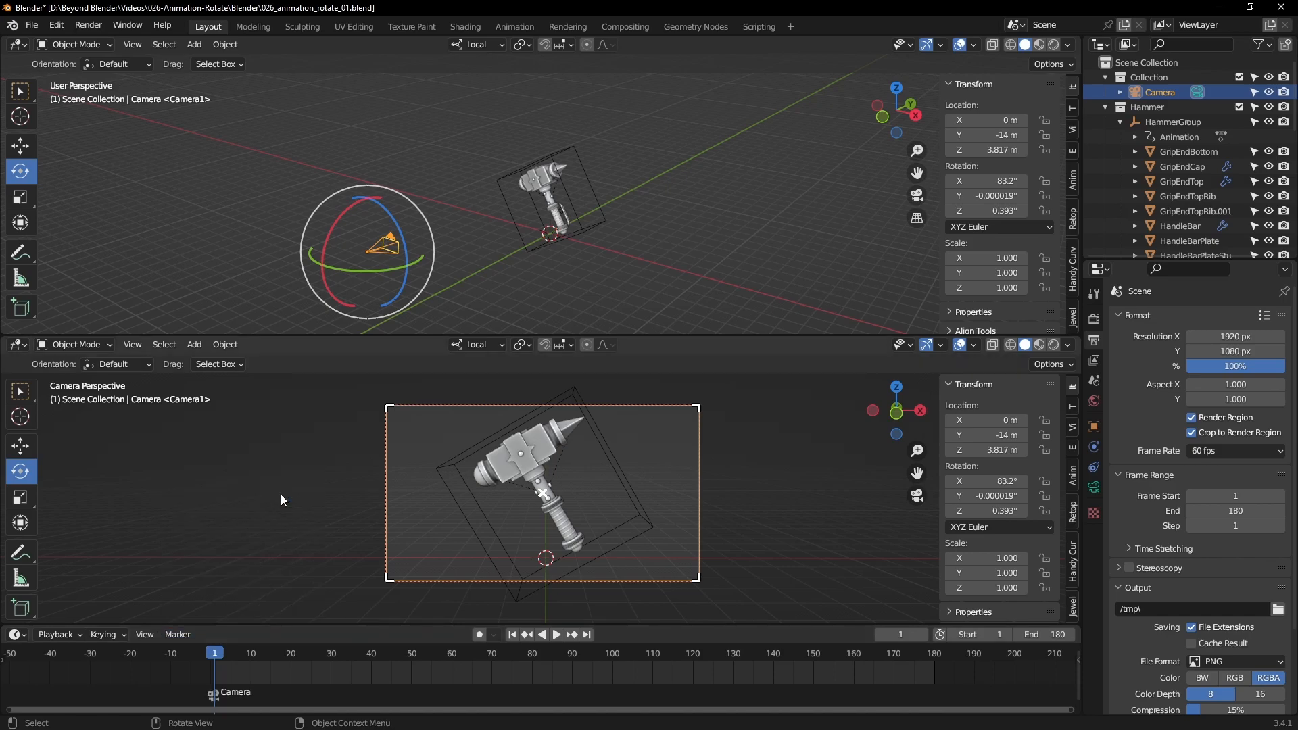
mouse_move(747, 180)
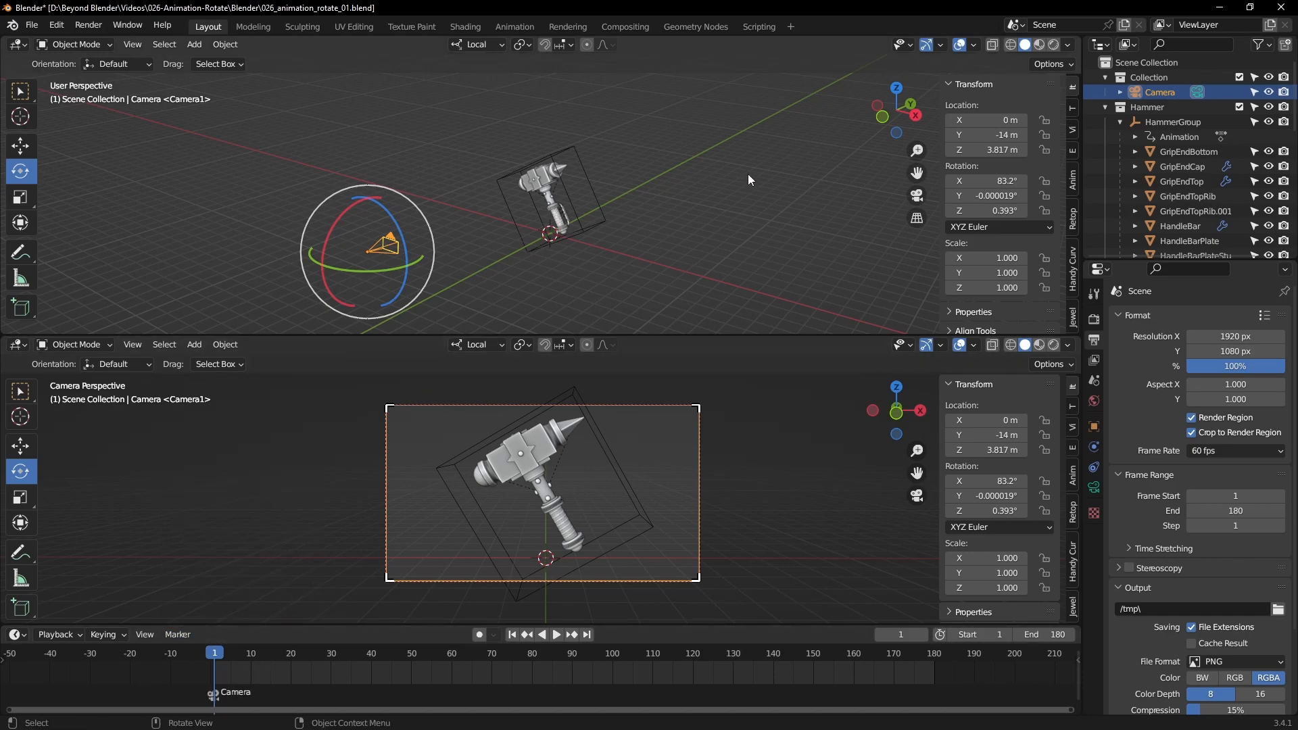
left_click(556, 634)
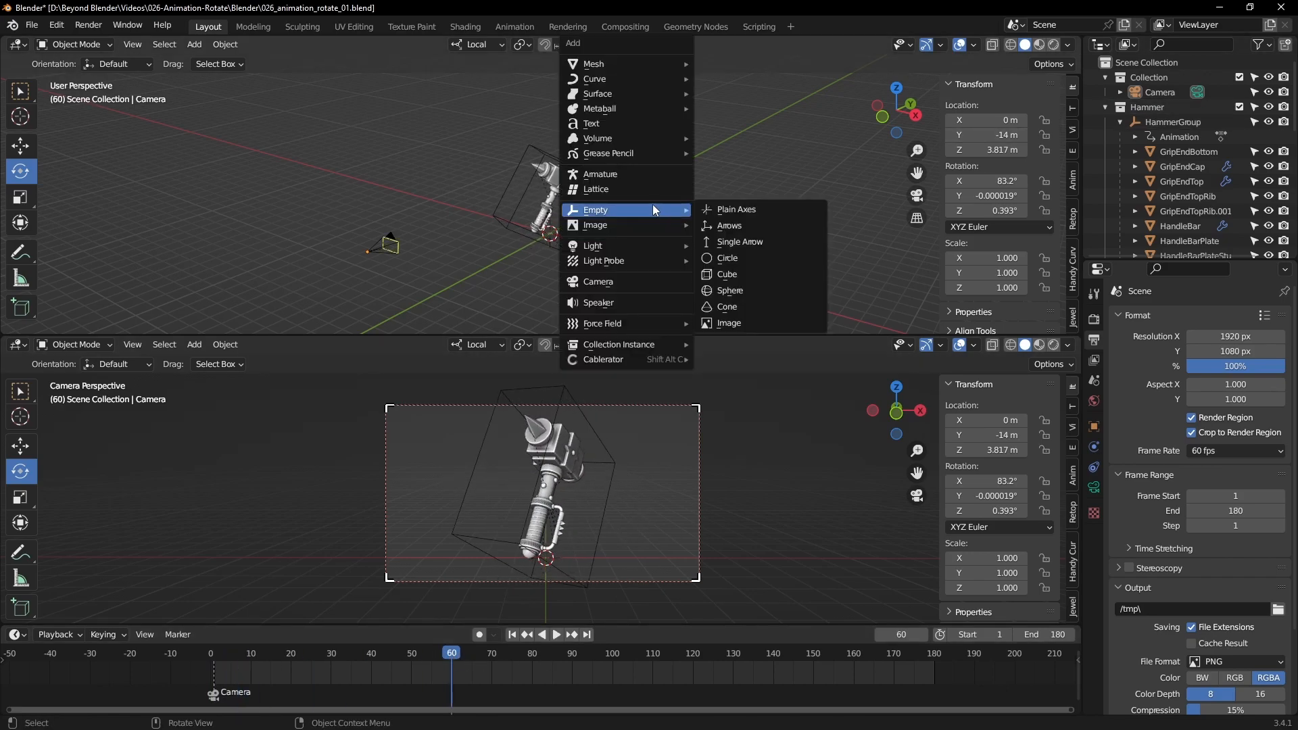
Add Camera.001, rotate it 90° on X, and move it up beside the hammer
left_click(598, 281)
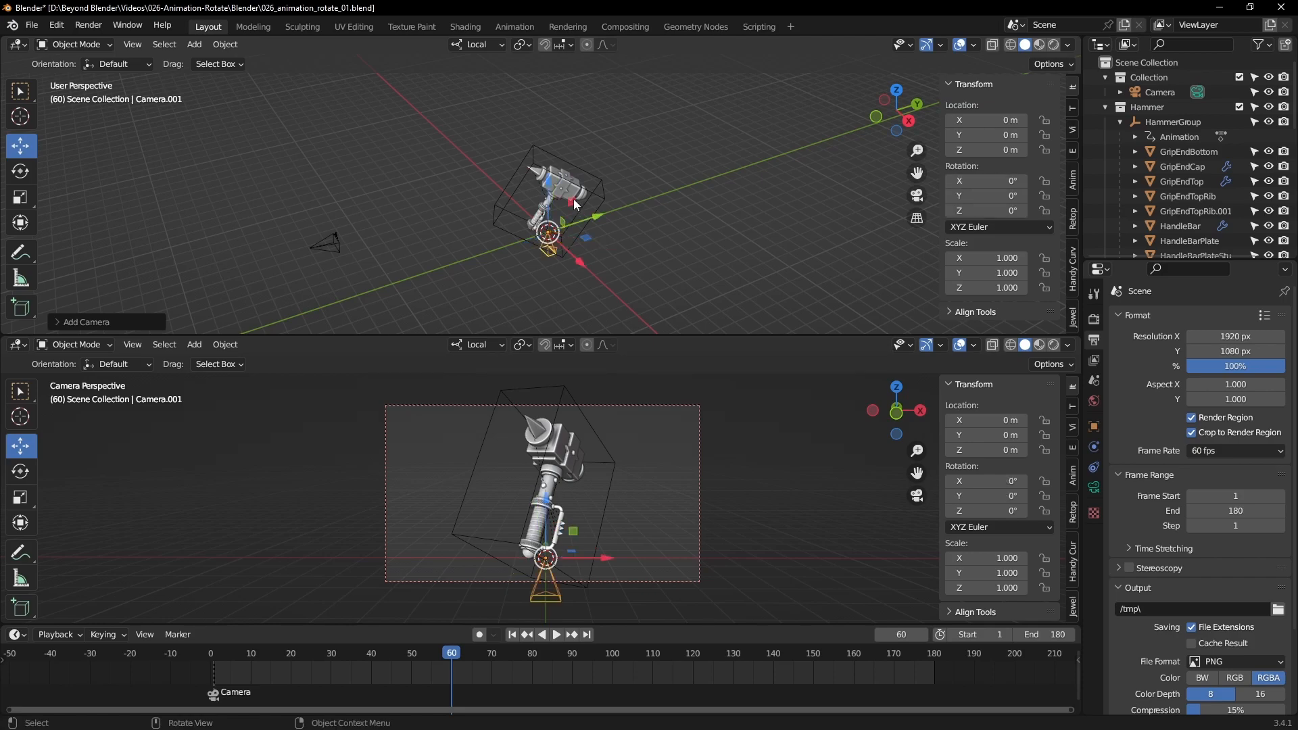
left_click(21, 171)
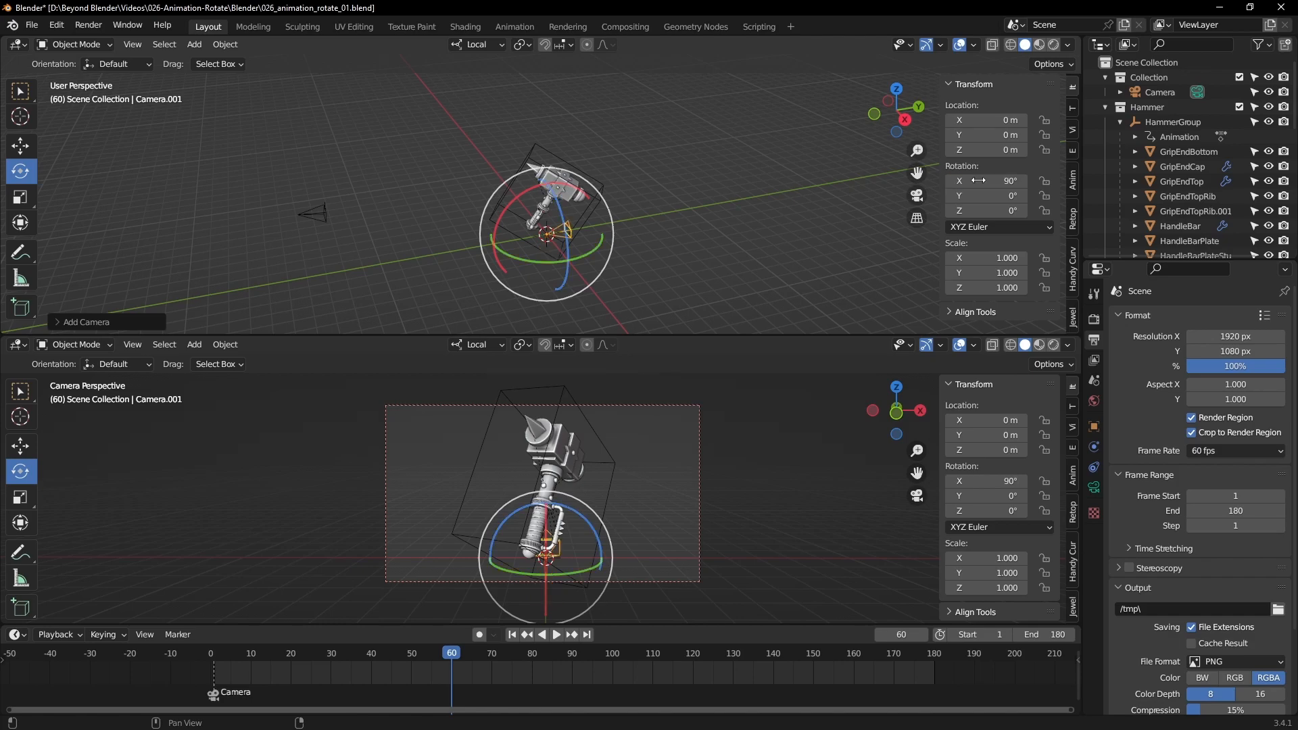
mouse_move(154, 115)
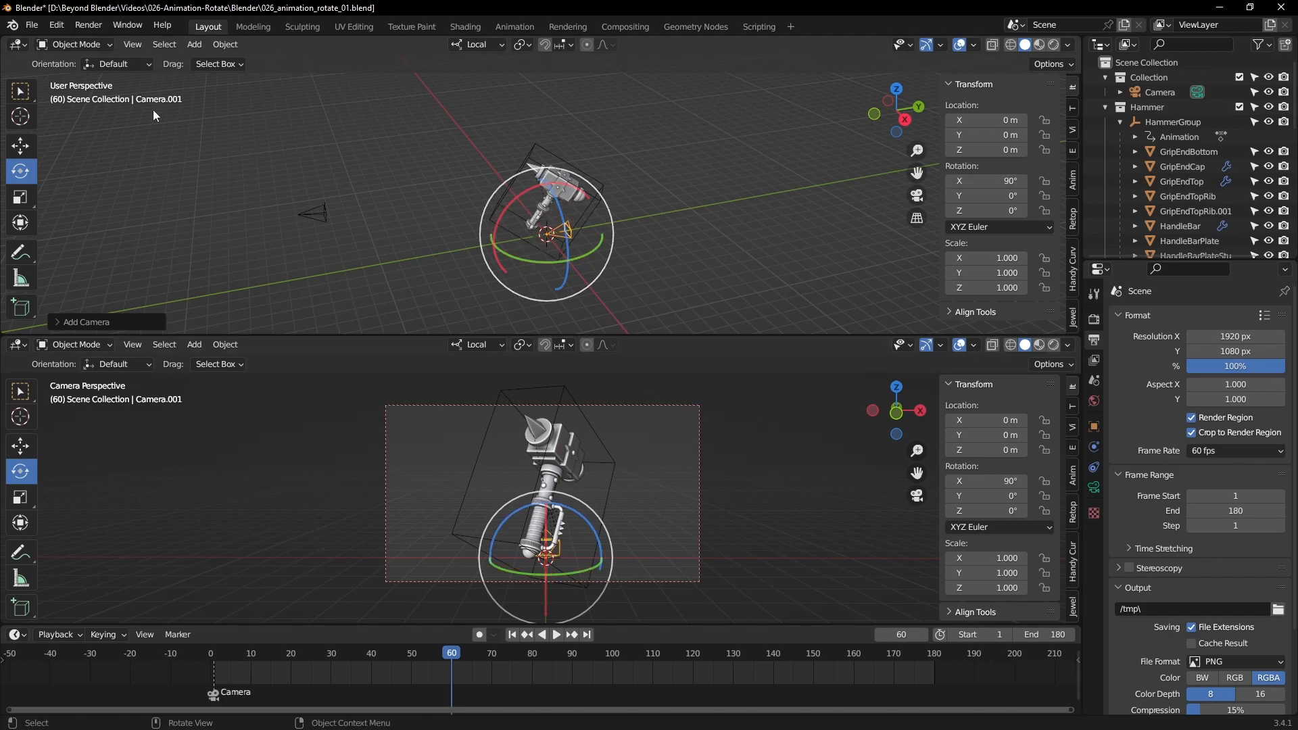
left_click_drag(546, 232, 467, 244)
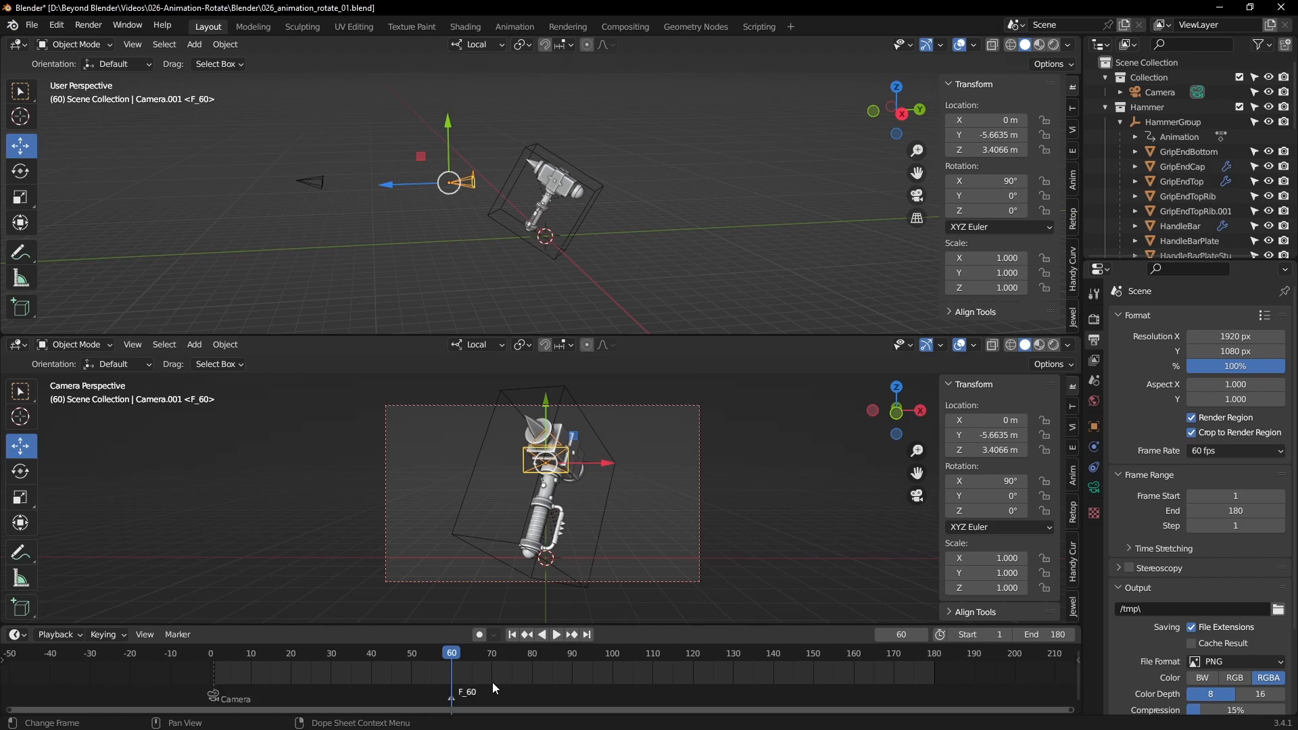
Rename the frame 60 marker and bind the second camera to it
left_click(176, 634)
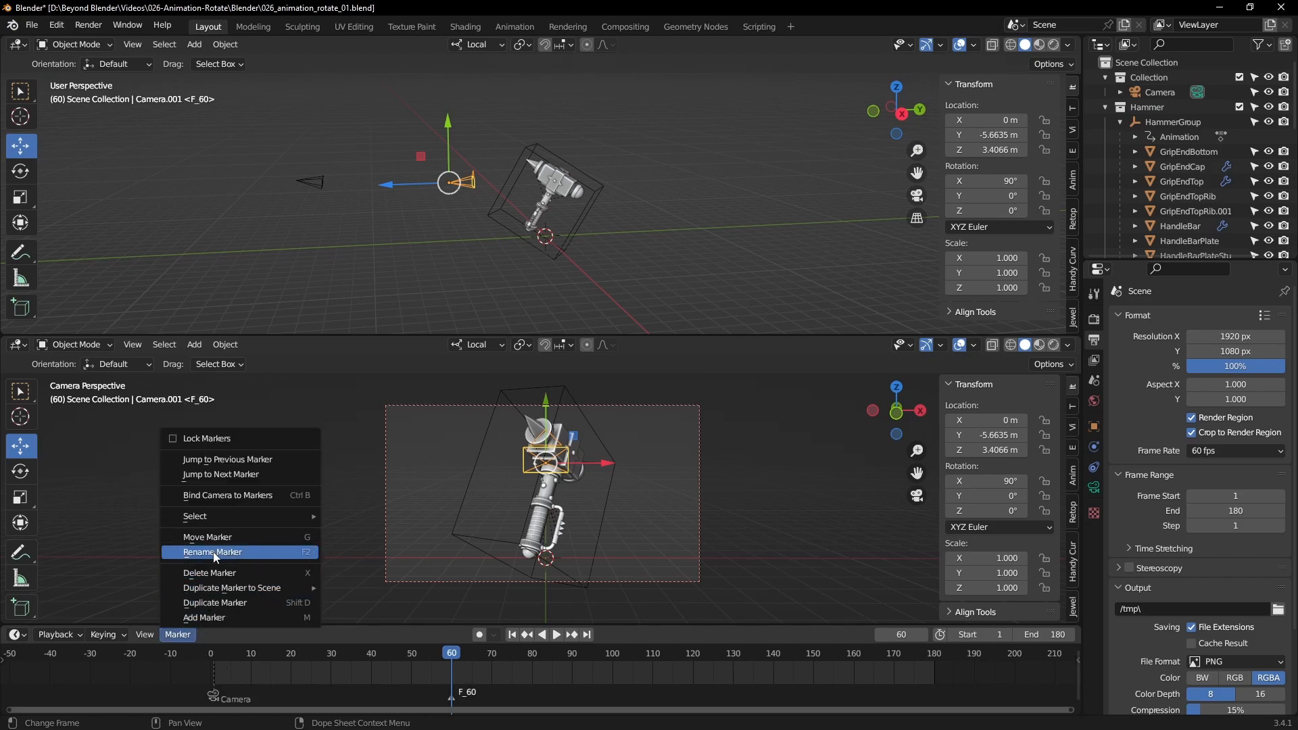
left_click(213, 551)
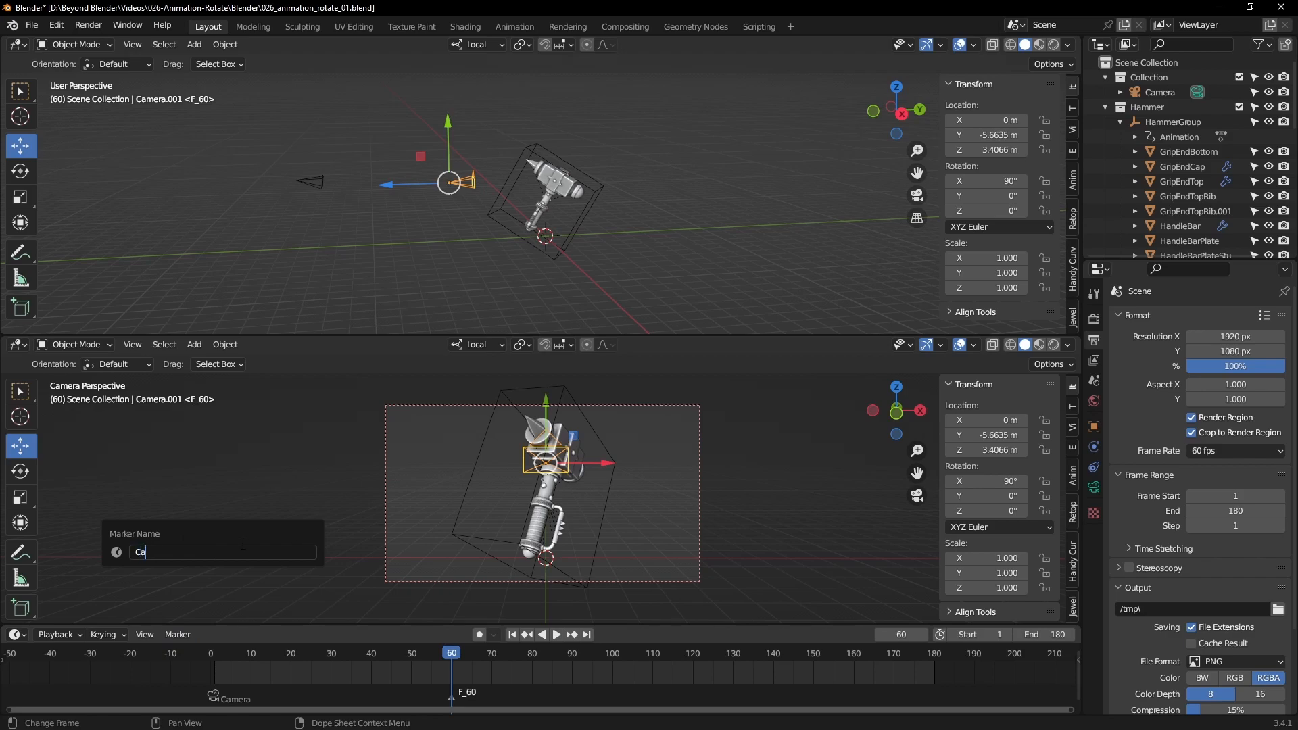
type("mea")
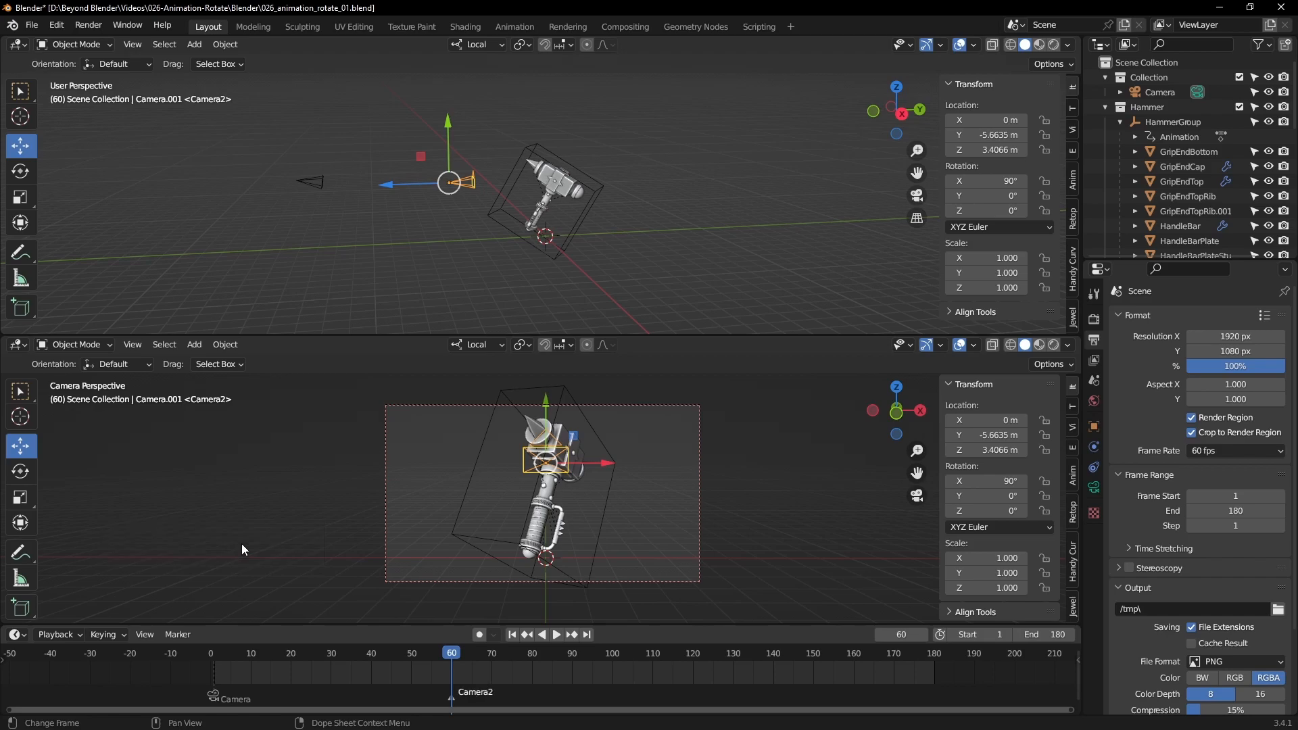
mouse_move(176, 634)
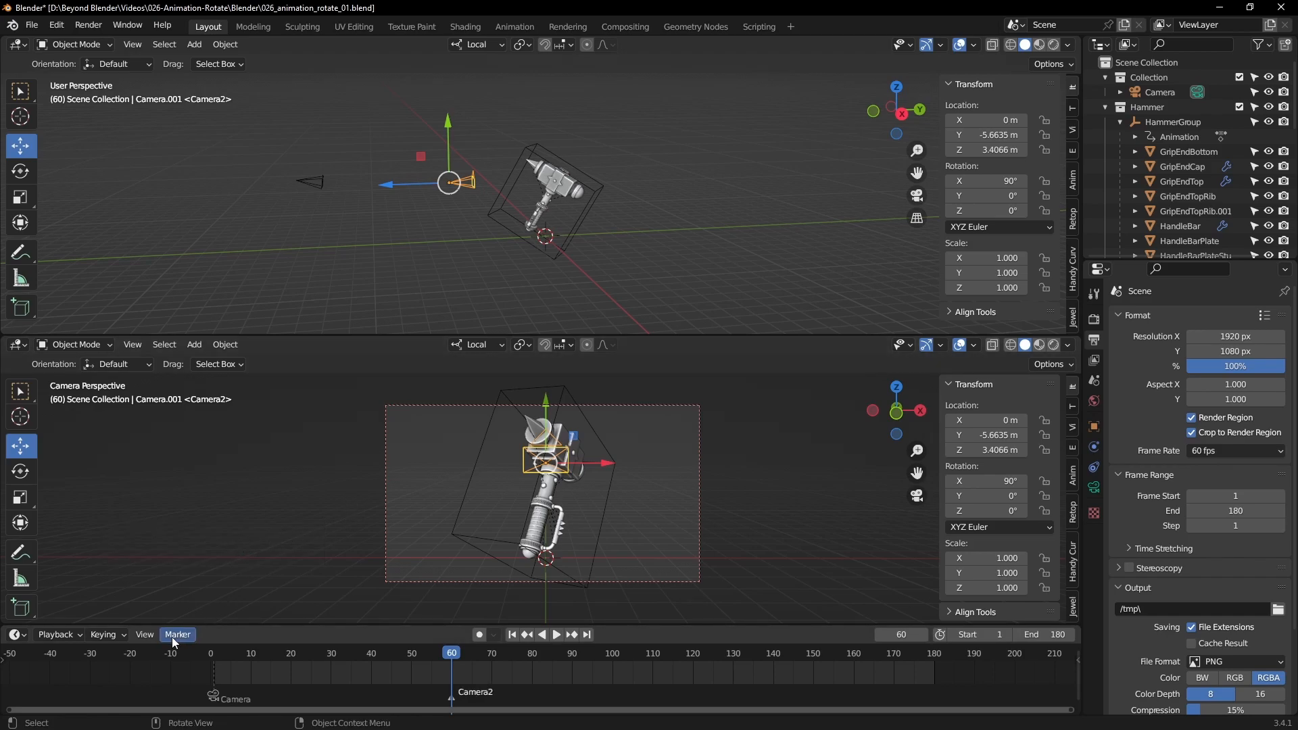
left_click(177, 635)
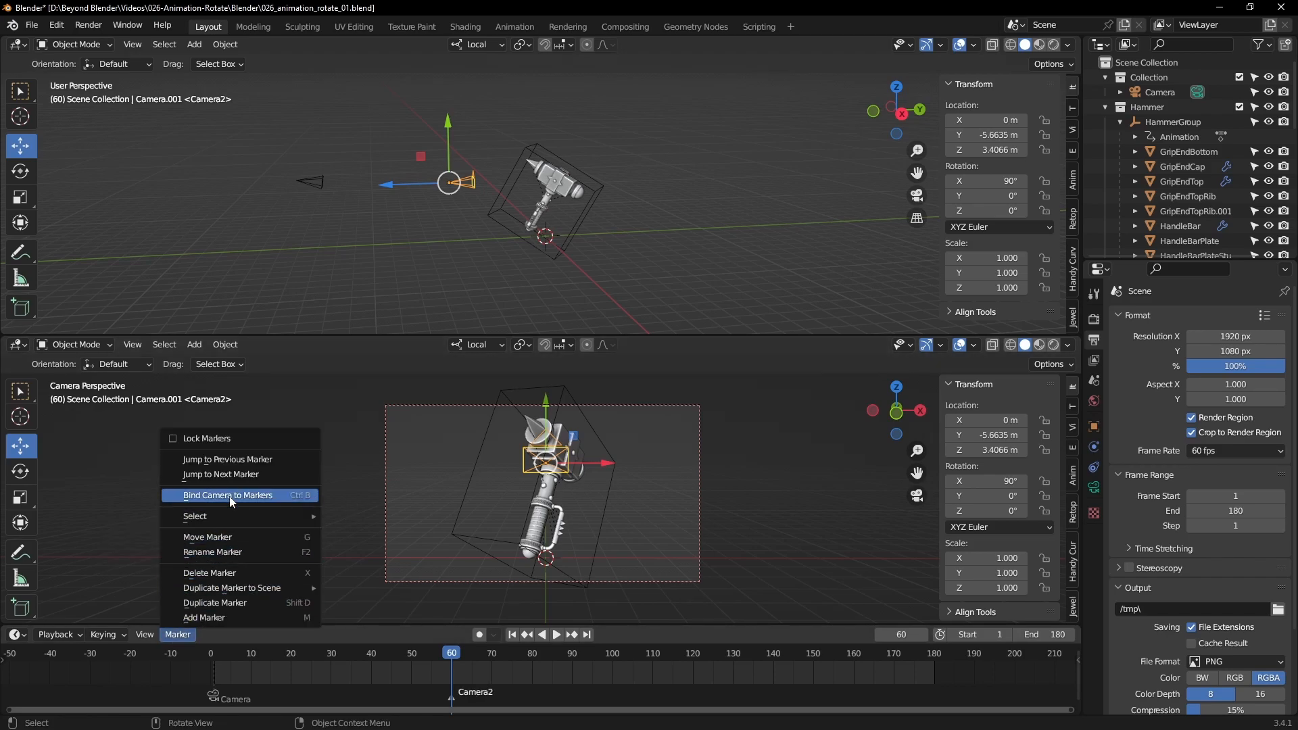
left_click(229, 495)
type("Camera2")
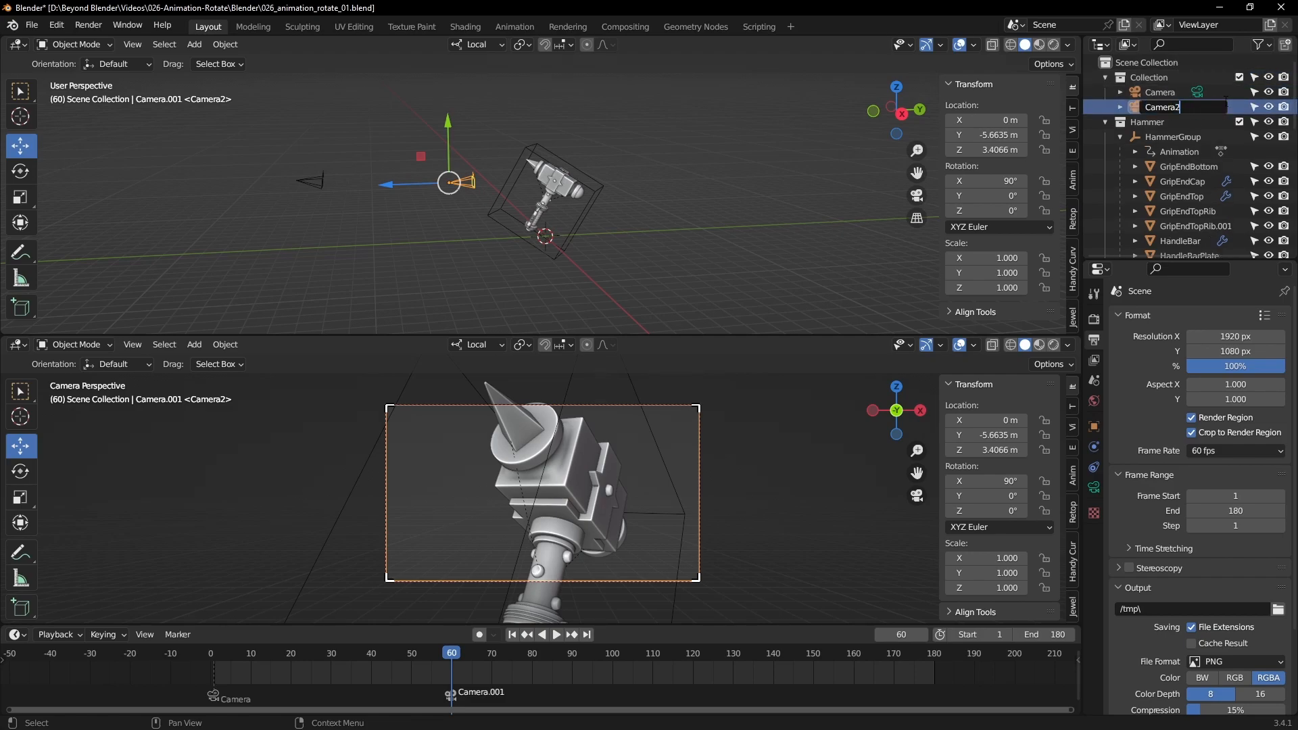
Rename the first camera to Camera1 in the Outliner
left_click(1161, 92)
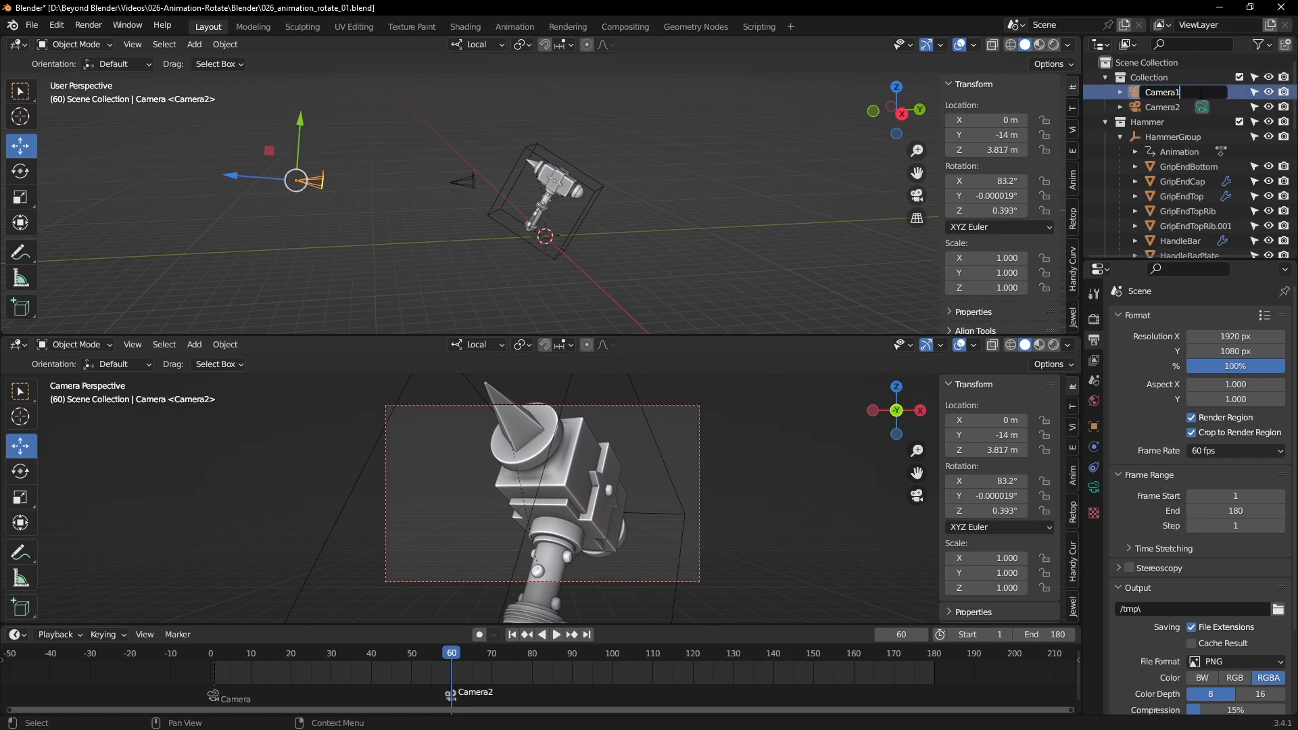
left_click(1162, 107)
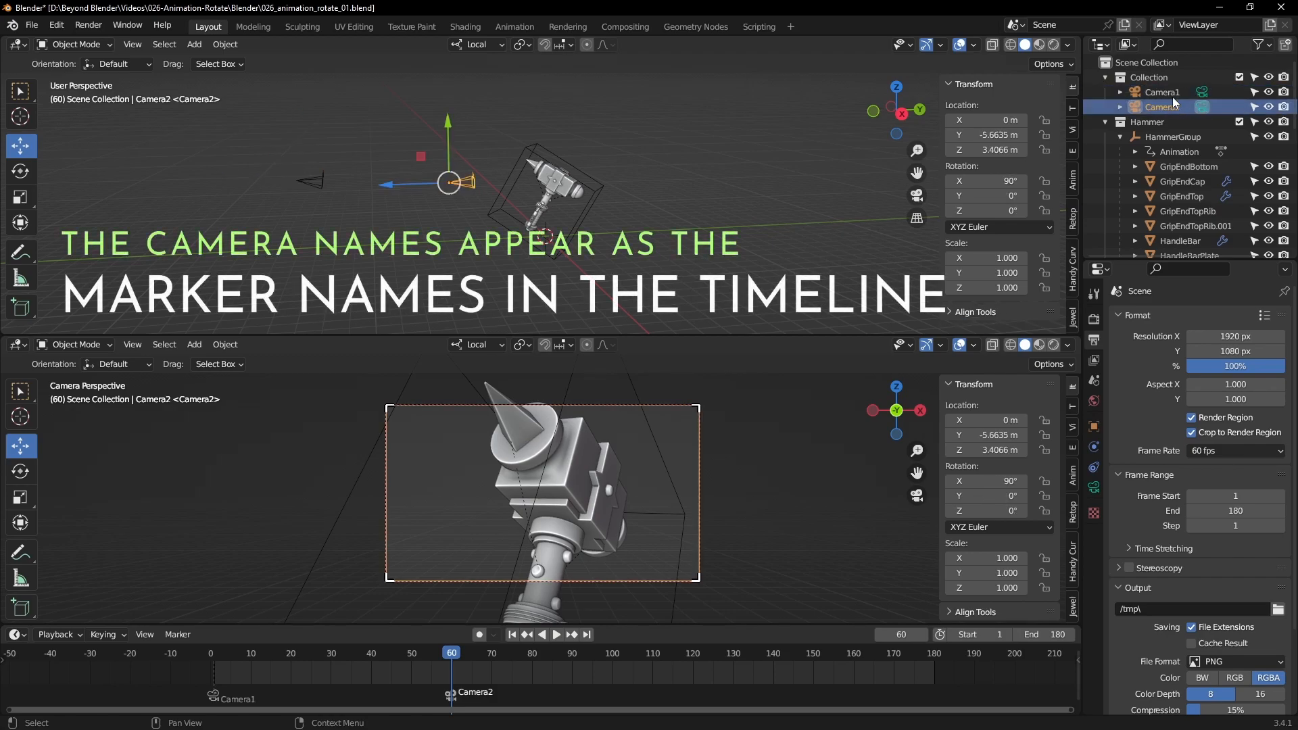
left_click(1161, 92)
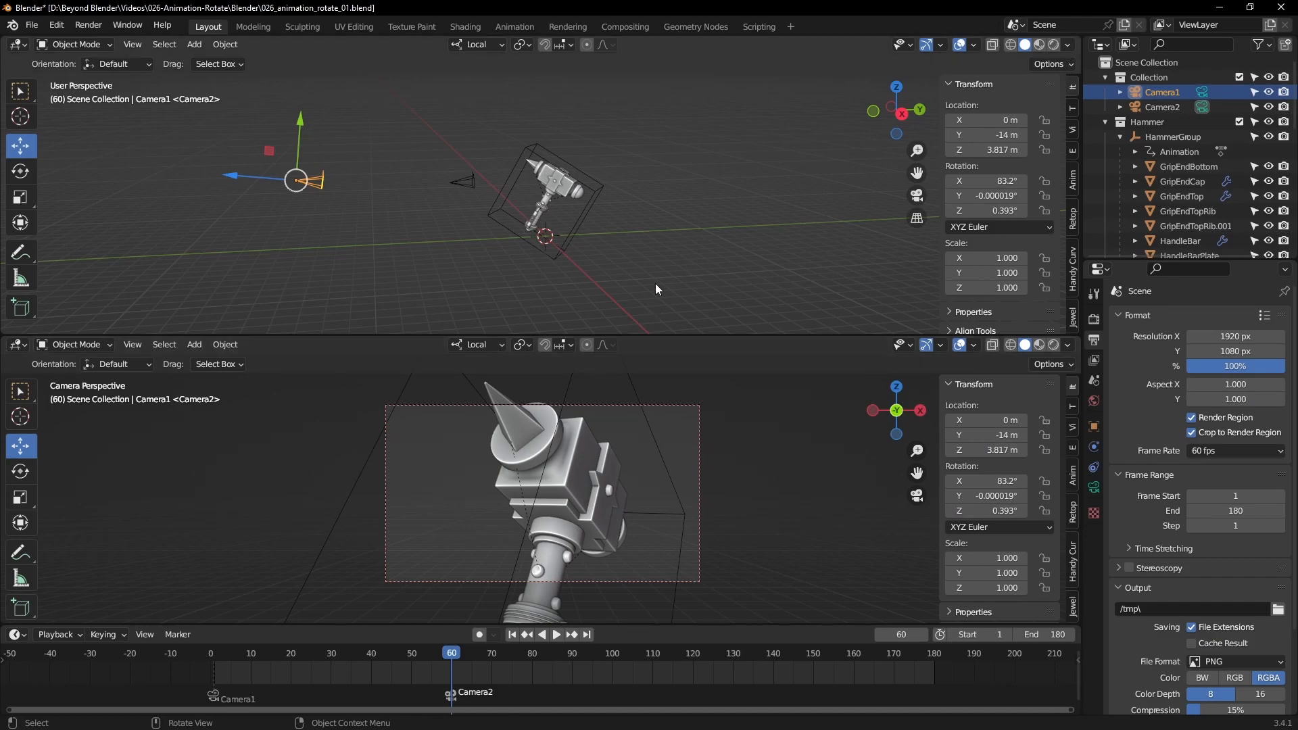
left_click(556, 634)
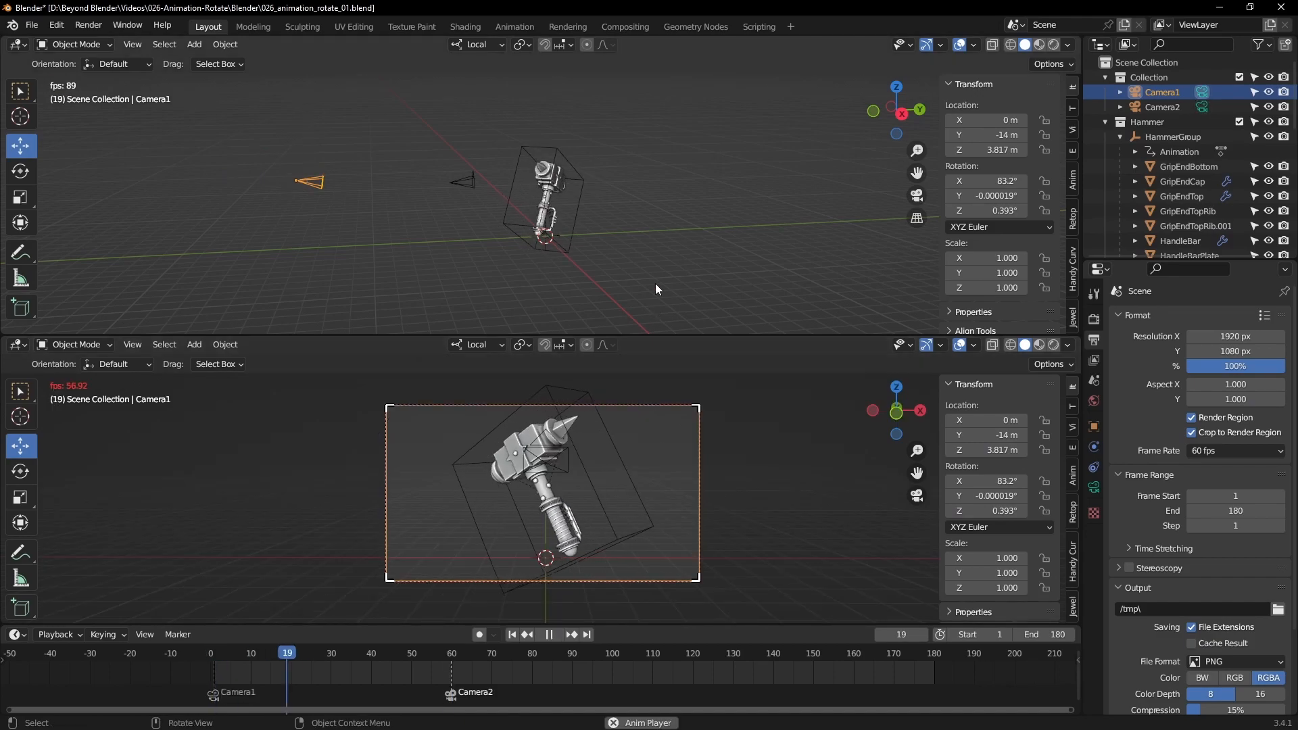
left_click(548, 634)
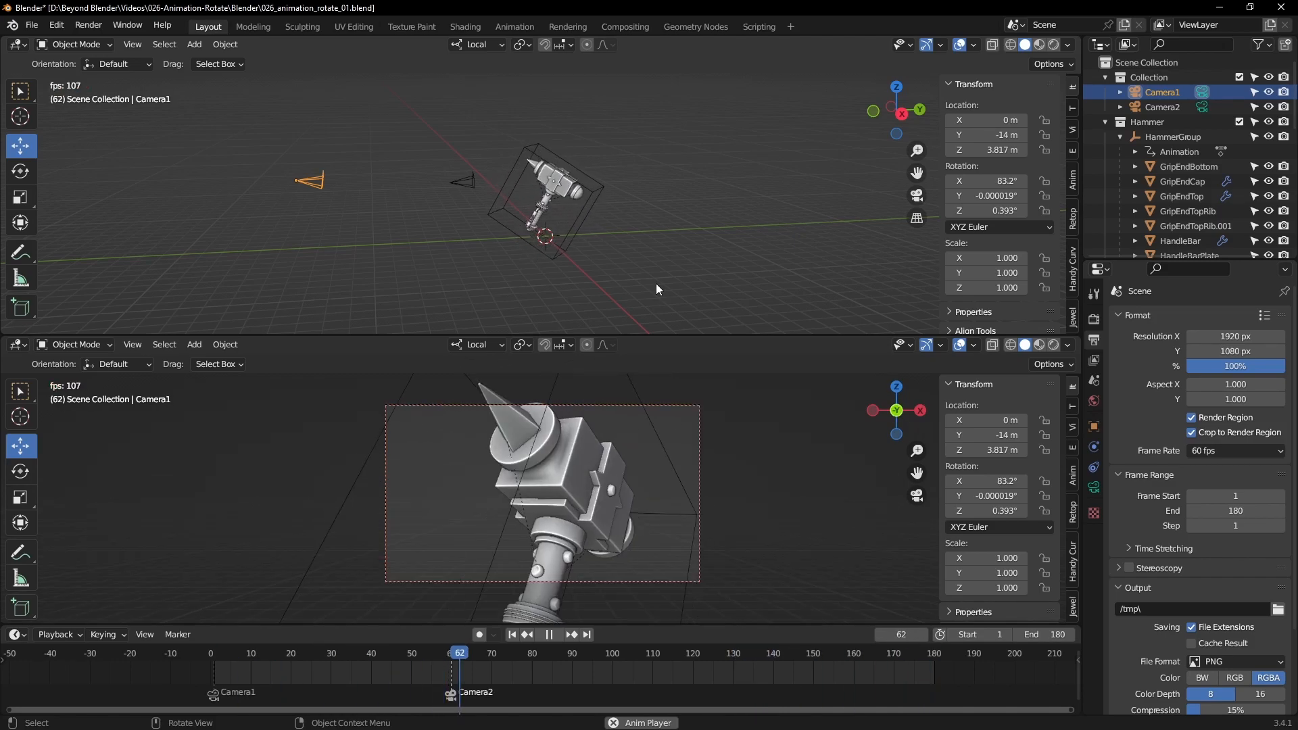
left_click(548, 634)
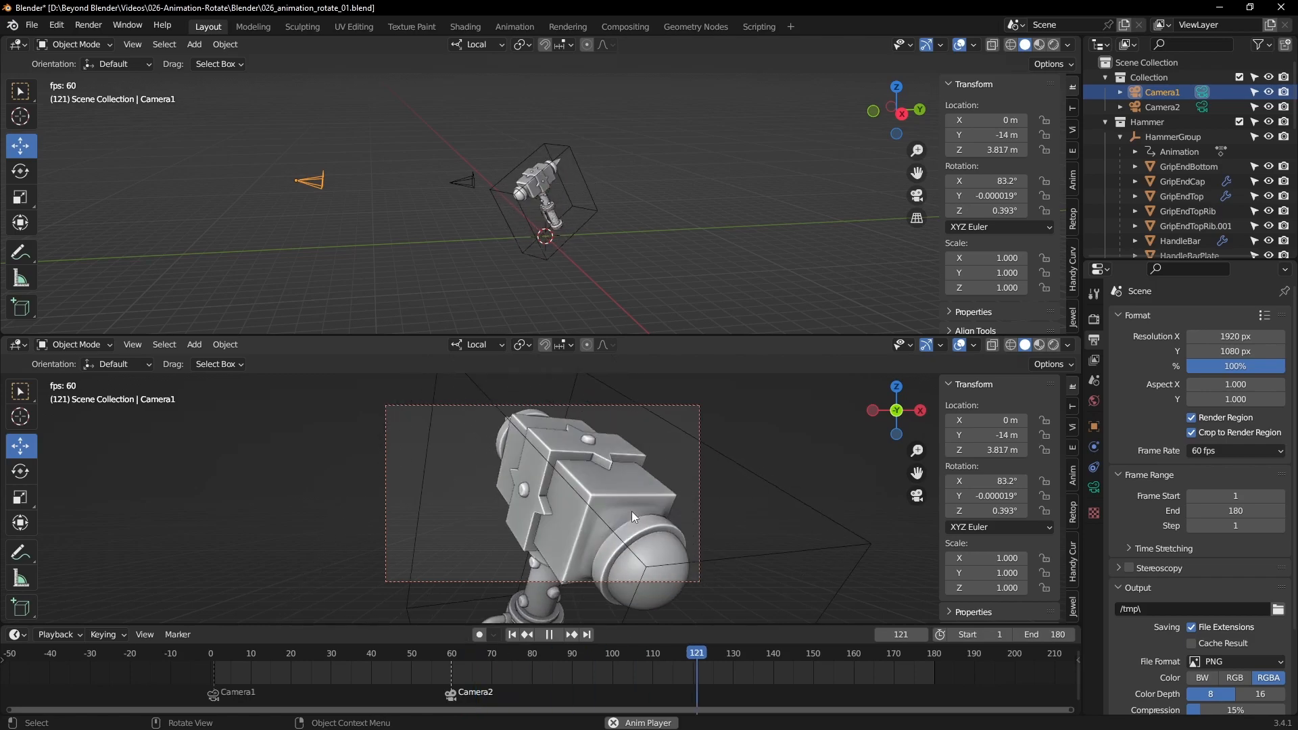
left_click(511, 635)
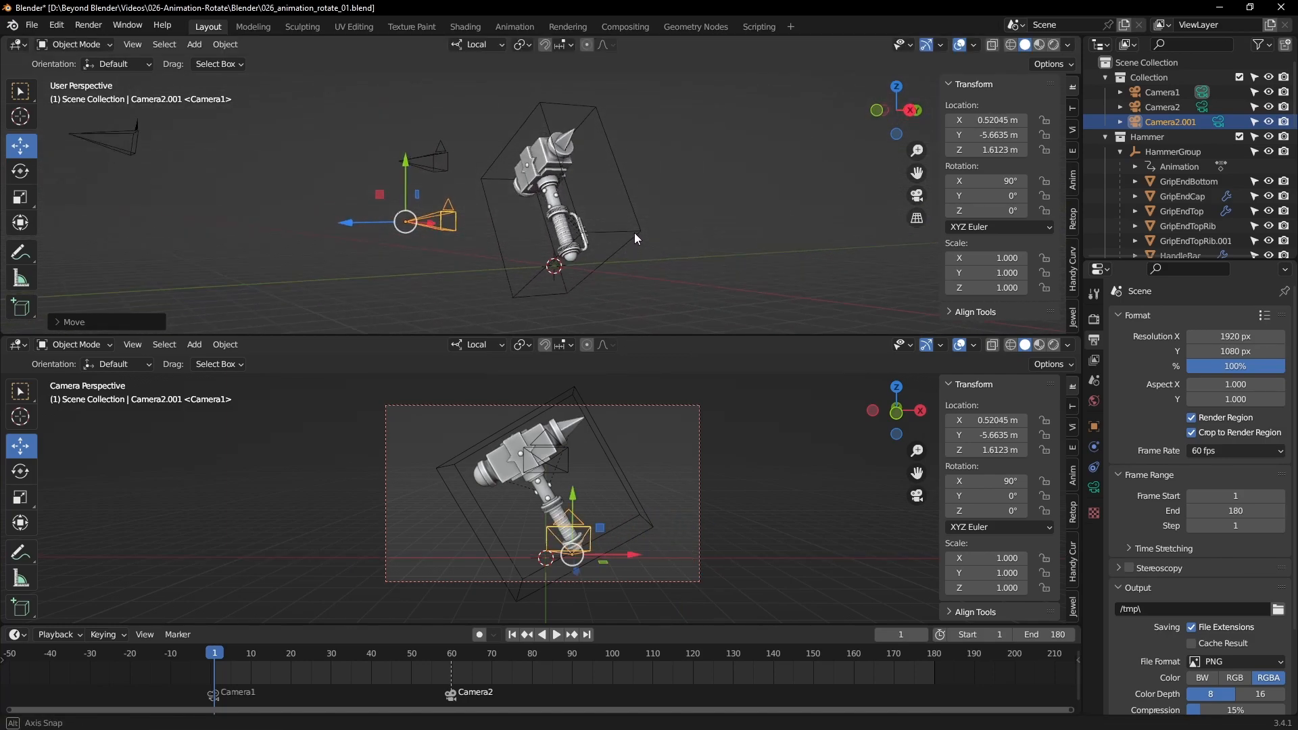
Add a marker at frame 120 named Camera3 and bind the third camera
left_click(556, 634)
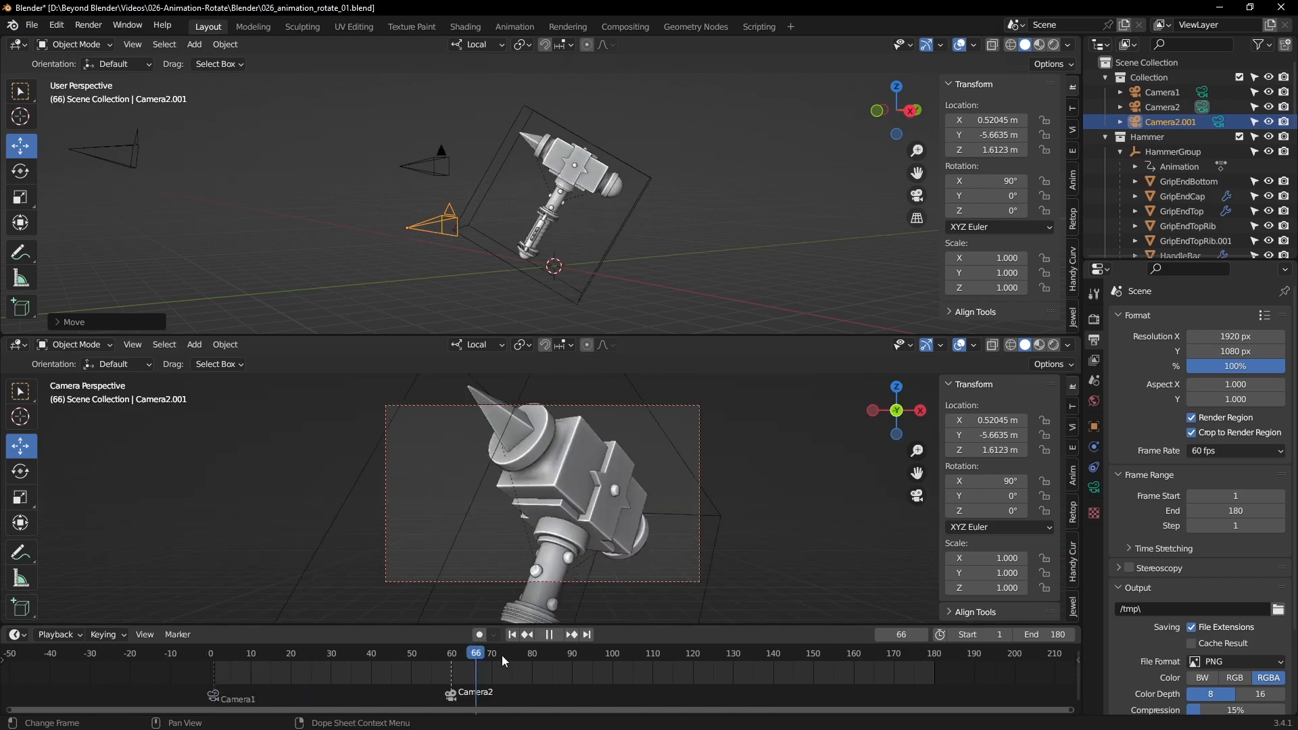
left_click(764, 652)
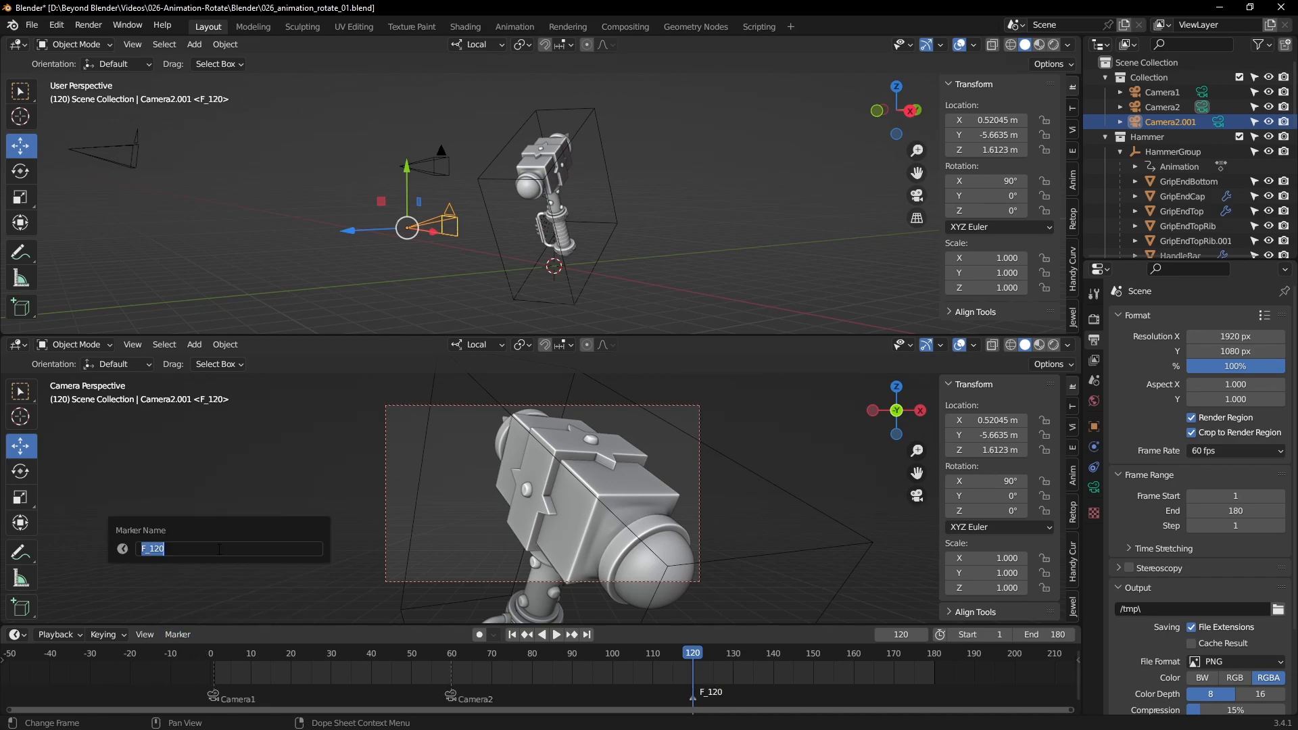
type("Camea")
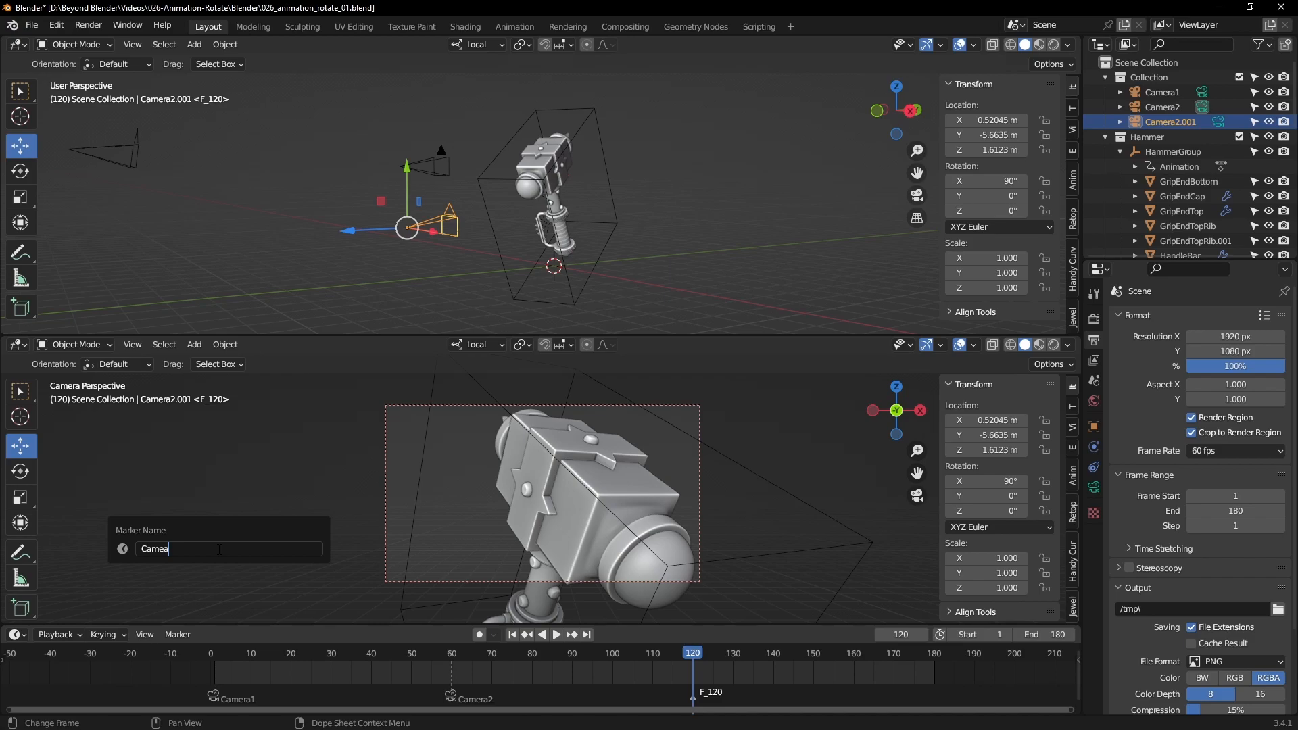
type("ra3")
key("Return")
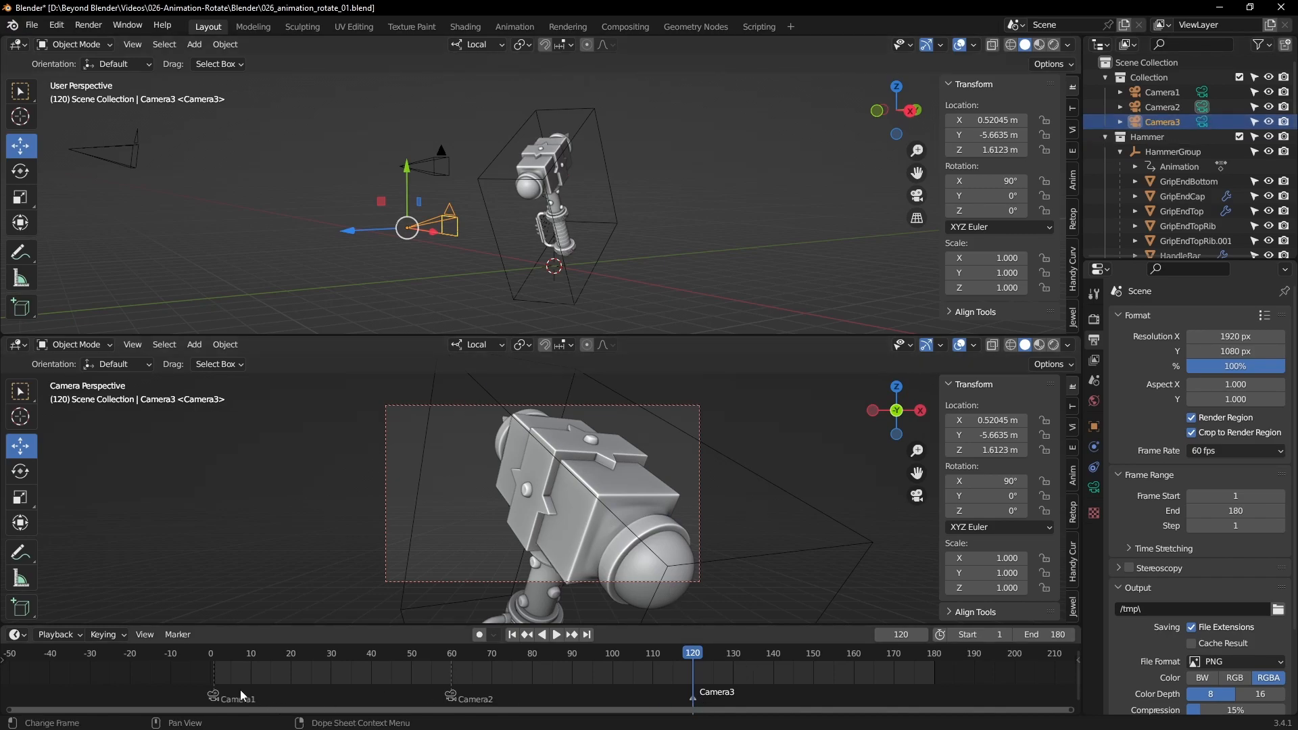
left_click(177, 634)
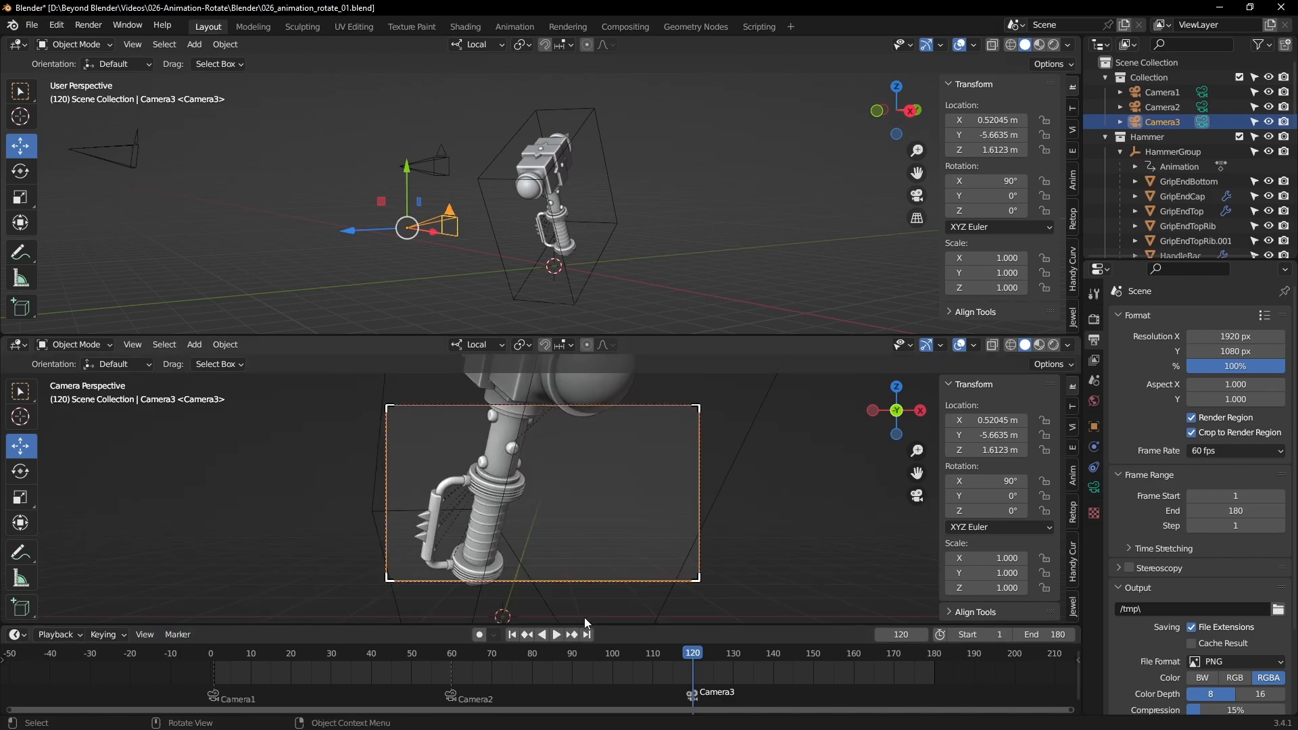
left_click(793, 256)
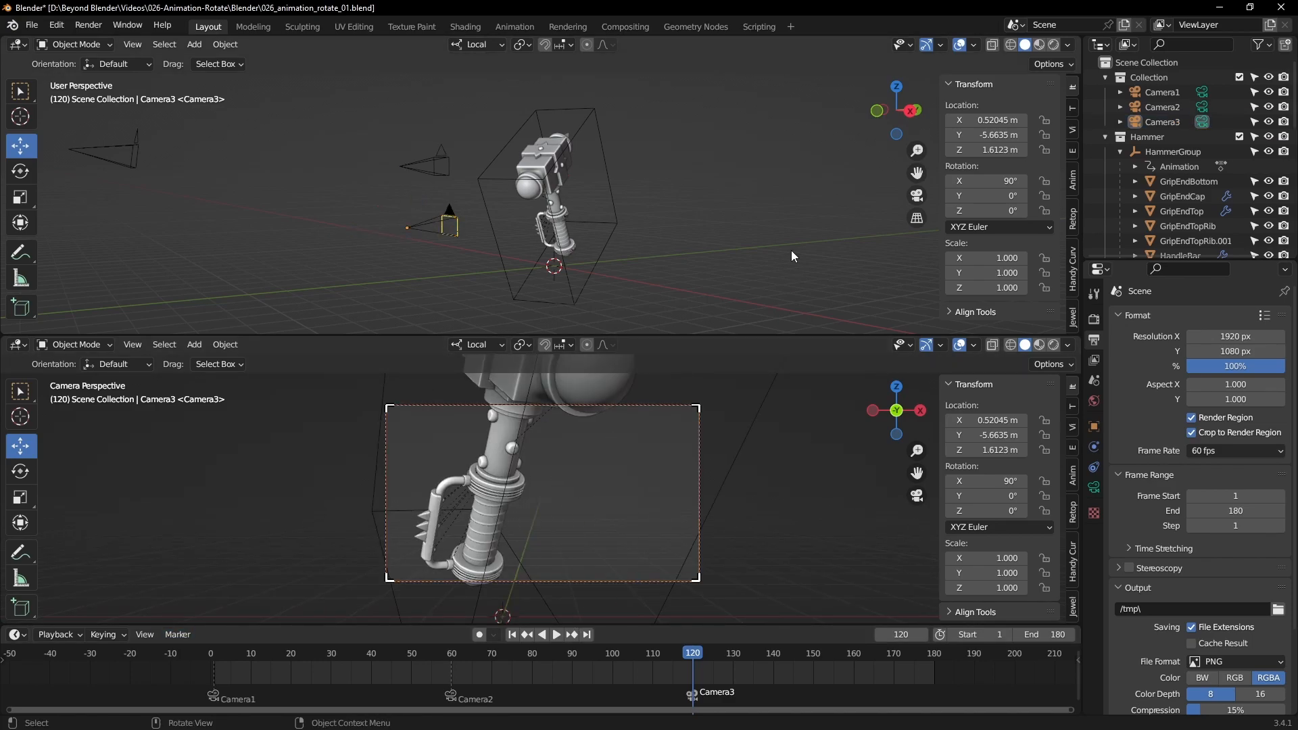
left_click(555, 634)
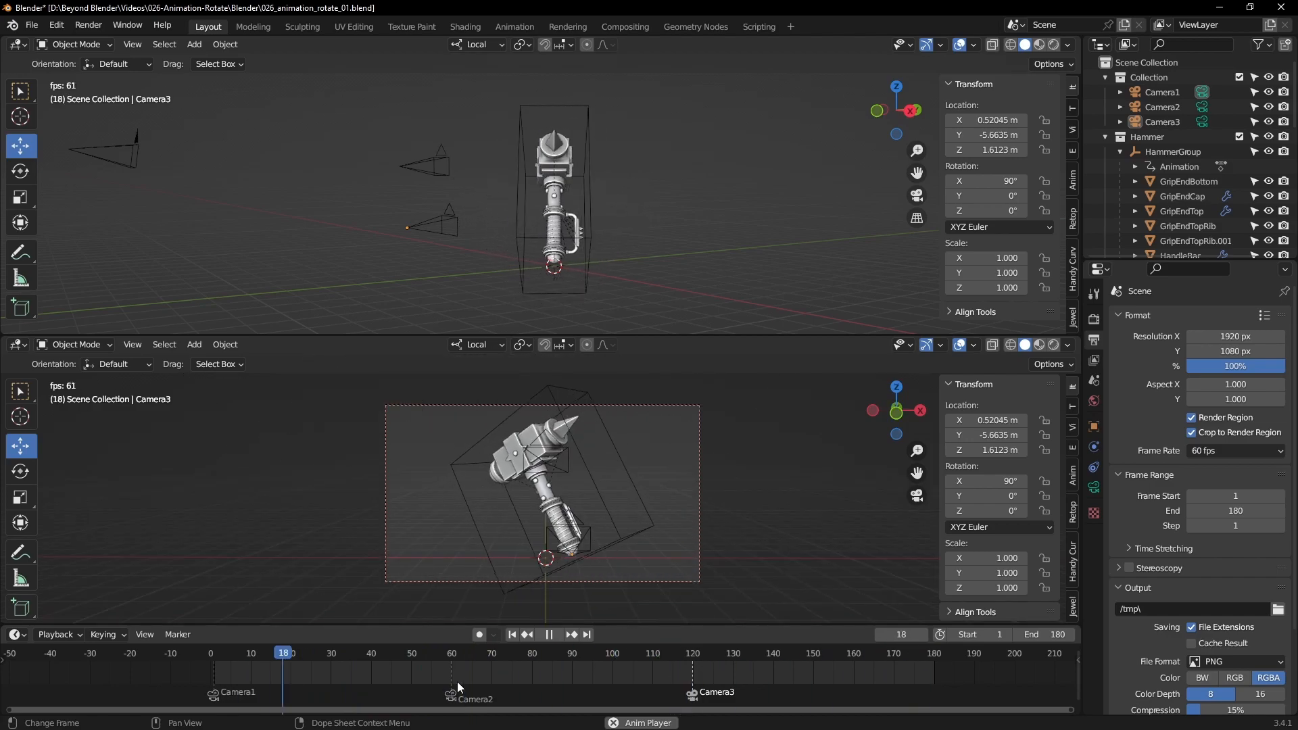
left_click(547, 634)
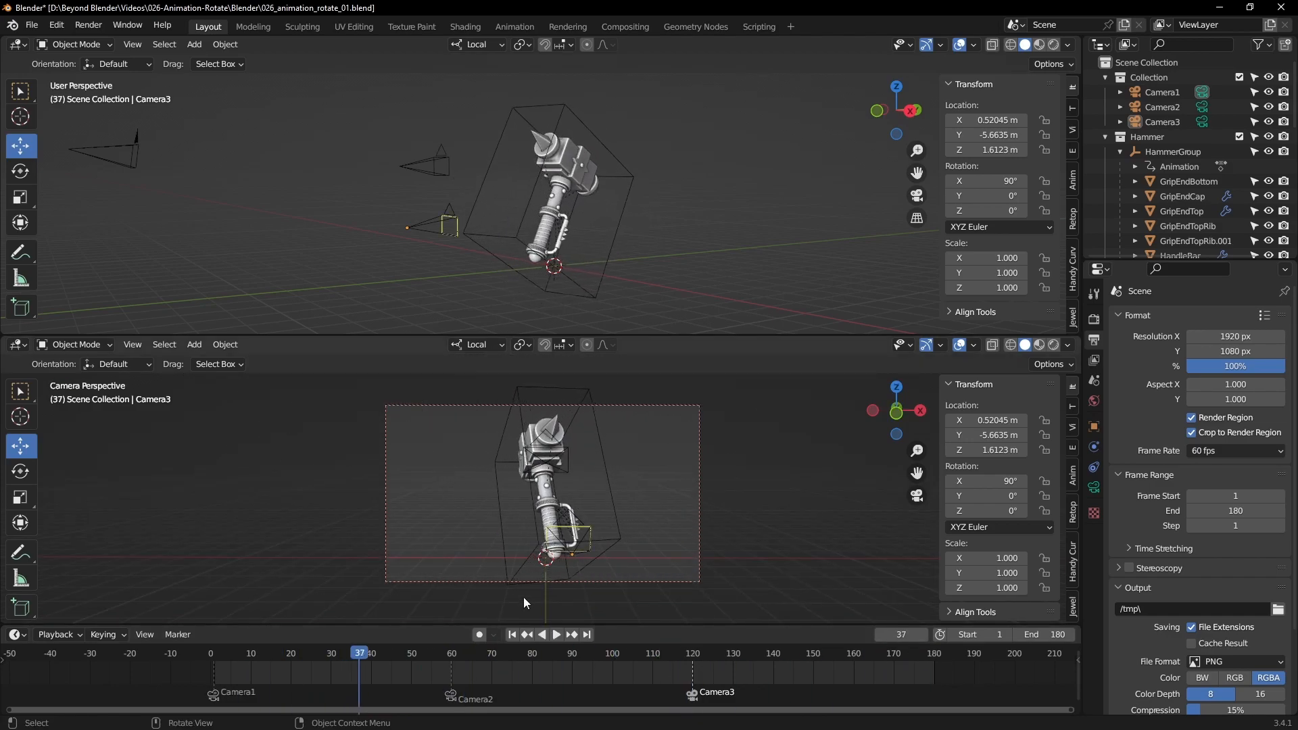
key("ctrl+s")
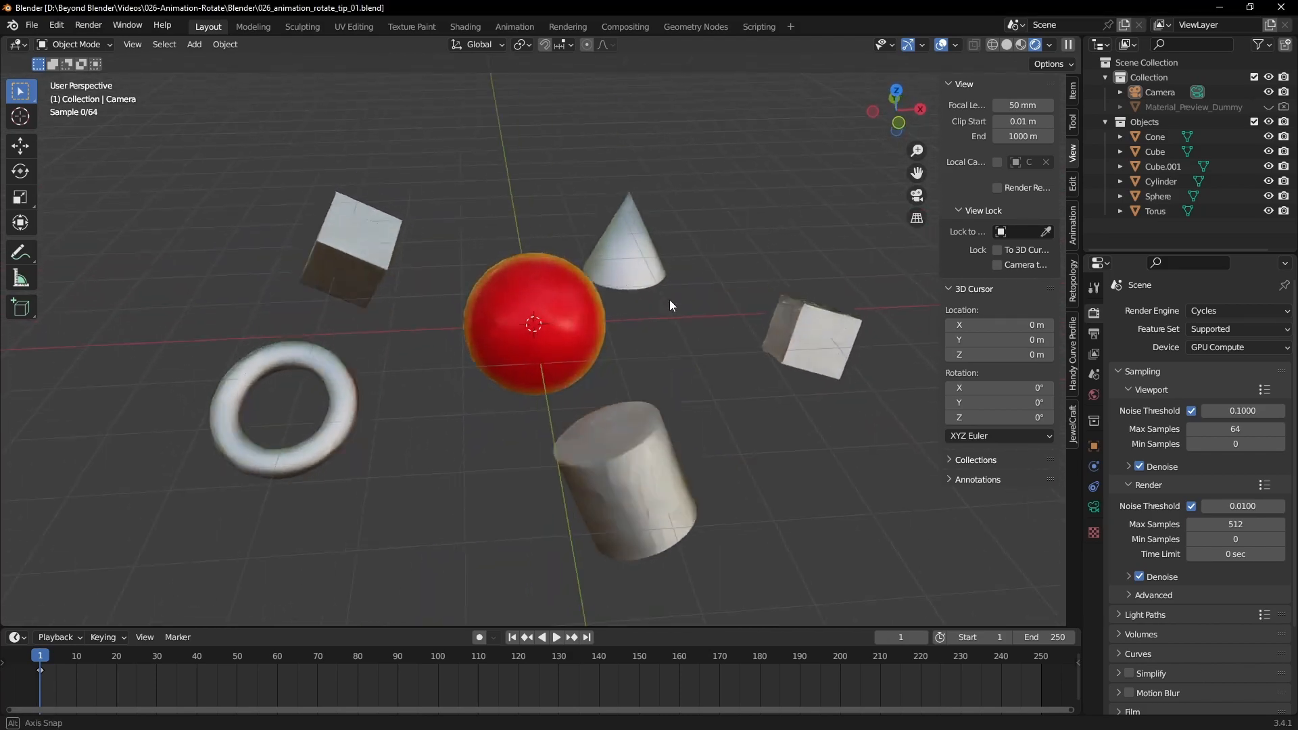
Add a mesh circle, enlarge it around the primitives, and apply its scale
key("a")
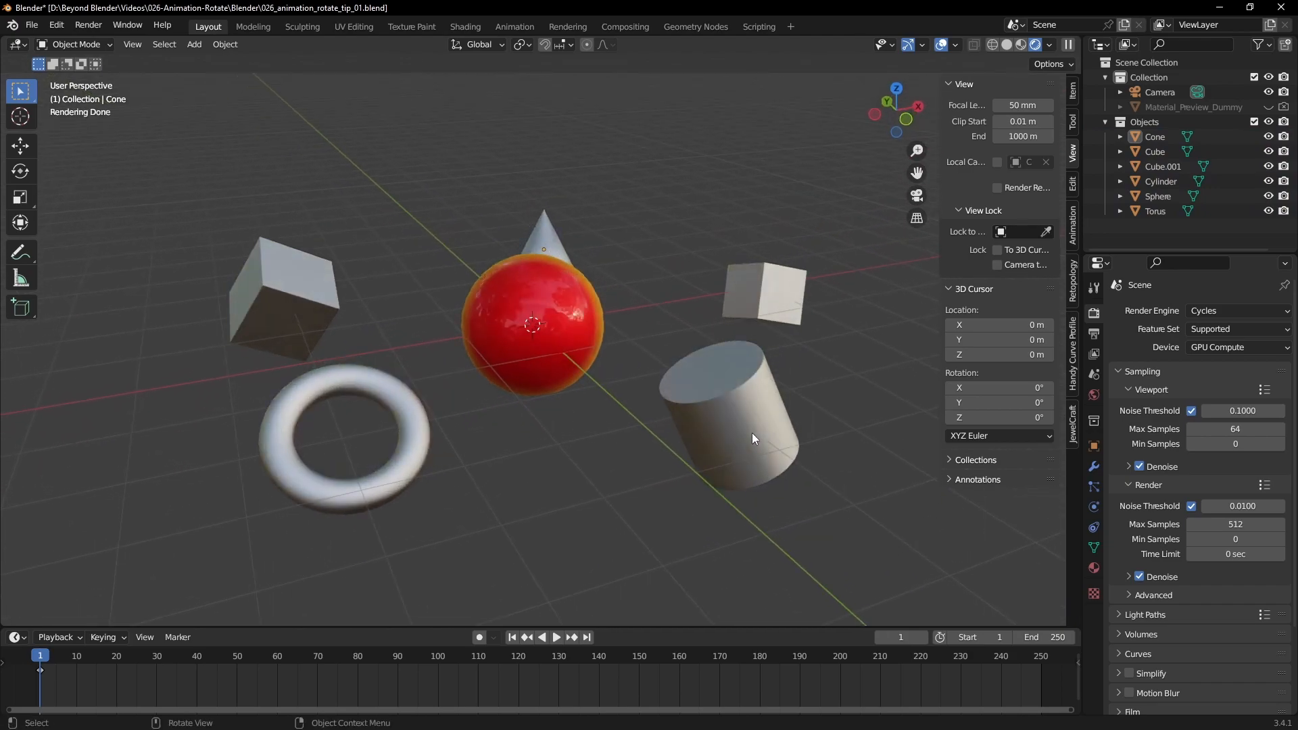
left_click(152, 655)
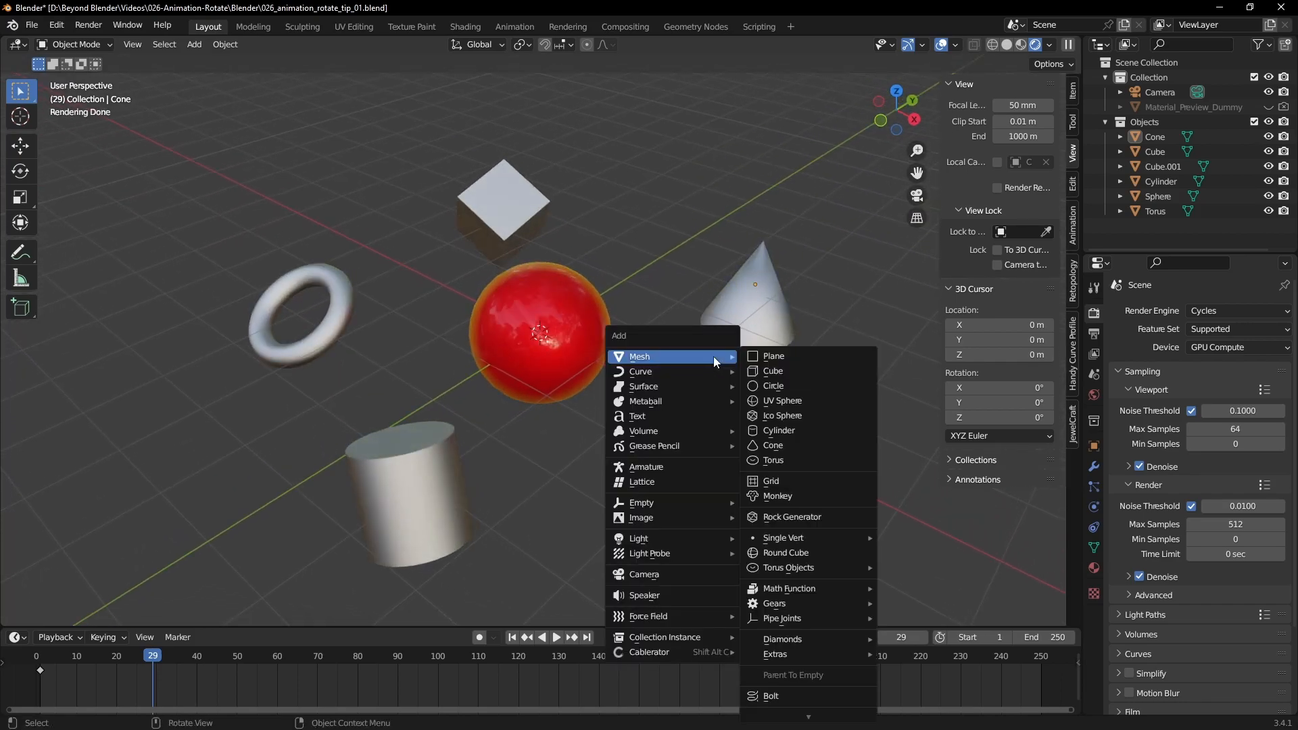
mouse_move(677, 356)
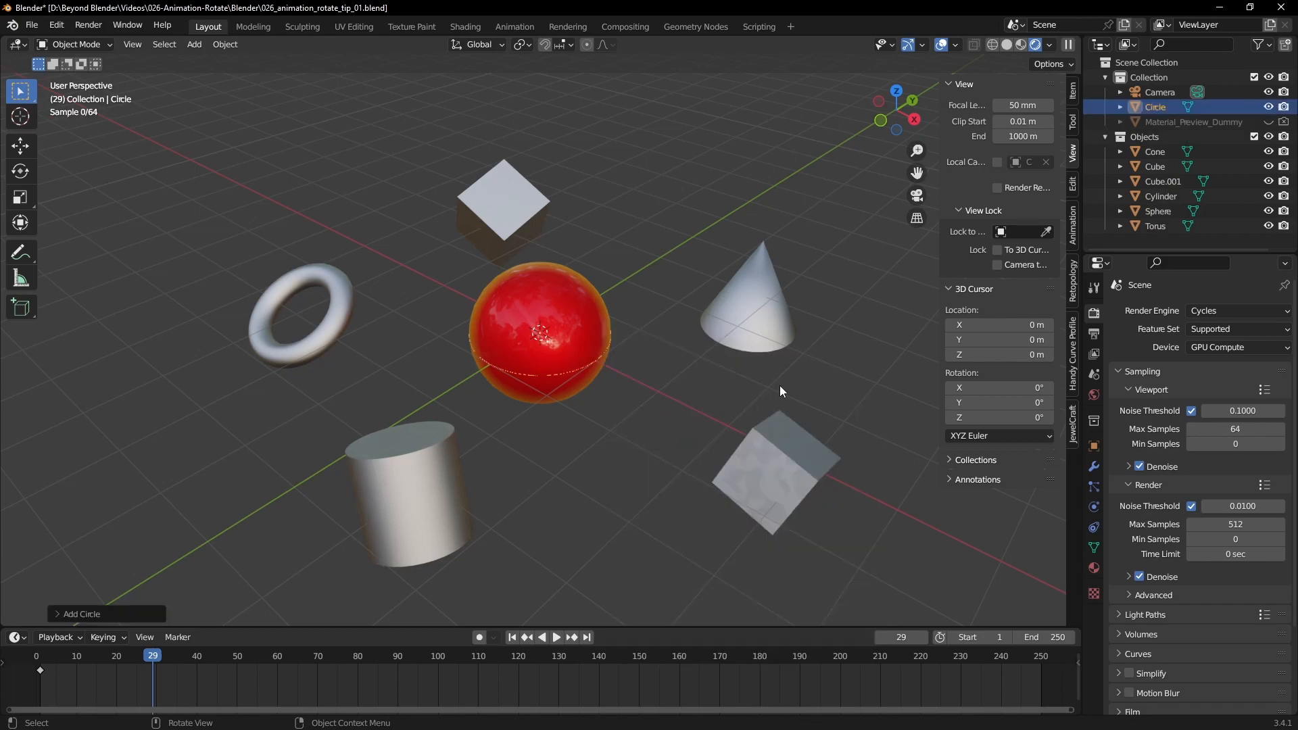
key("s")
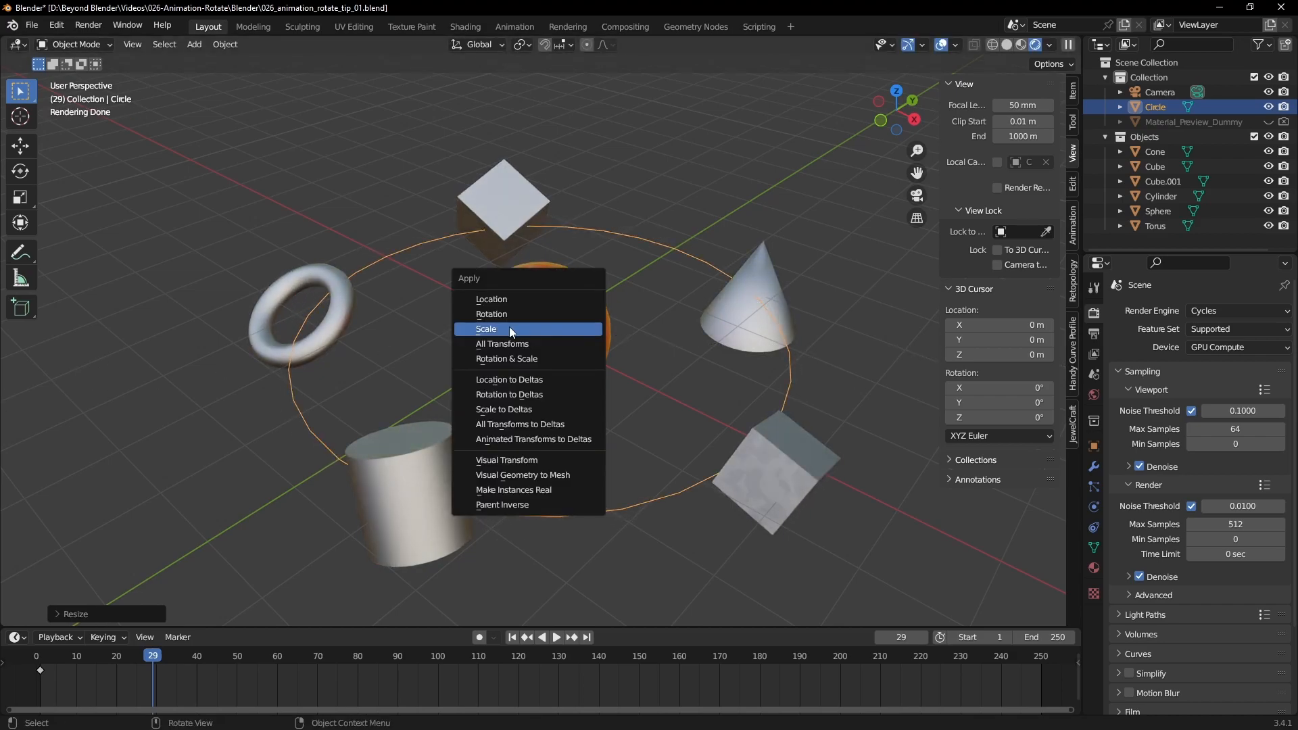
left_click(487, 329)
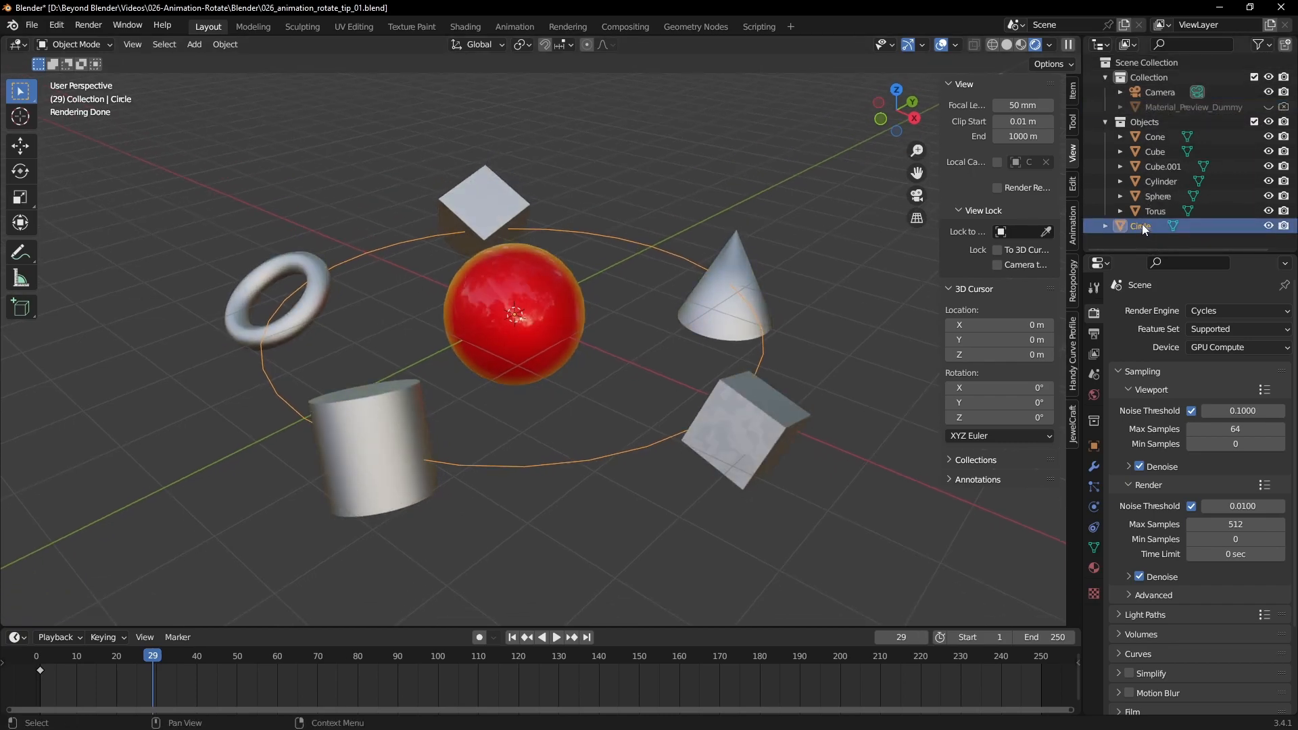
Rename the circle ObjectsGroup in the Outliner
double_click(1140, 225)
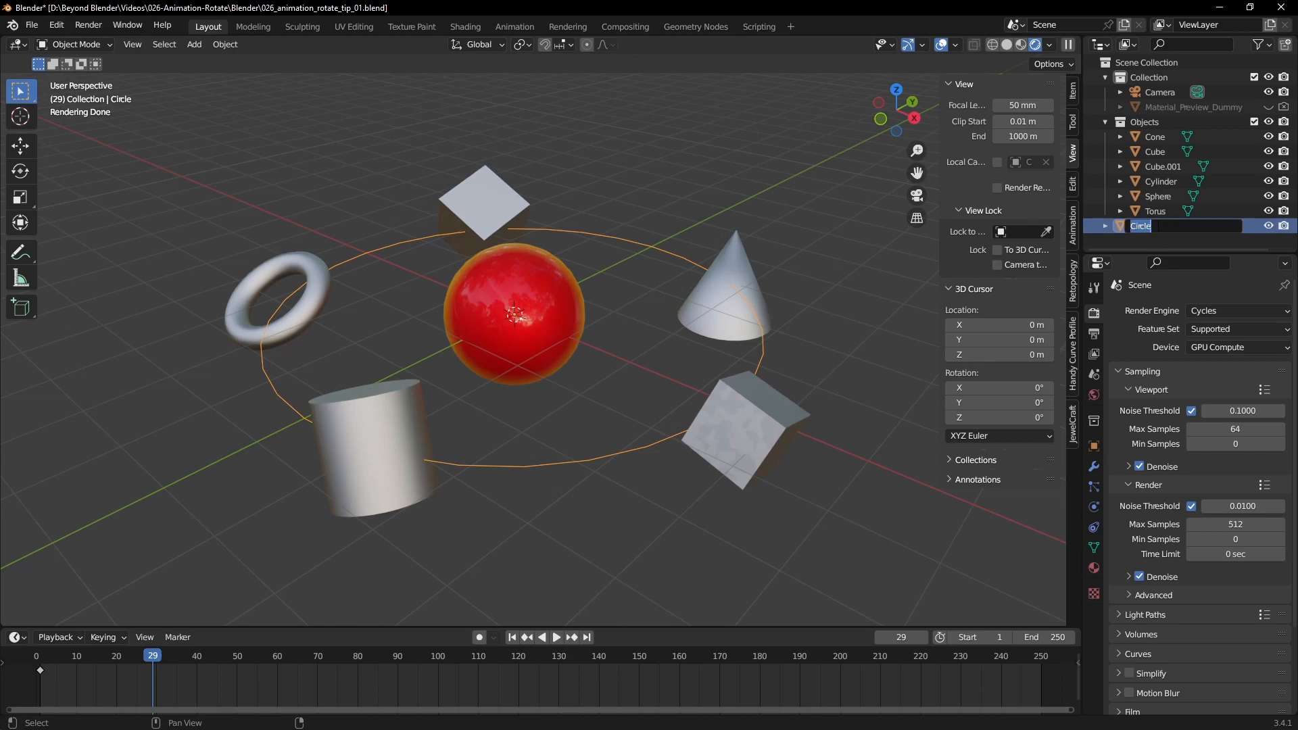
type("ObjectsGro")
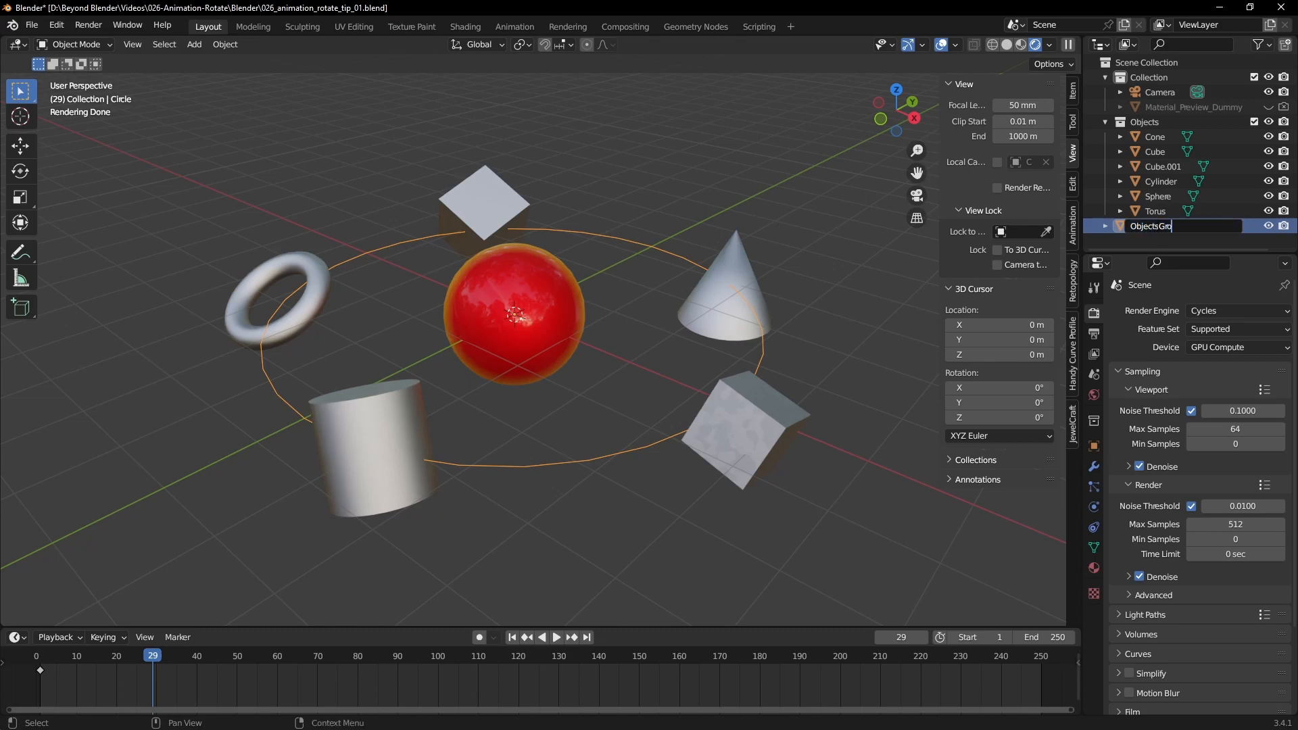
key("Return")
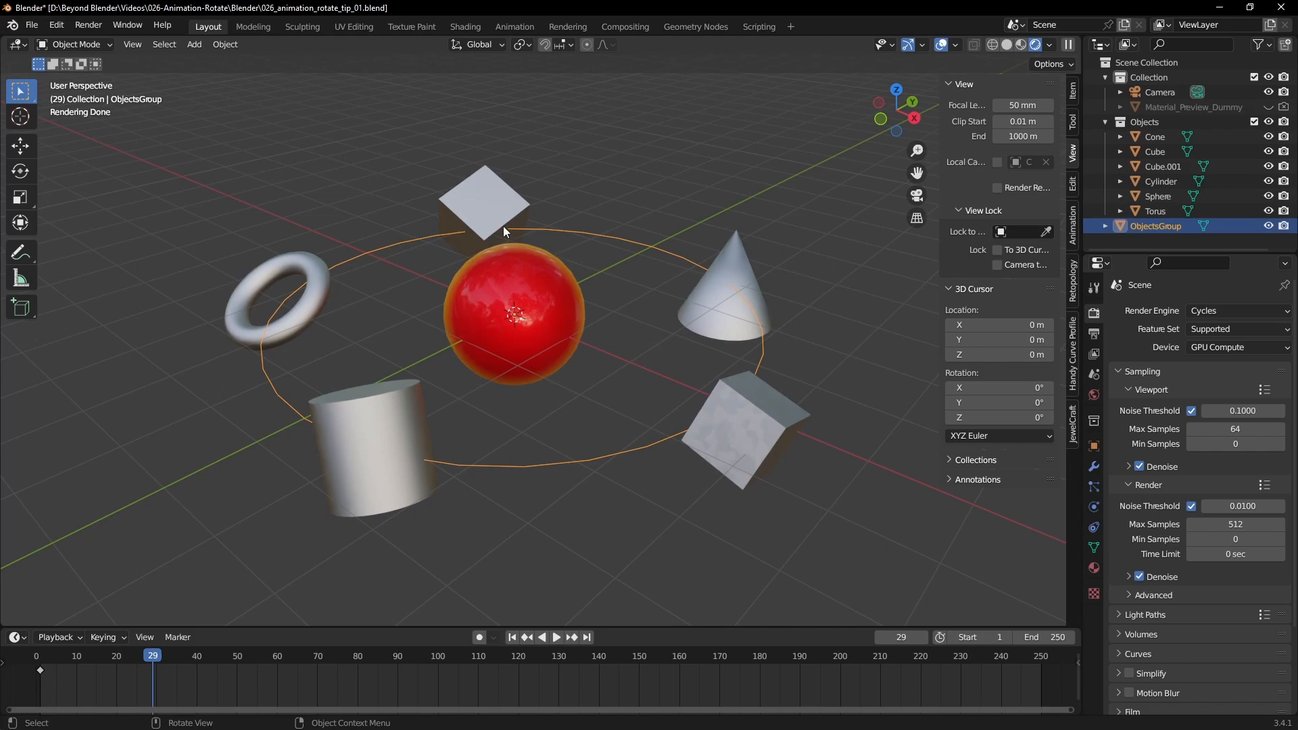
left_click(753, 435)
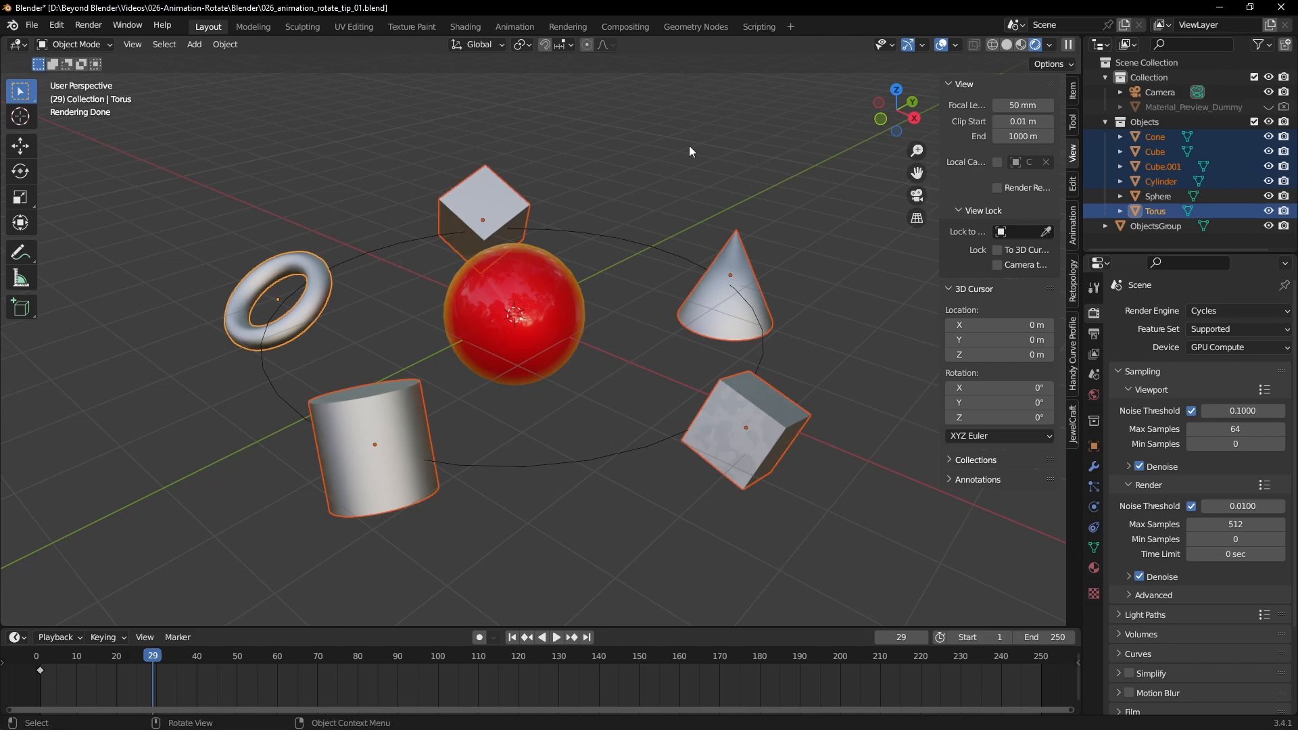
Tick Motion Blur in Render Properties and expand its settings panel
left_click(691, 151)
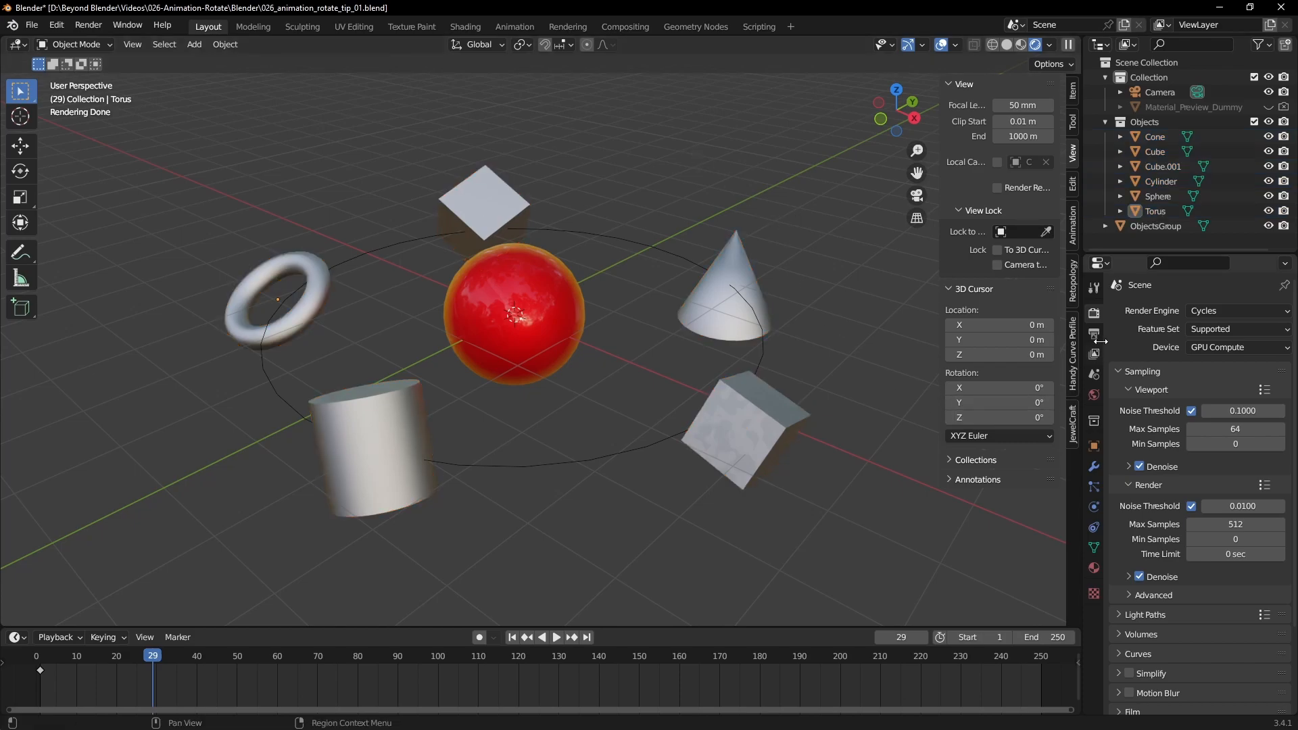
left_click(1158, 92)
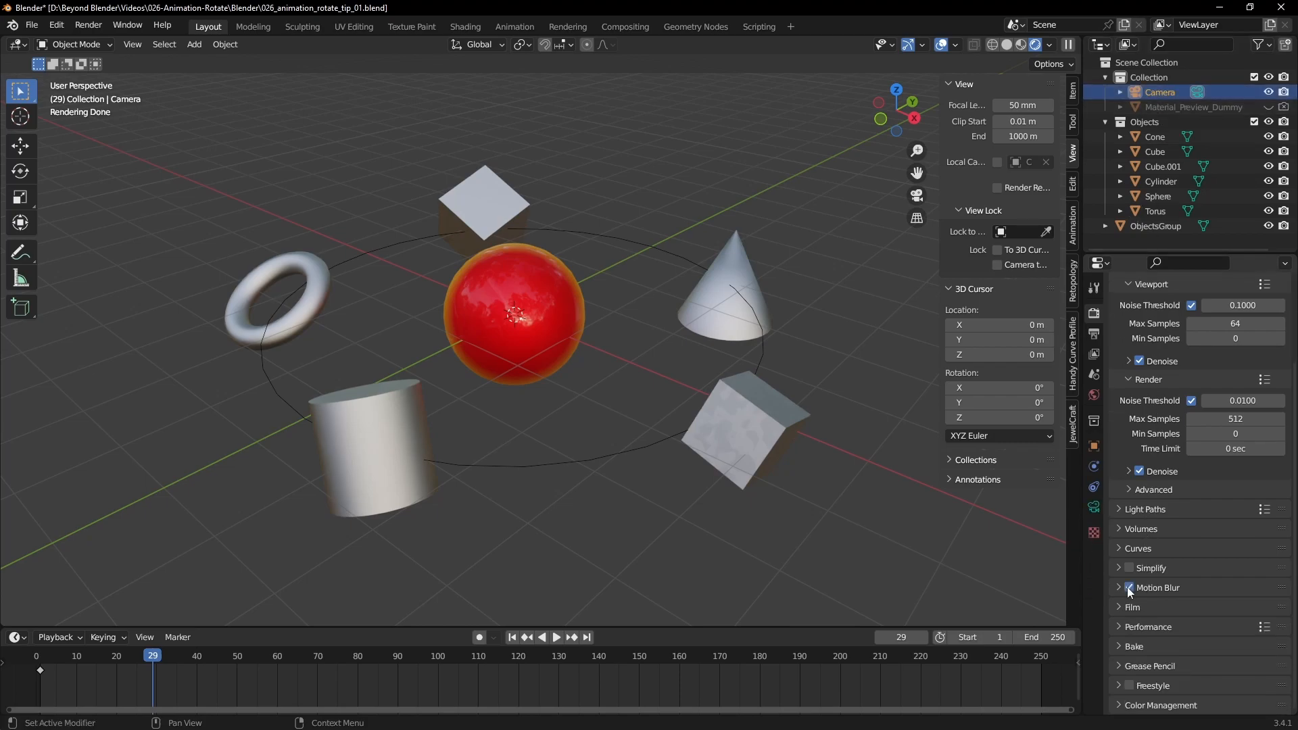
left_click(1139, 587)
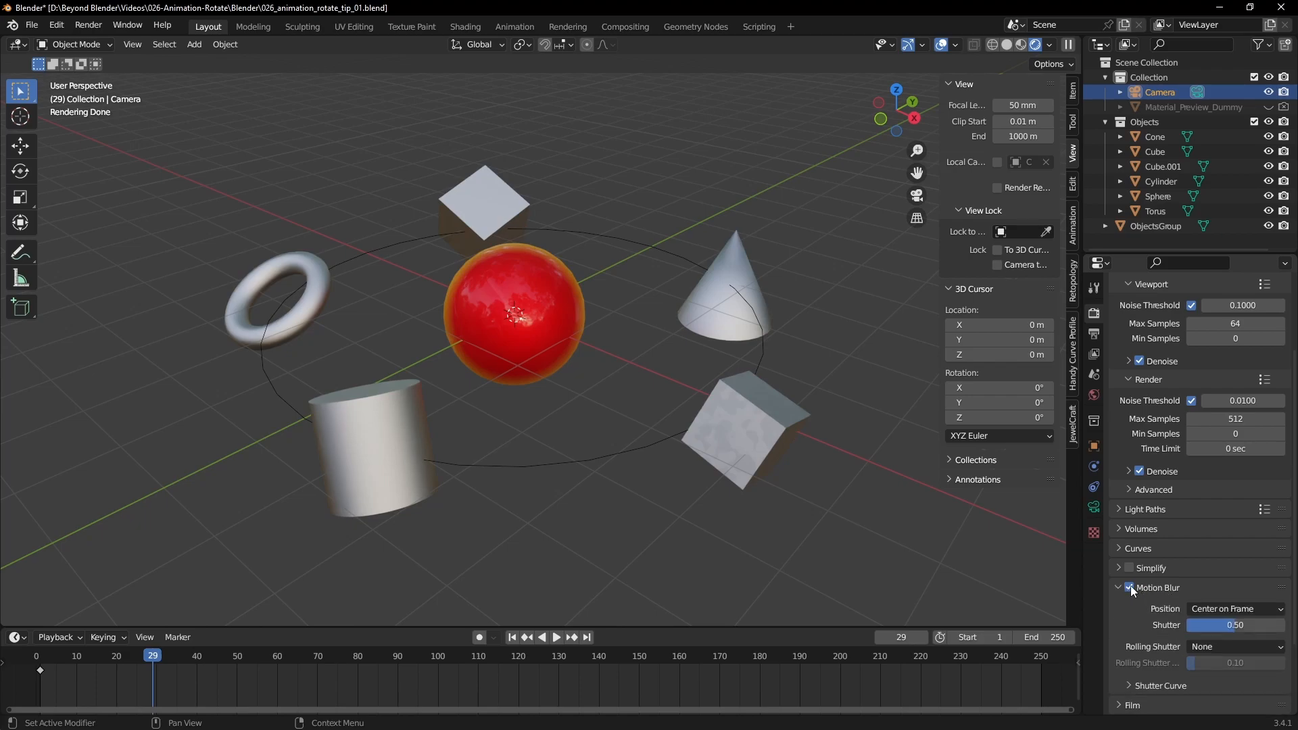
left_click(1119, 587)
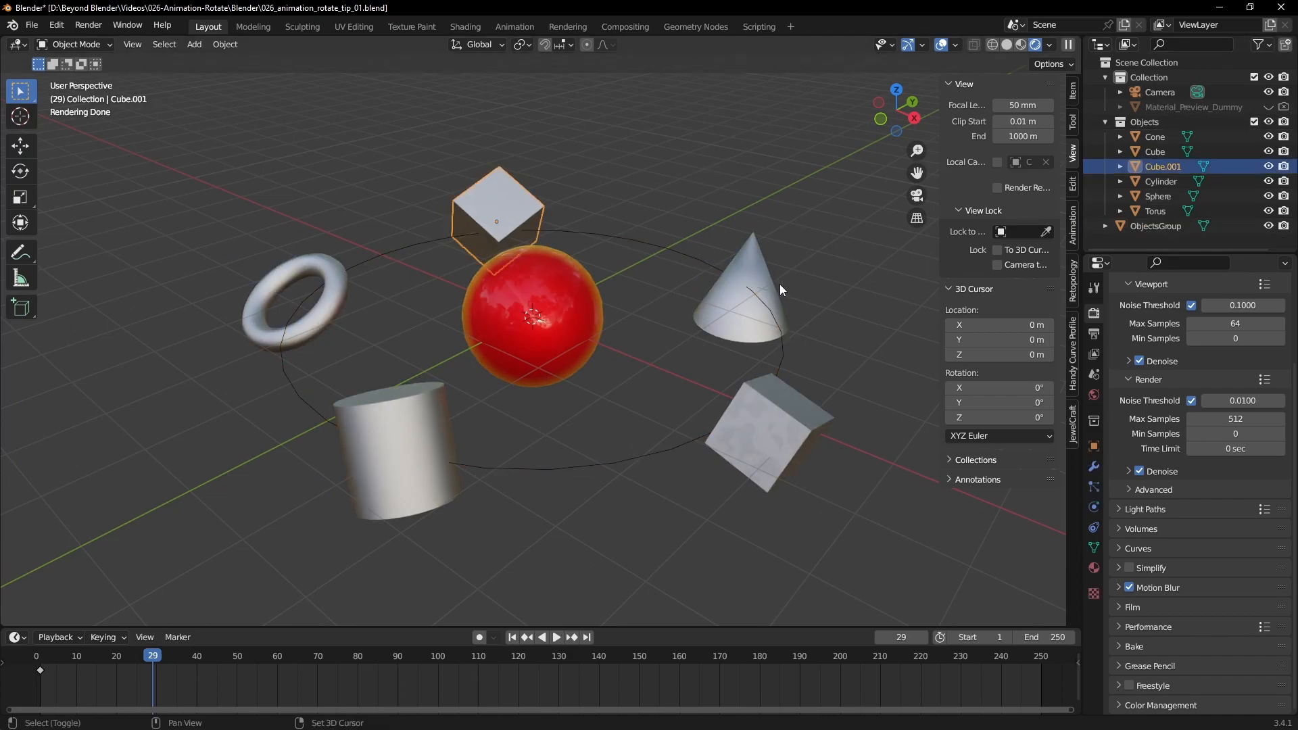
Add the cylinder and torus to the selection and parent everything to ObjectsGroup
left_click(399, 447)
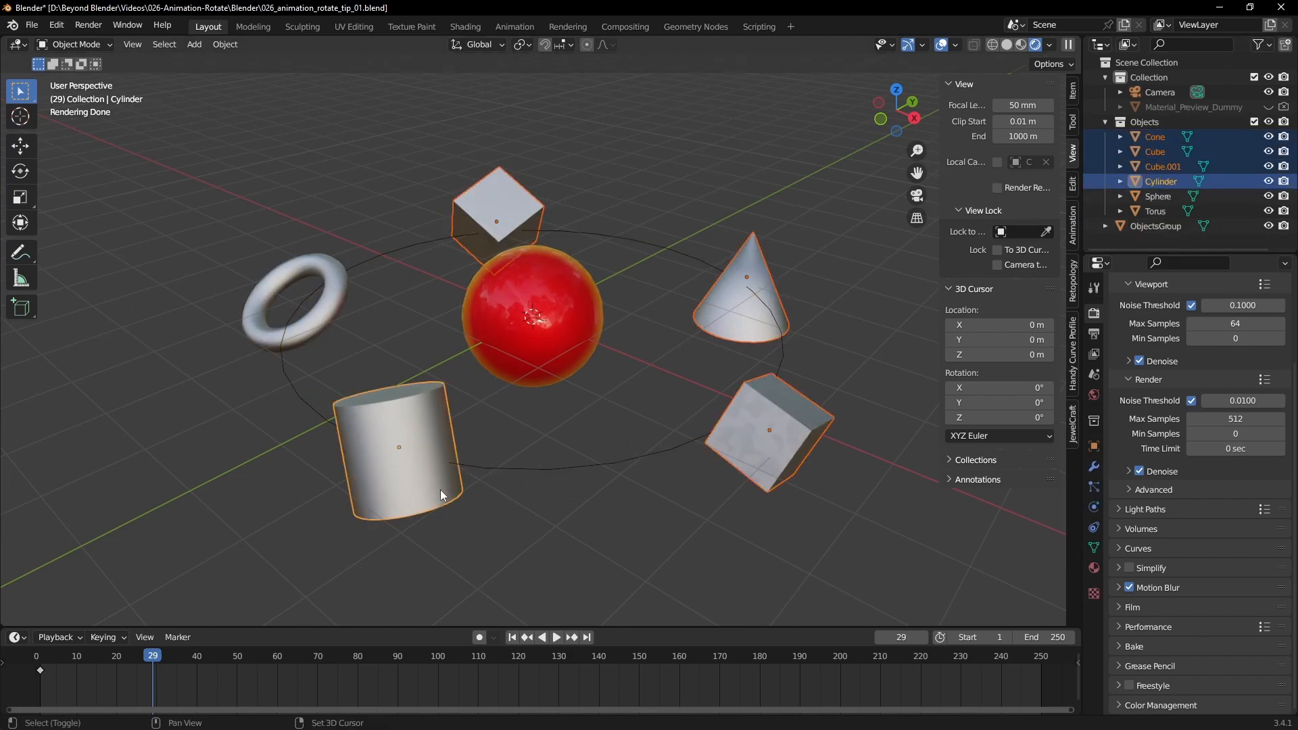
left_click(1154, 211)
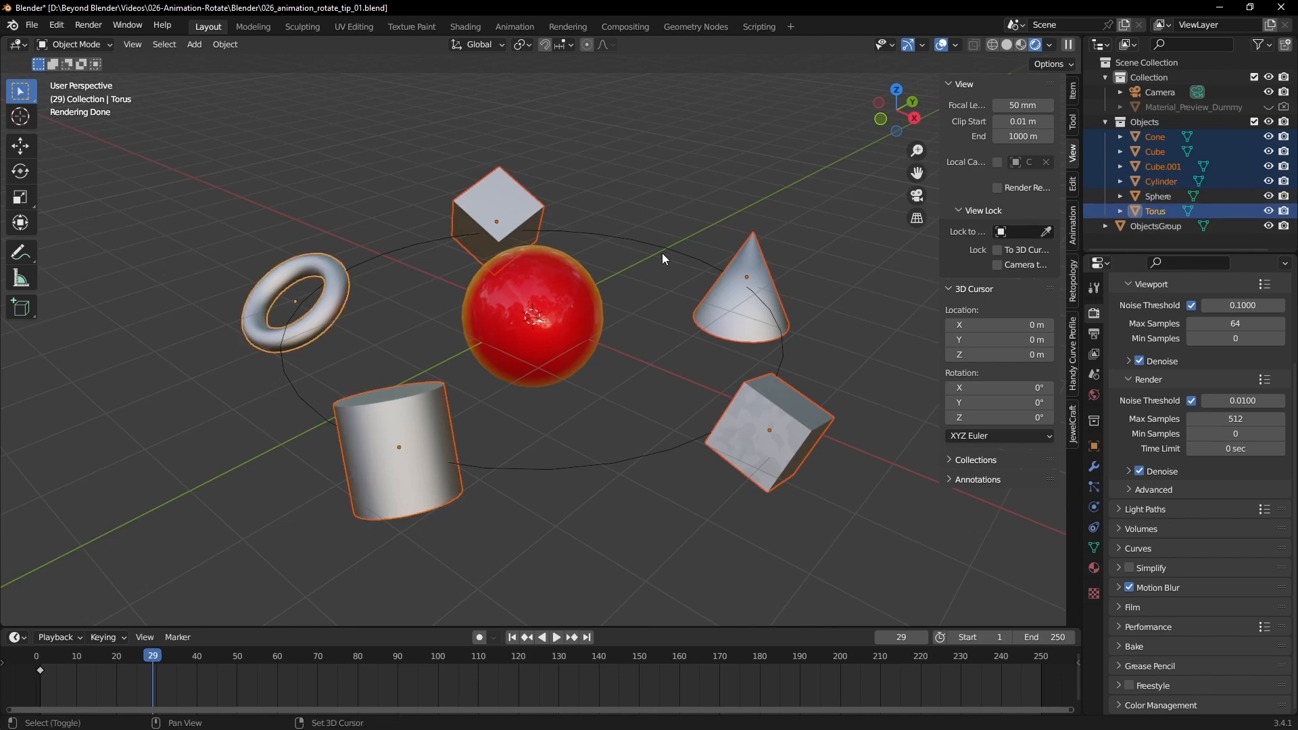
key("ctrl+p")
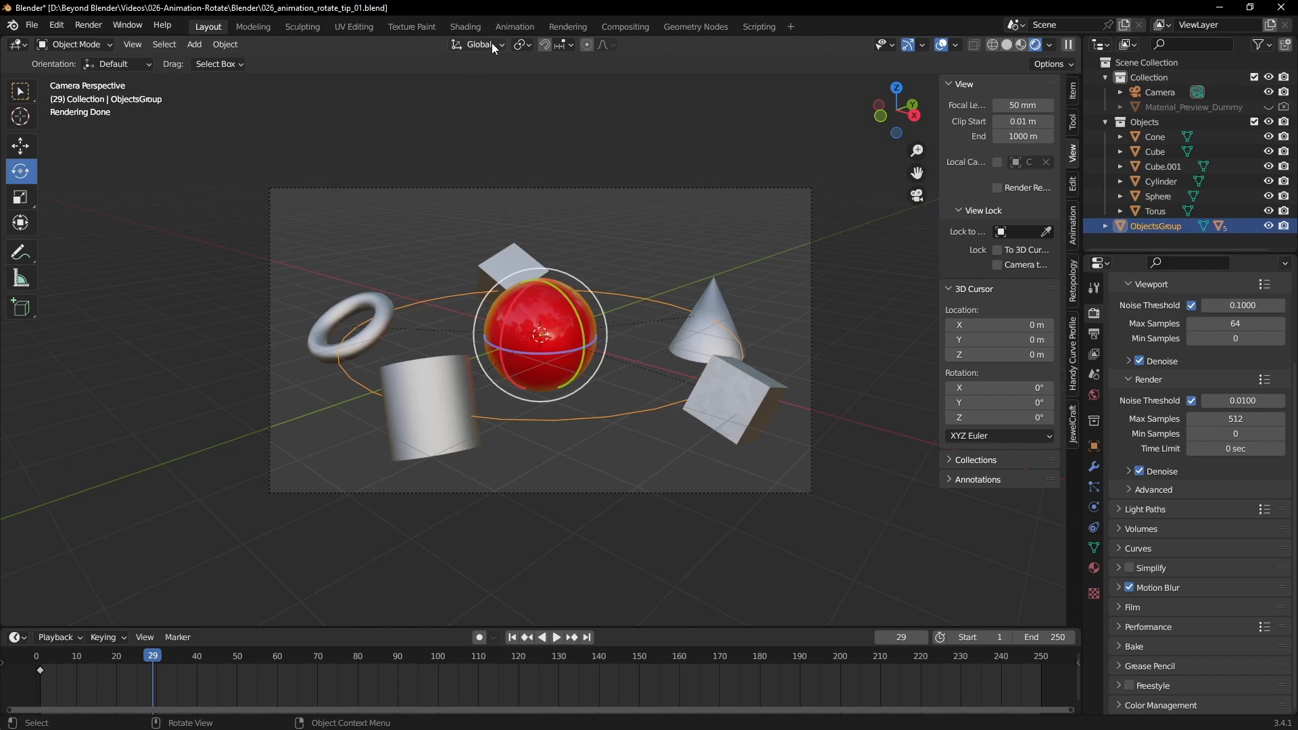
Set Transform Orientation to Local and preview spinning the circle, then cancel
left_click(480, 44)
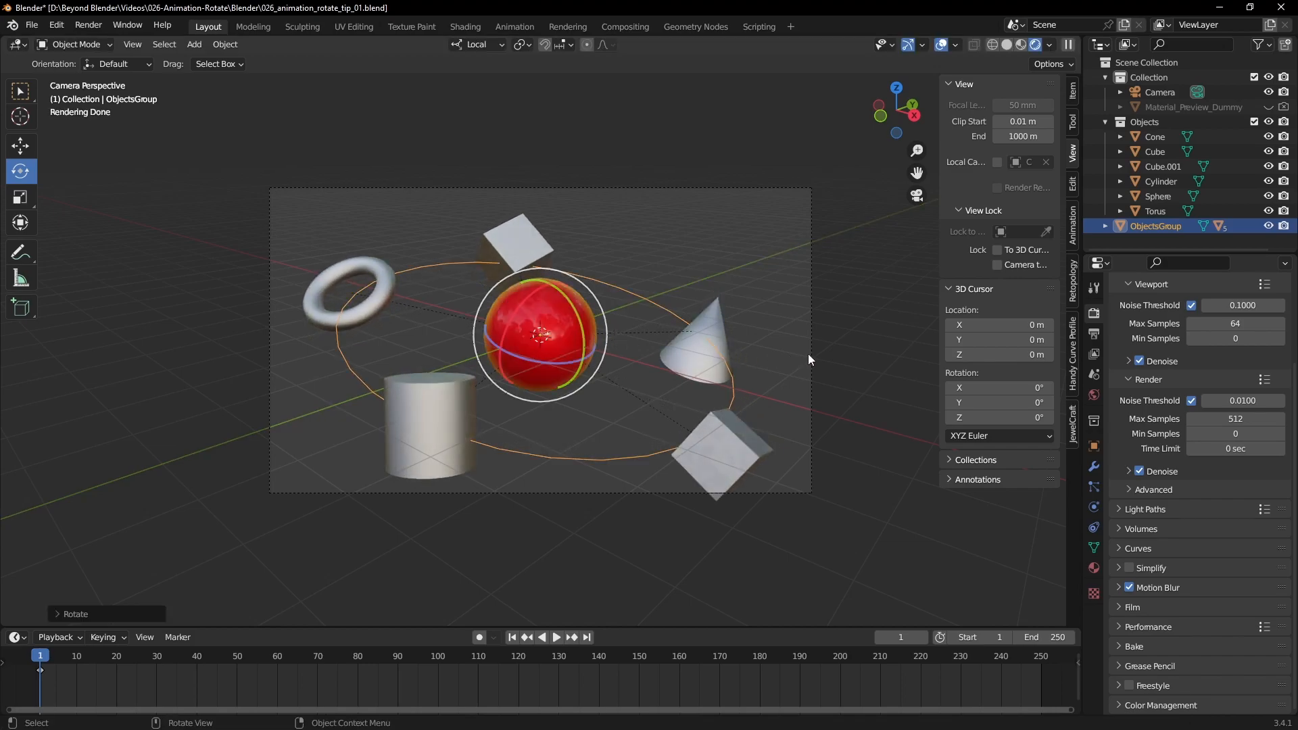
key("s")
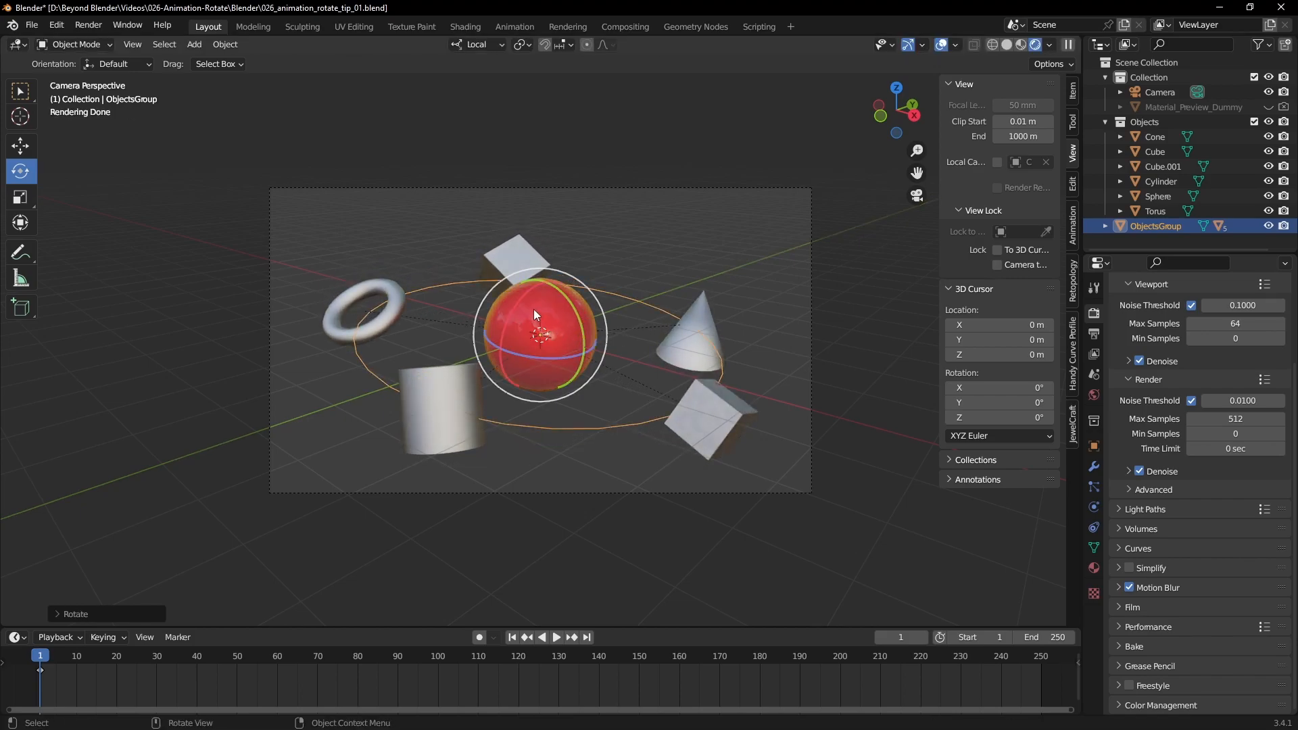
key("r")
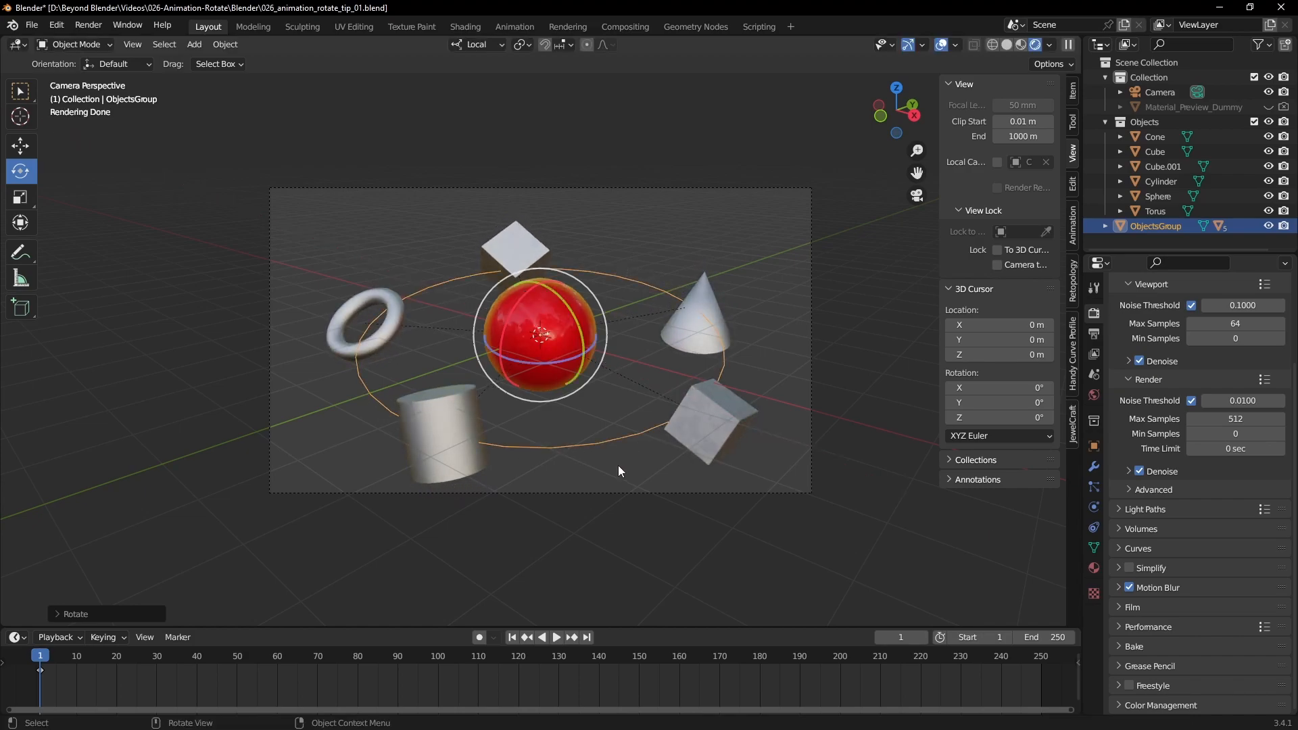
Keyframe the circle's rotation at frame 1, then set 60 fps and end frame 180
key("i")
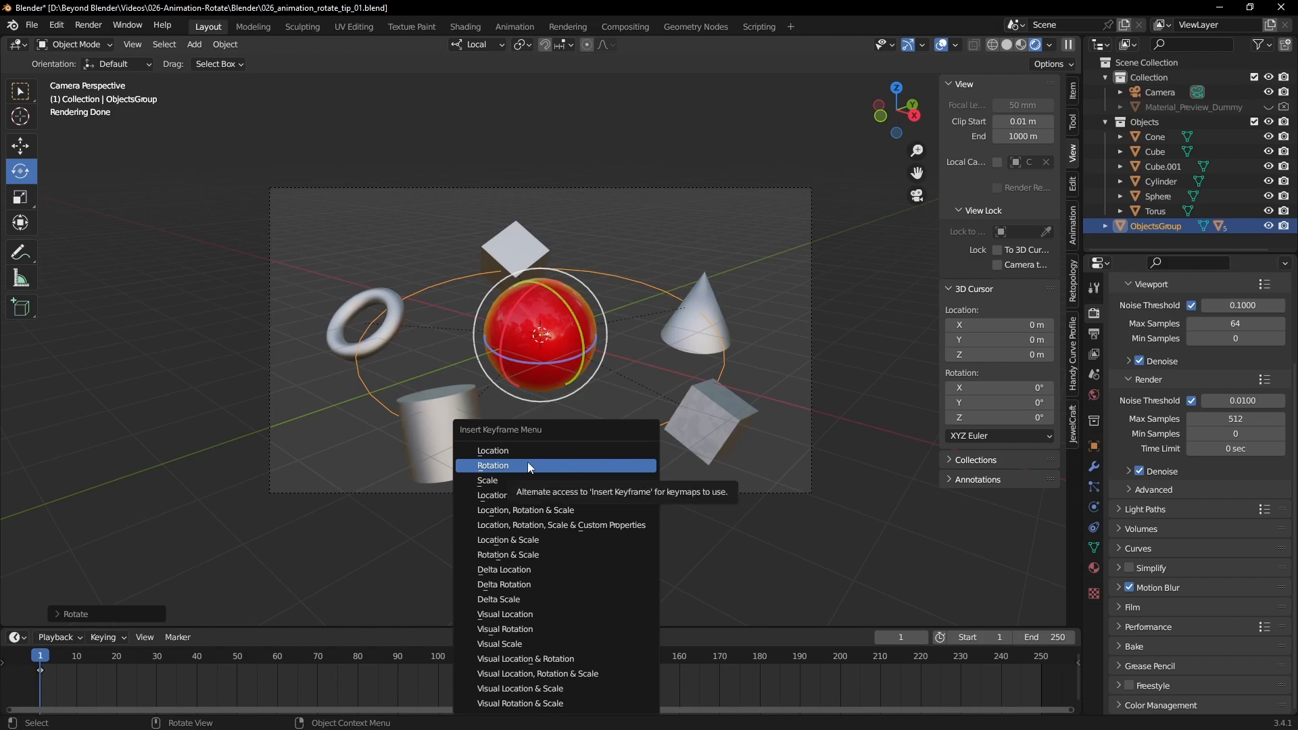
left_click(494, 465)
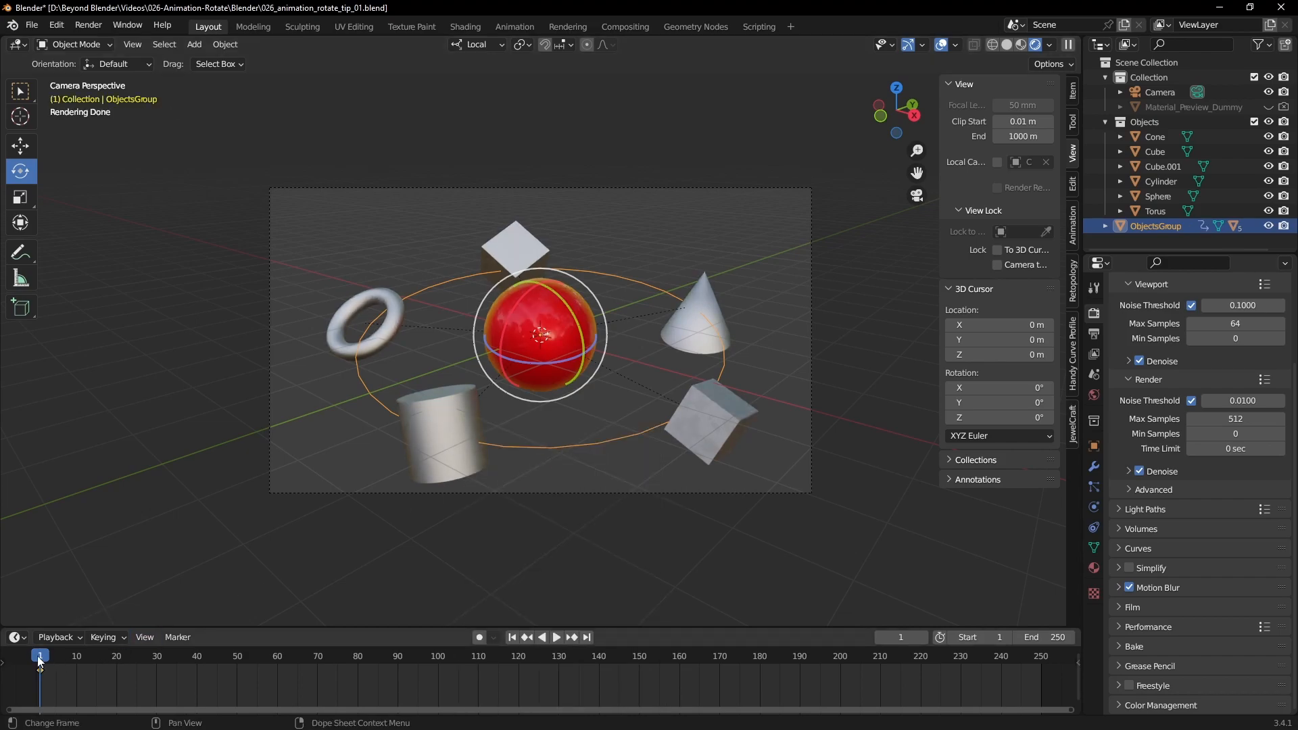
left_click(1092, 335)
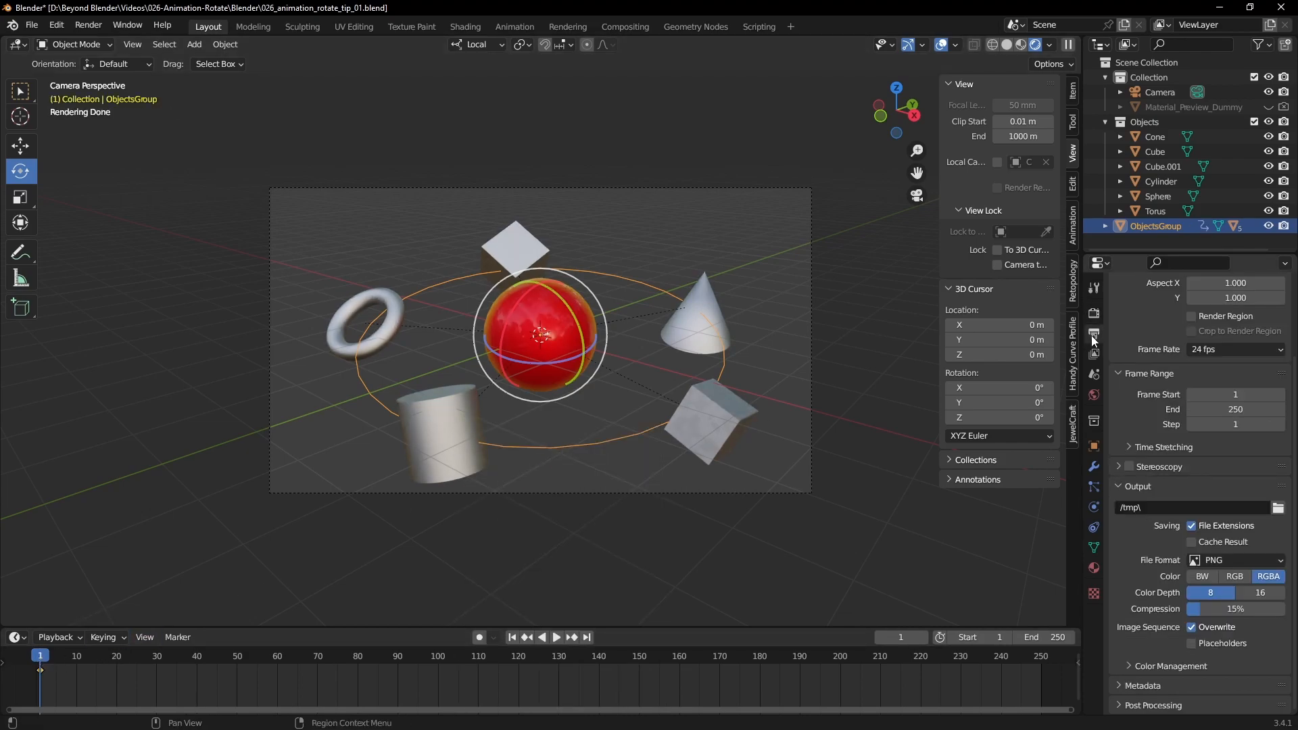
left_click(1233, 348)
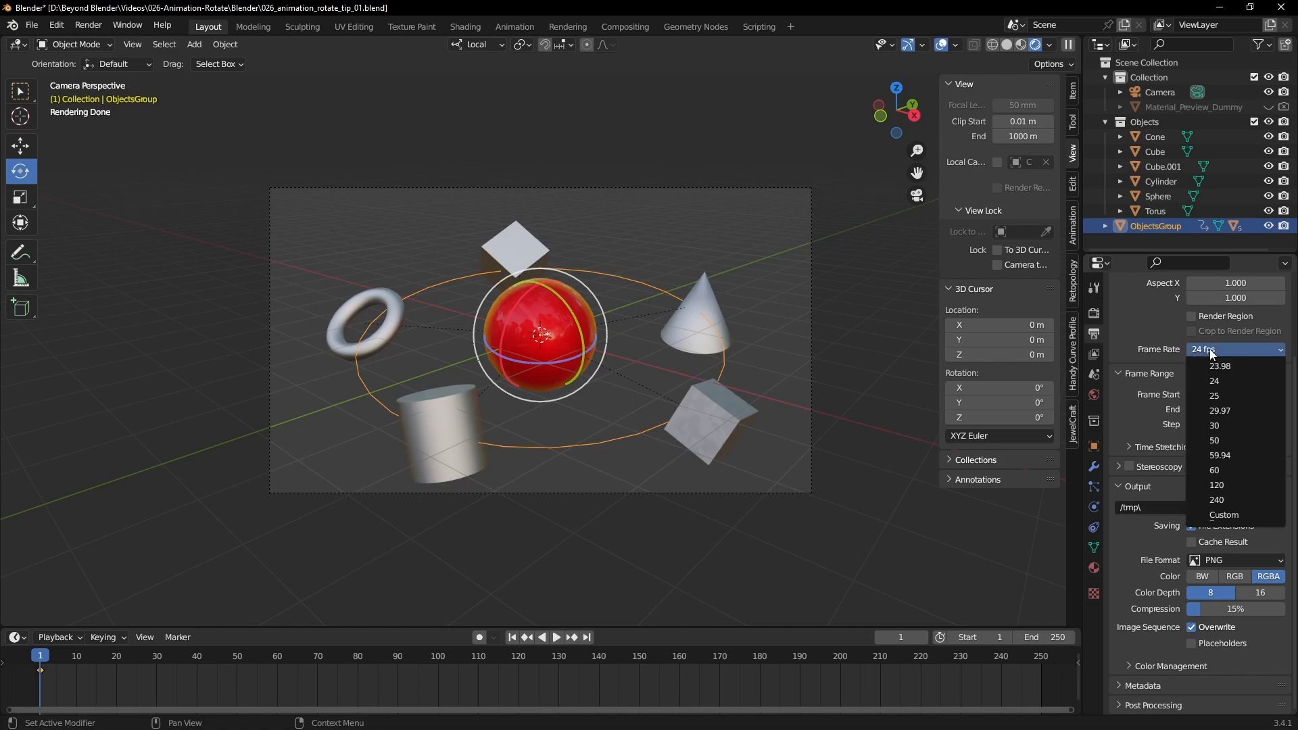
left_click(1214, 471)
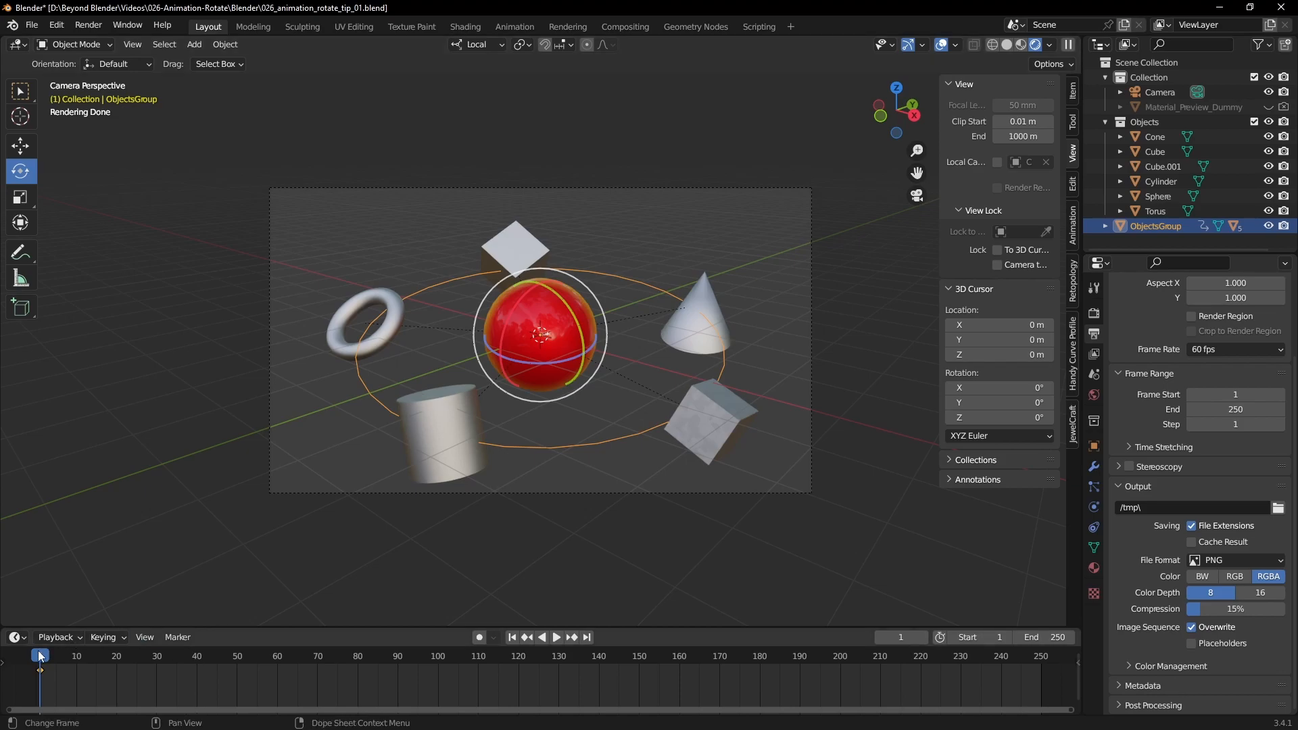
double_click(1043, 637)
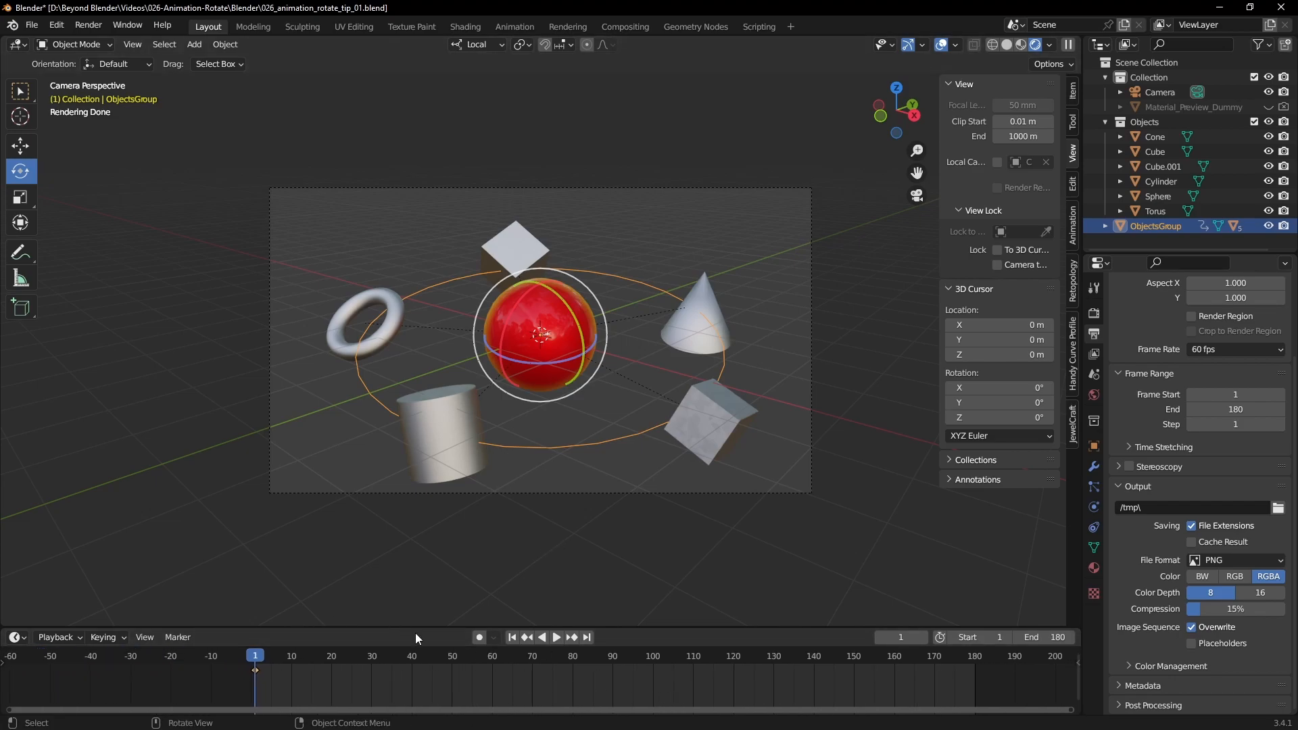
Keyframe the circle's rotation at frame 180, make the keys linear, and play
left_click(556, 637)
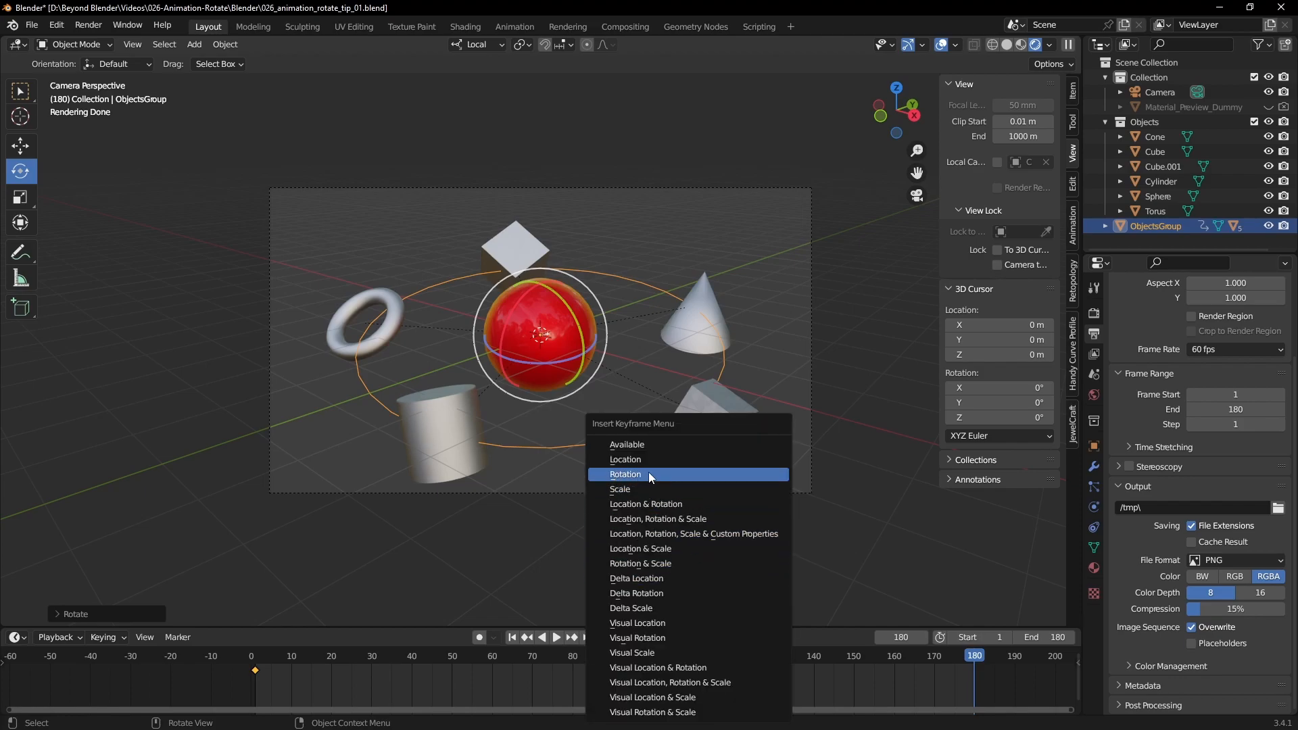
left_click(625, 473)
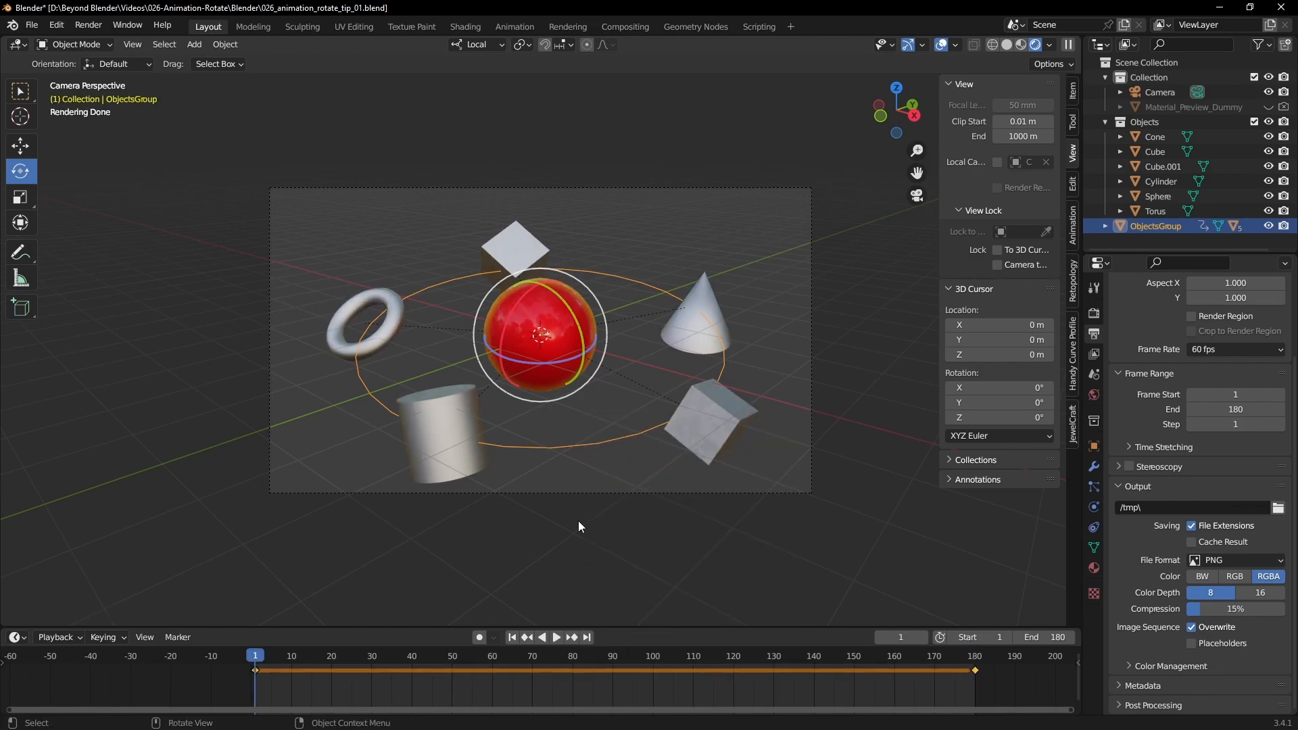
left_click(557, 637)
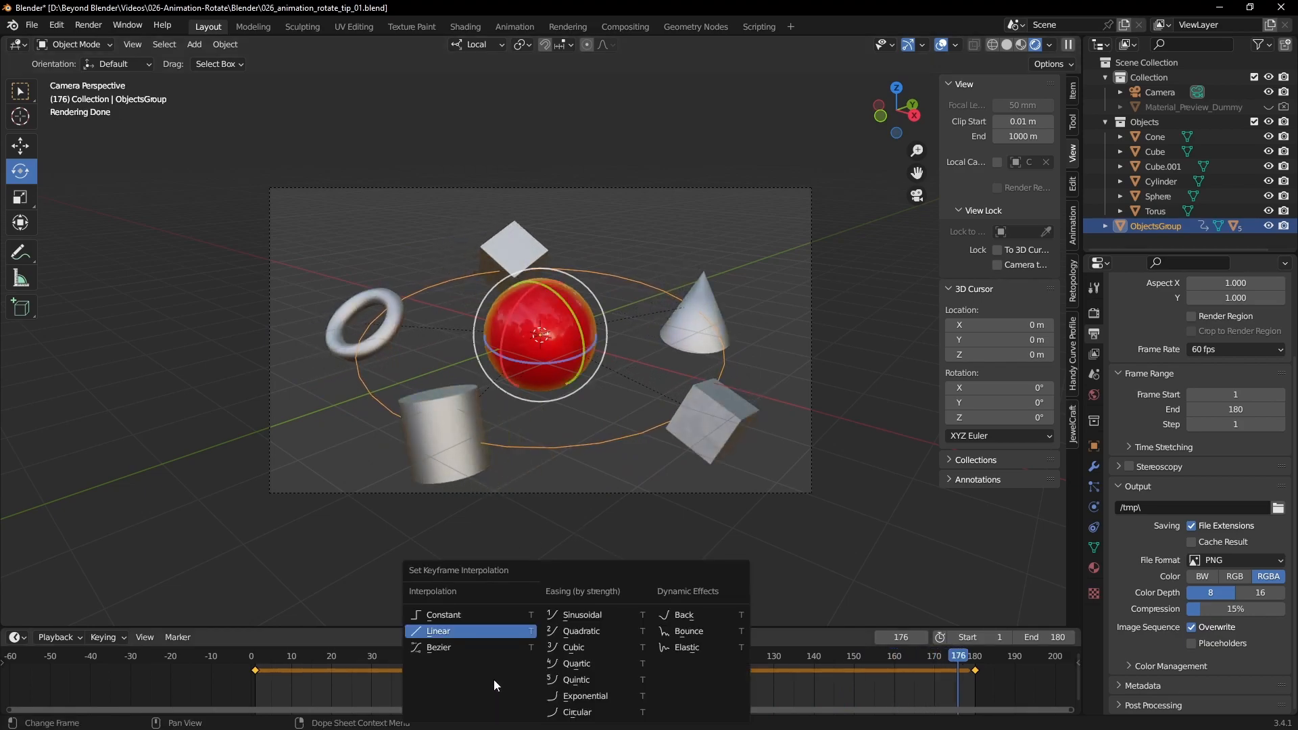
left_click(438, 631)
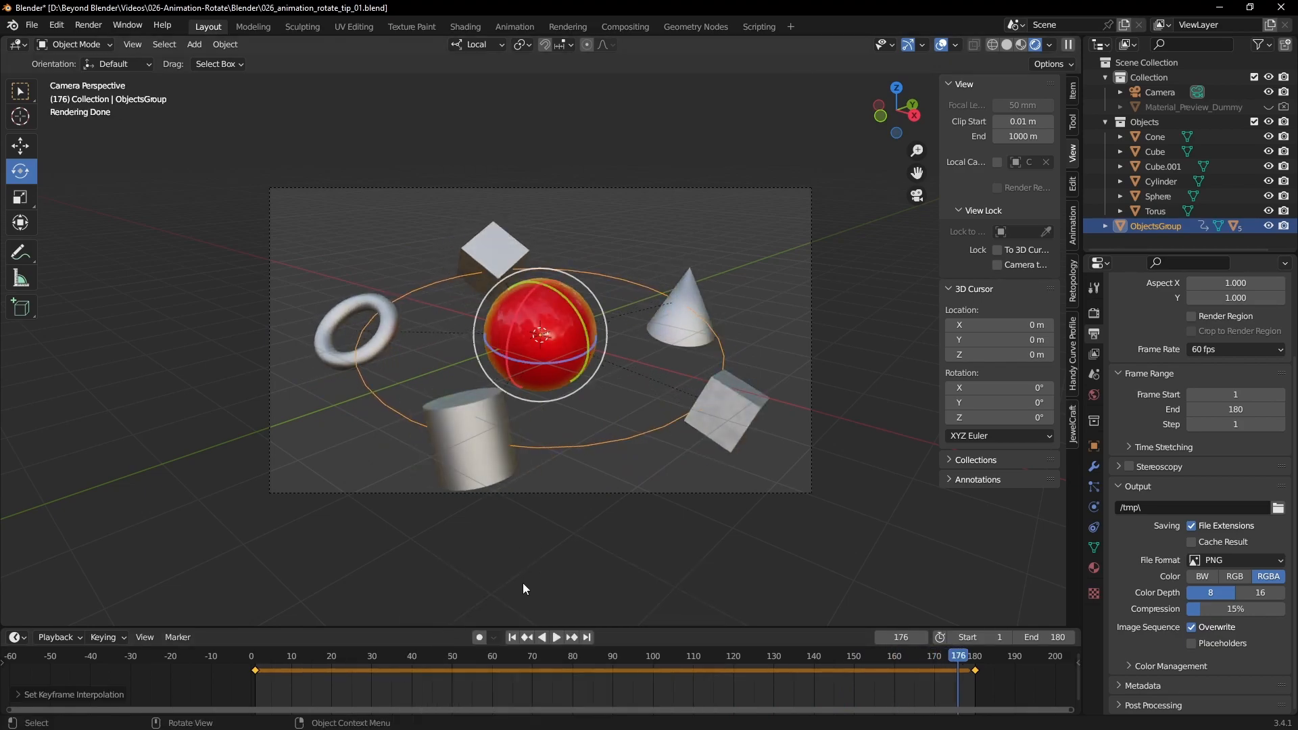
left_click(556, 636)
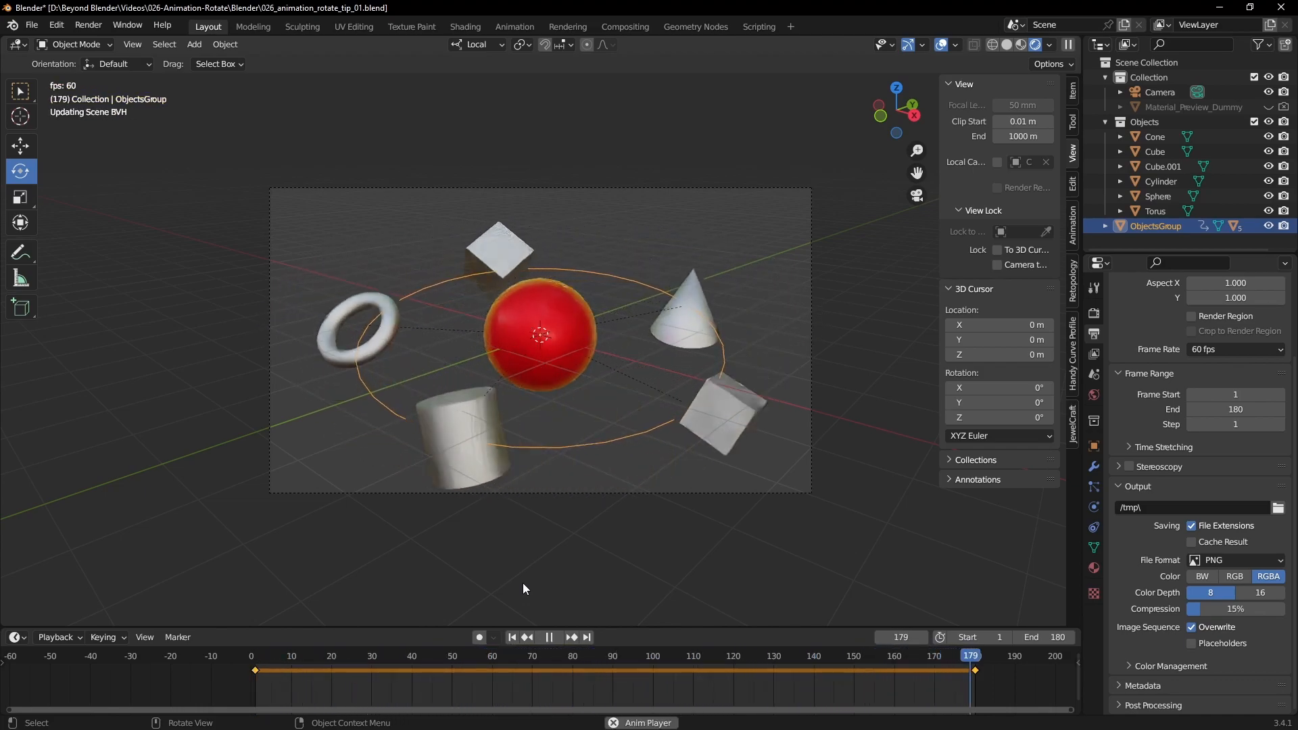
Stop the animation playback and return to frame 1
left_click(653, 655)
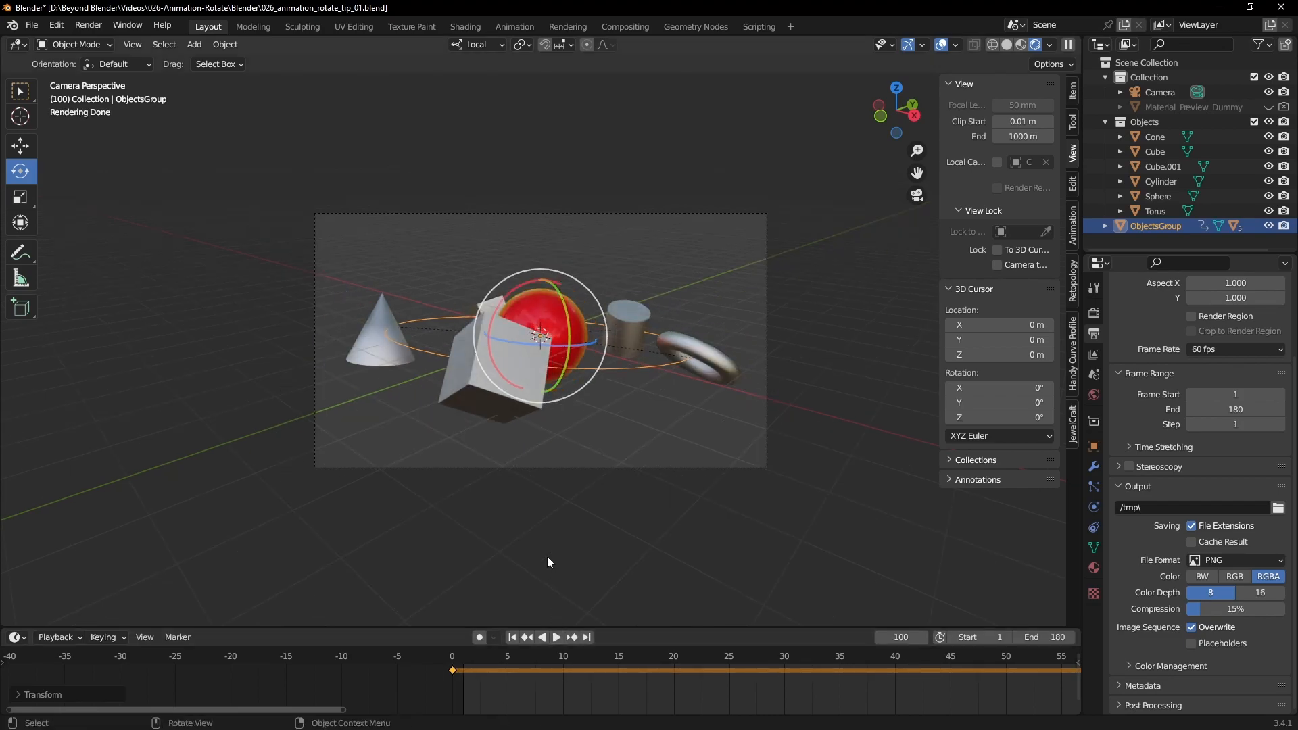
left_click(511, 637)
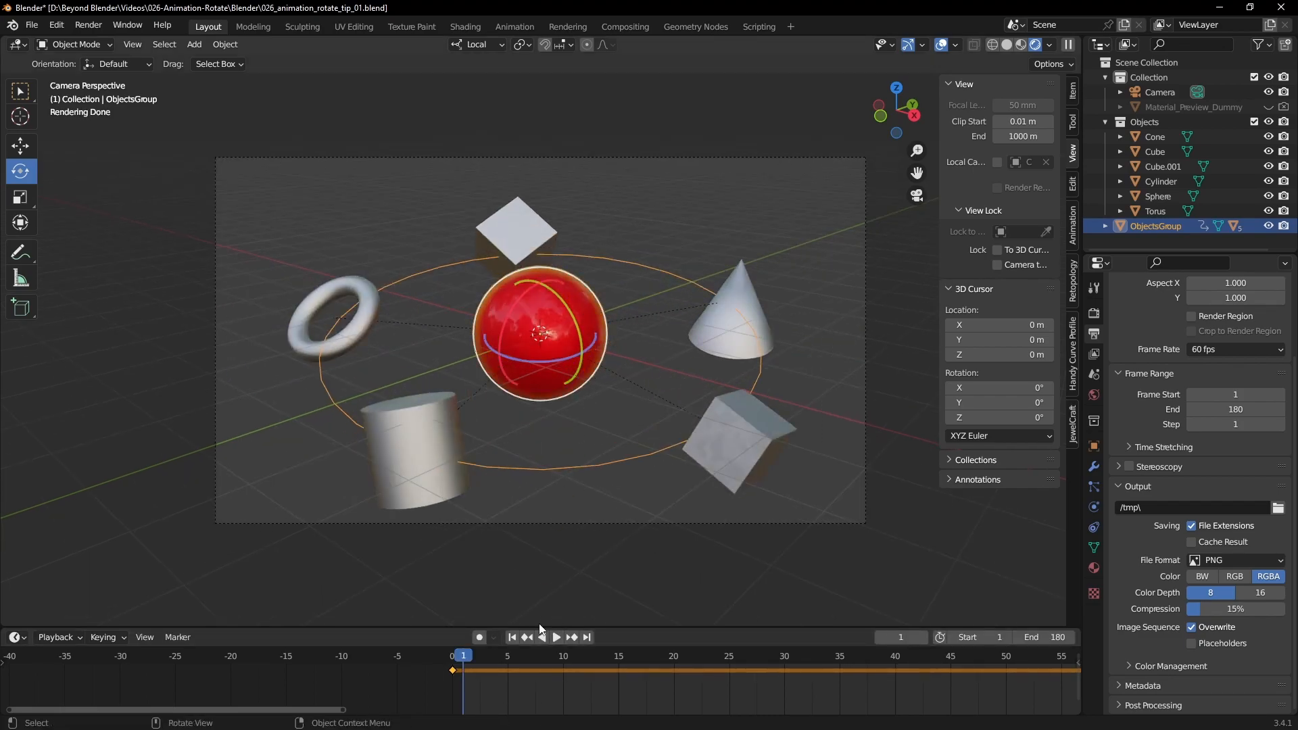
left_click(557, 636)
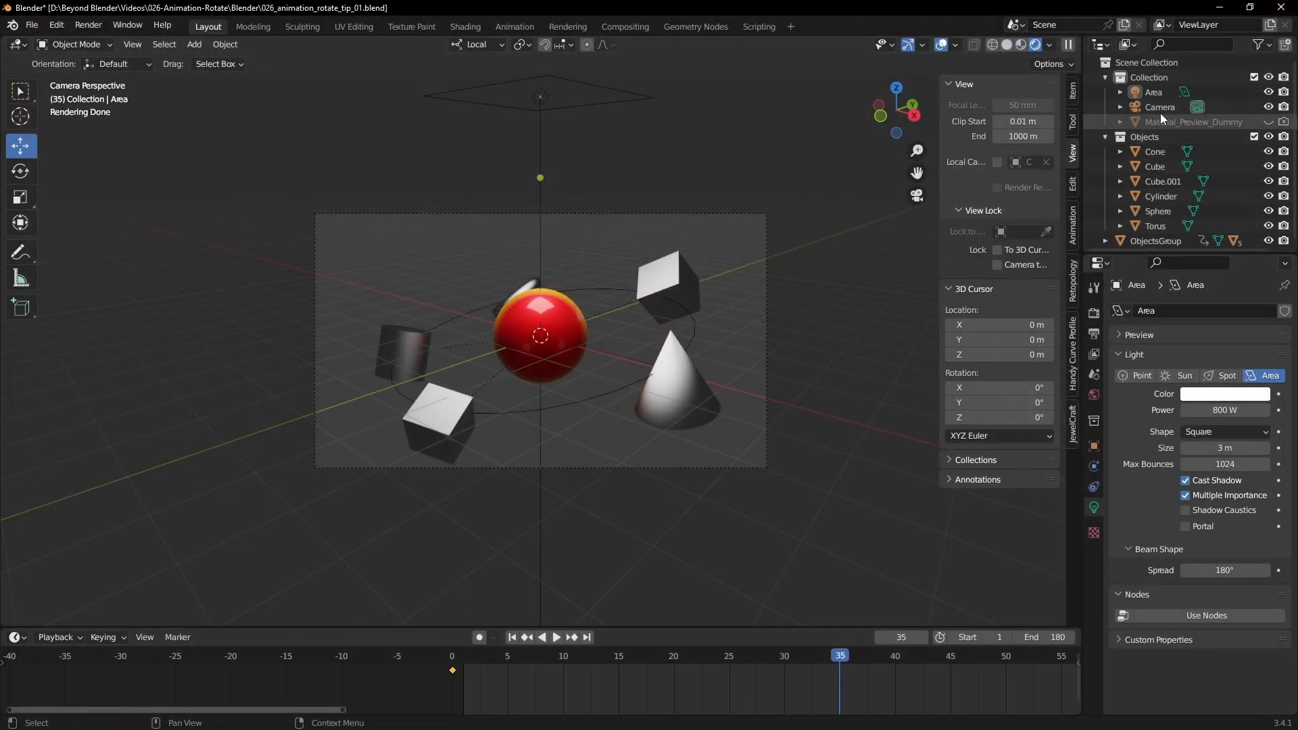
Render a motion-blurred still of the current frame and close the Render Result
left_click(1160, 107)
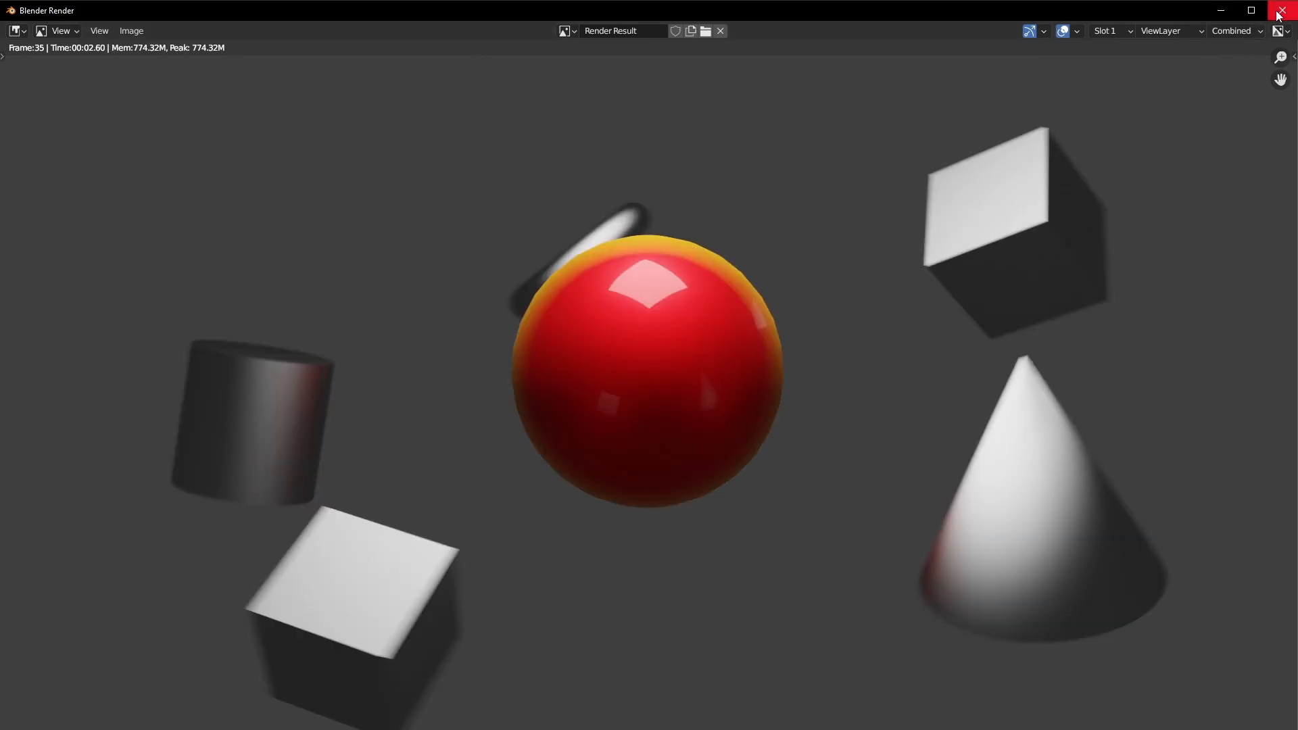
left_click(718, 31)
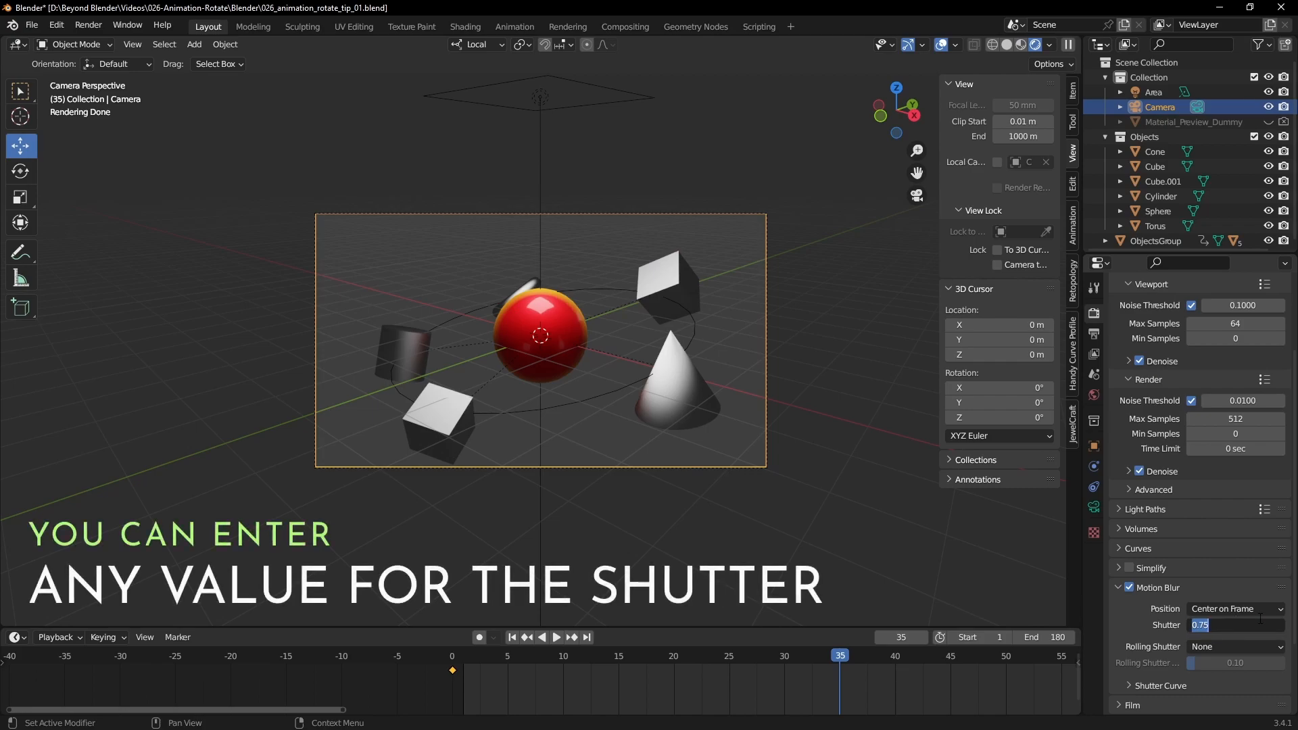
Render frame 35 at motion blur shutter 10, then at shutter 1.00, and close the result
type("10.00")
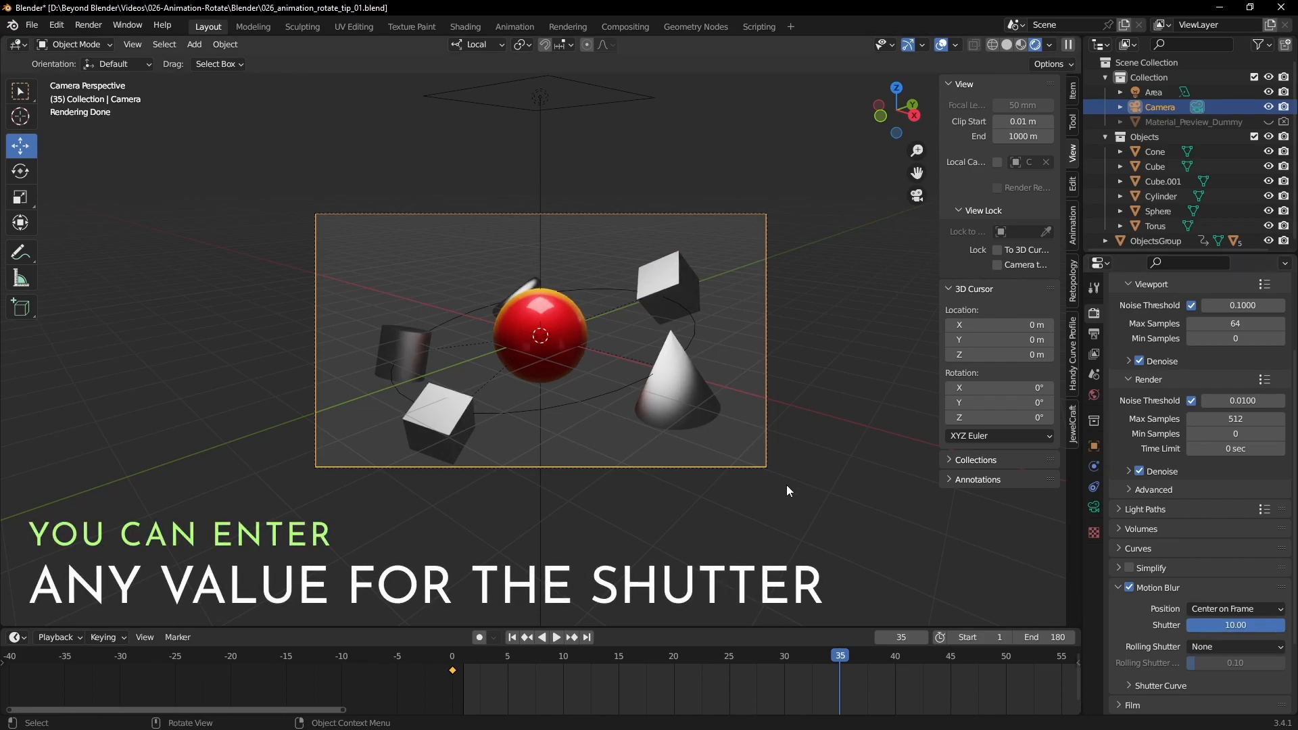
key("f12")
type("200")
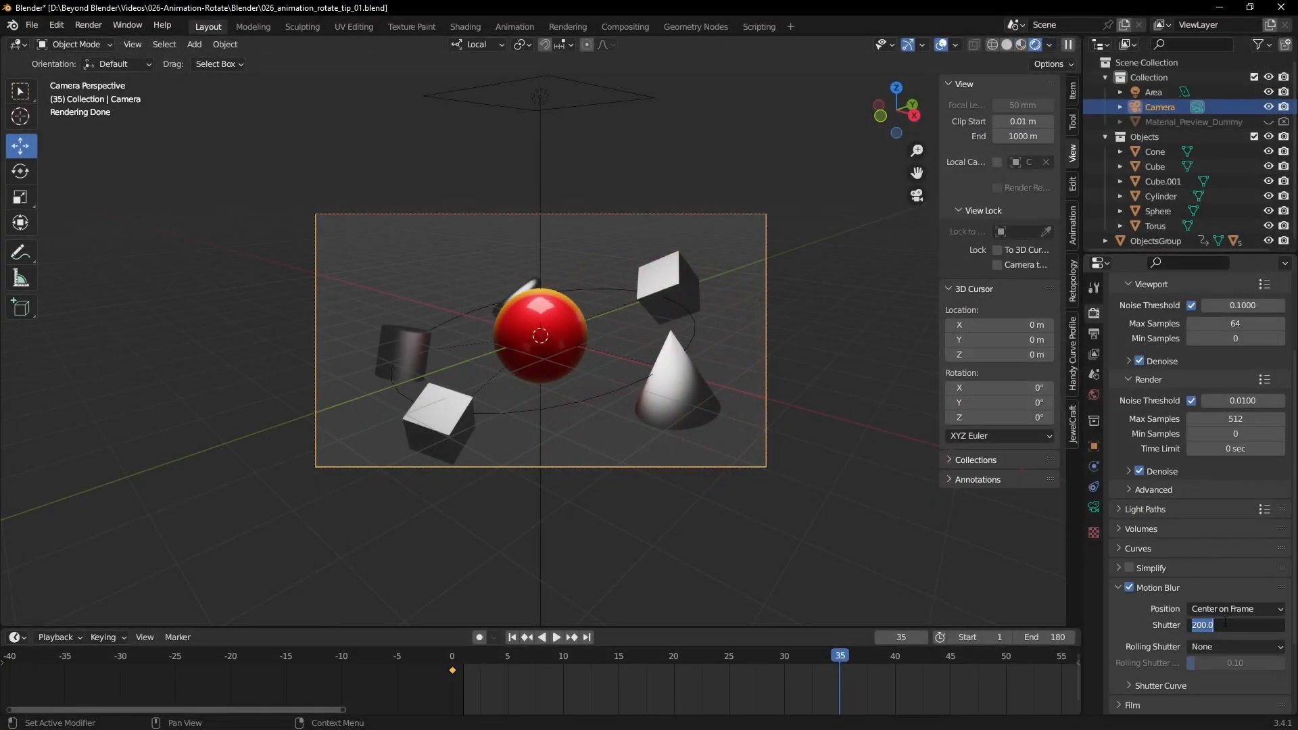
type("1.00")
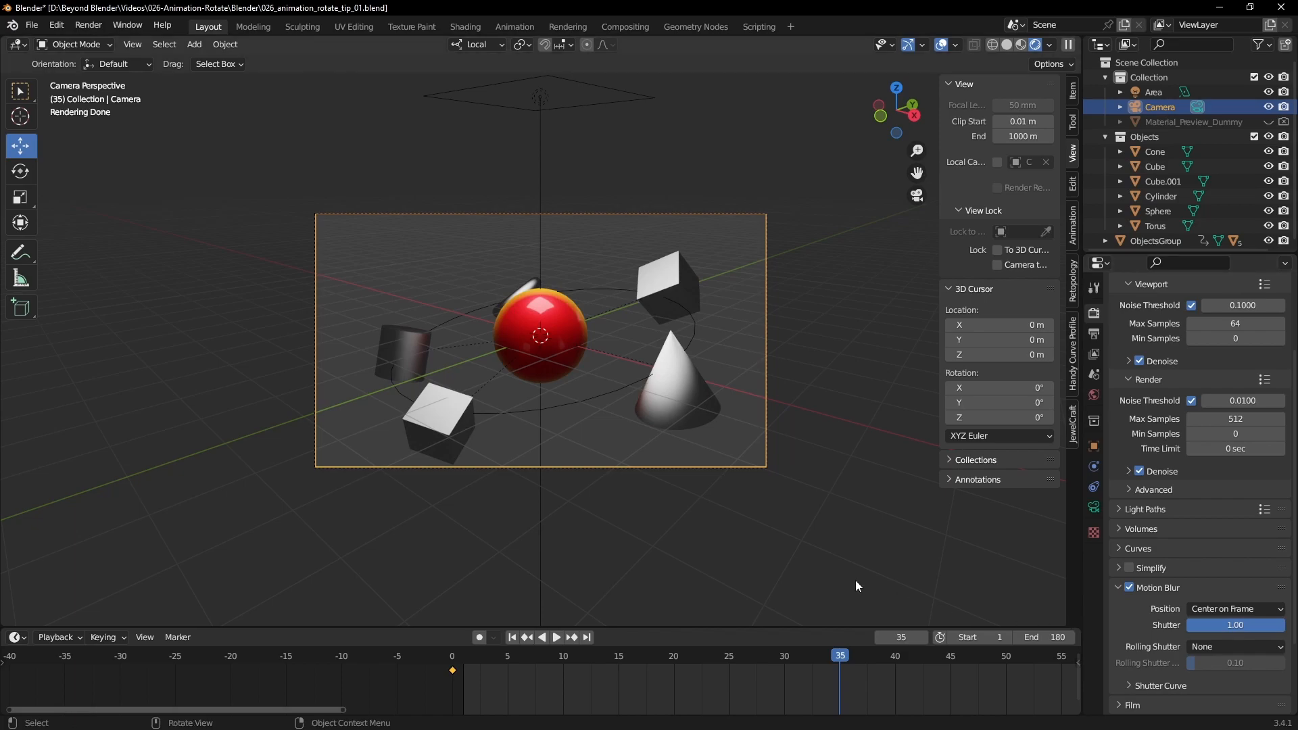
key("F12")
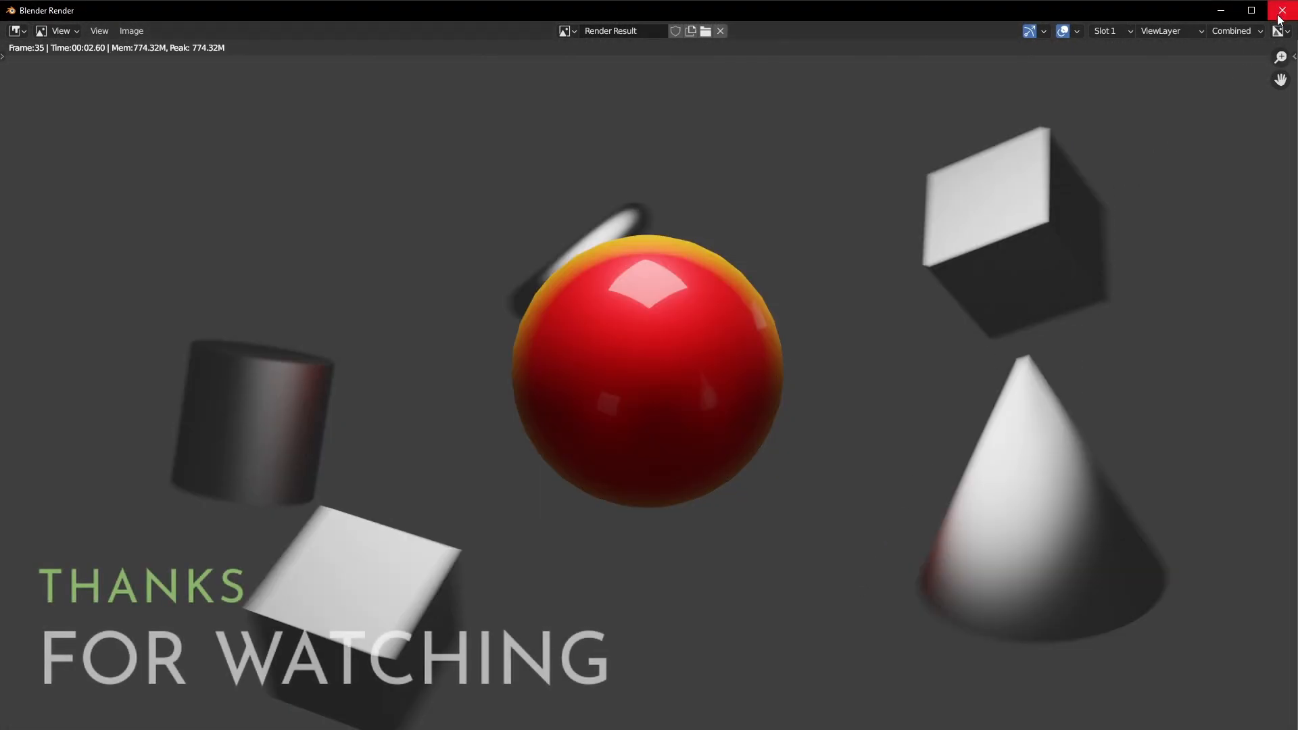
left_click(1286, 10)
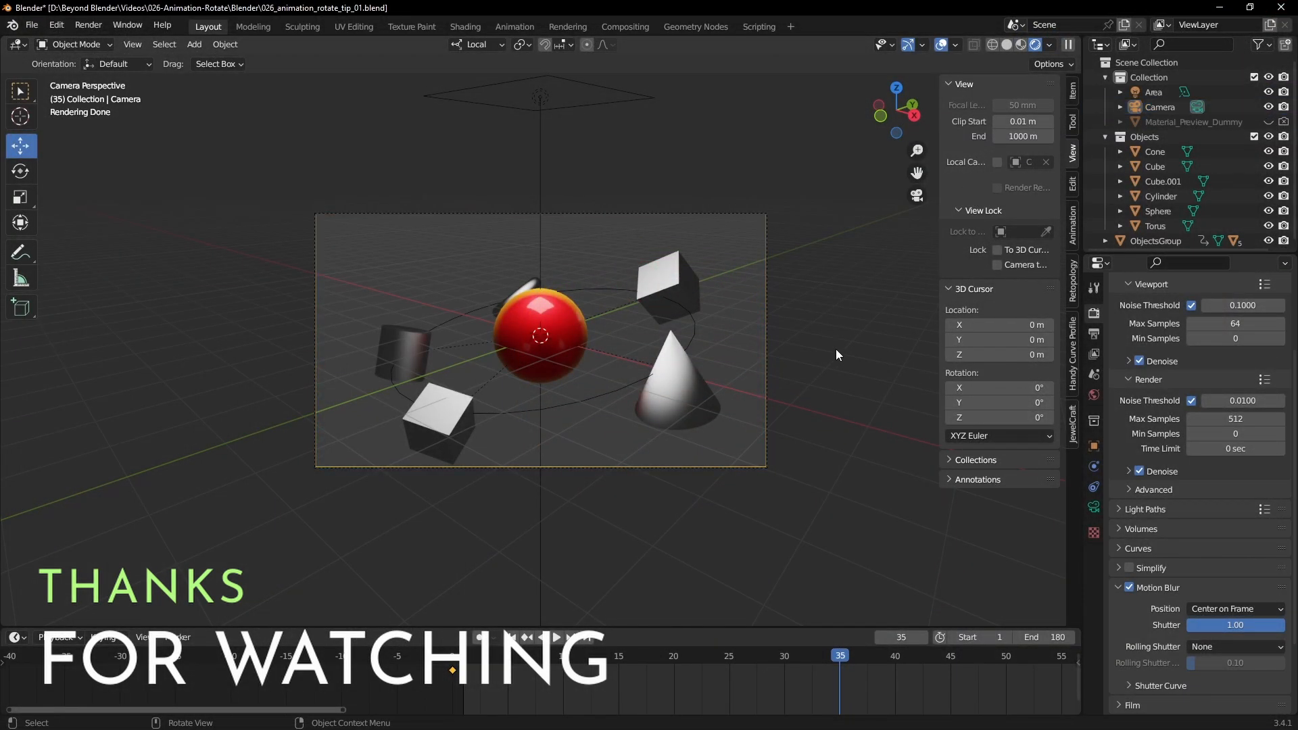